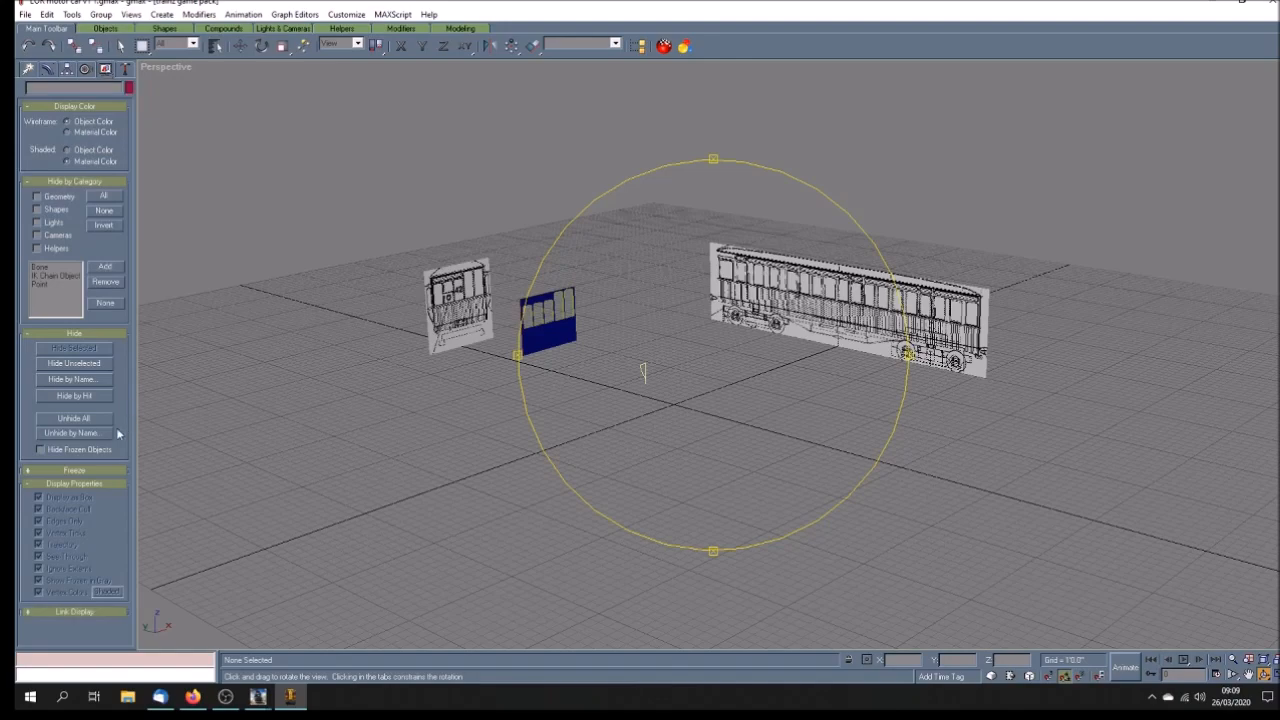
# - Unhide all objects and orbit to inspect the red-and-blue car body side-on
pyautogui.click(73, 418)
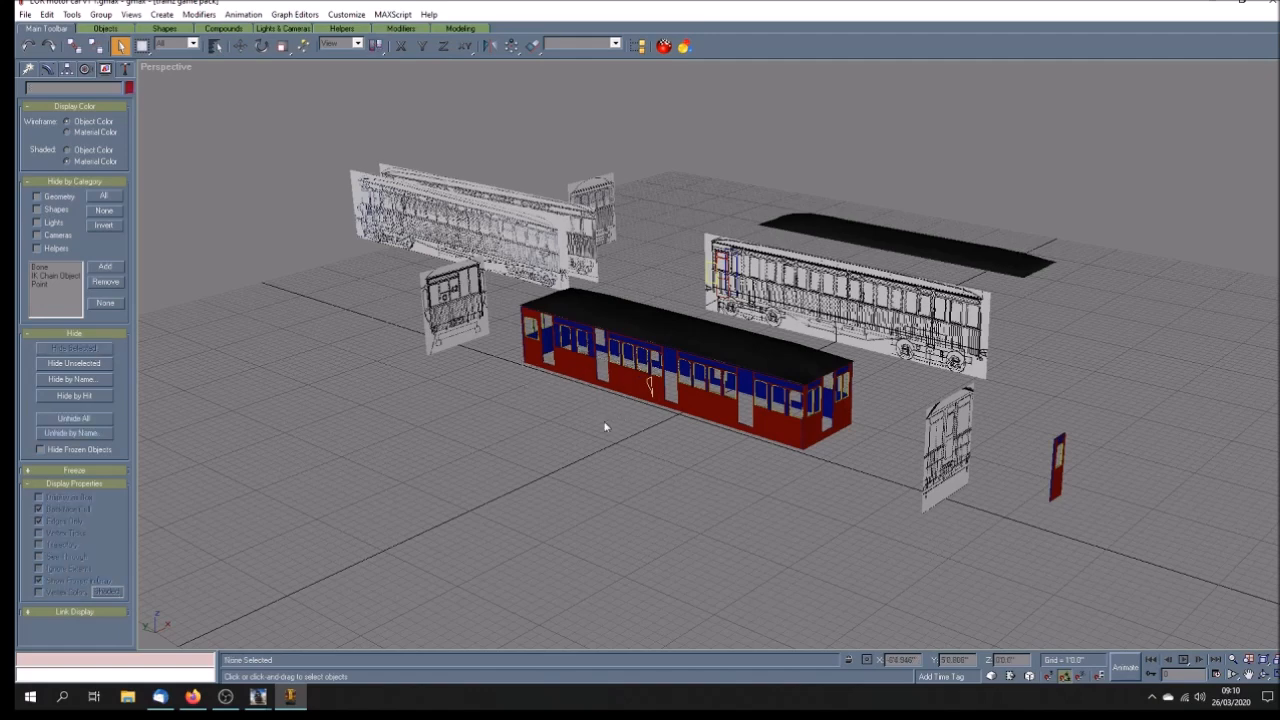
pyautogui.moveTo(622, 456)
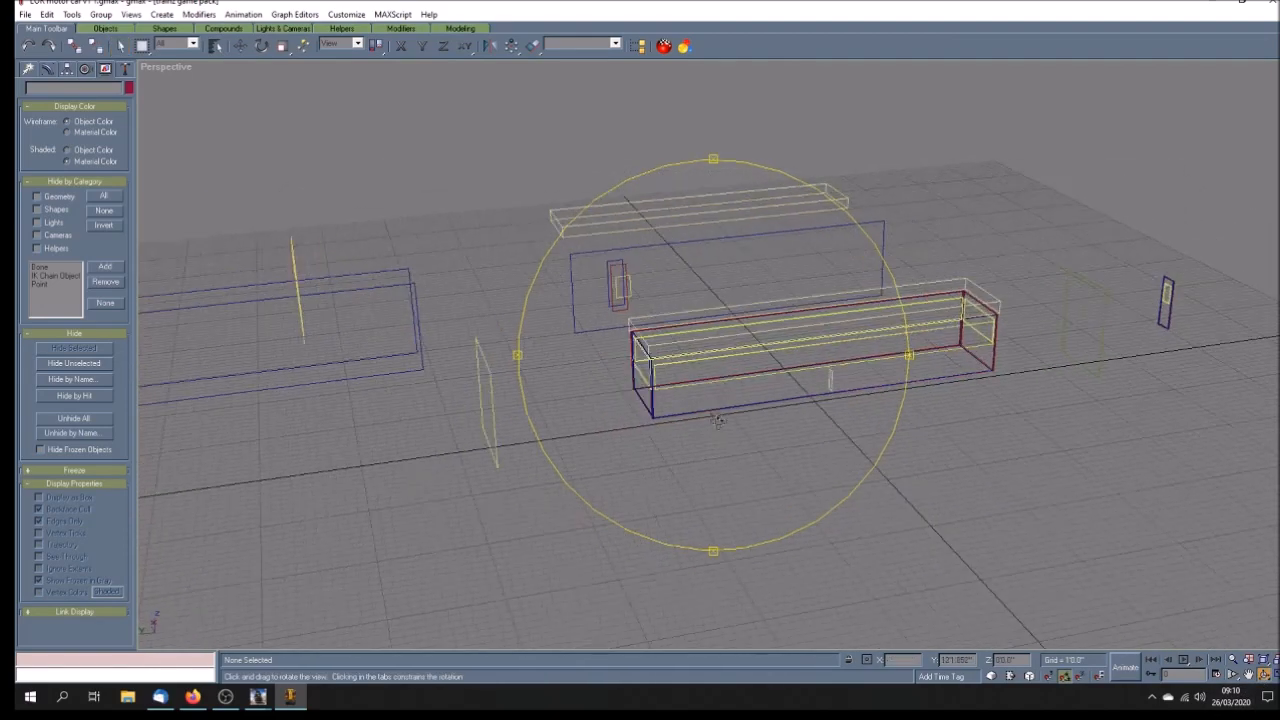
pyautogui.moveTo(715, 420); pyautogui.dragTo(650, 430)
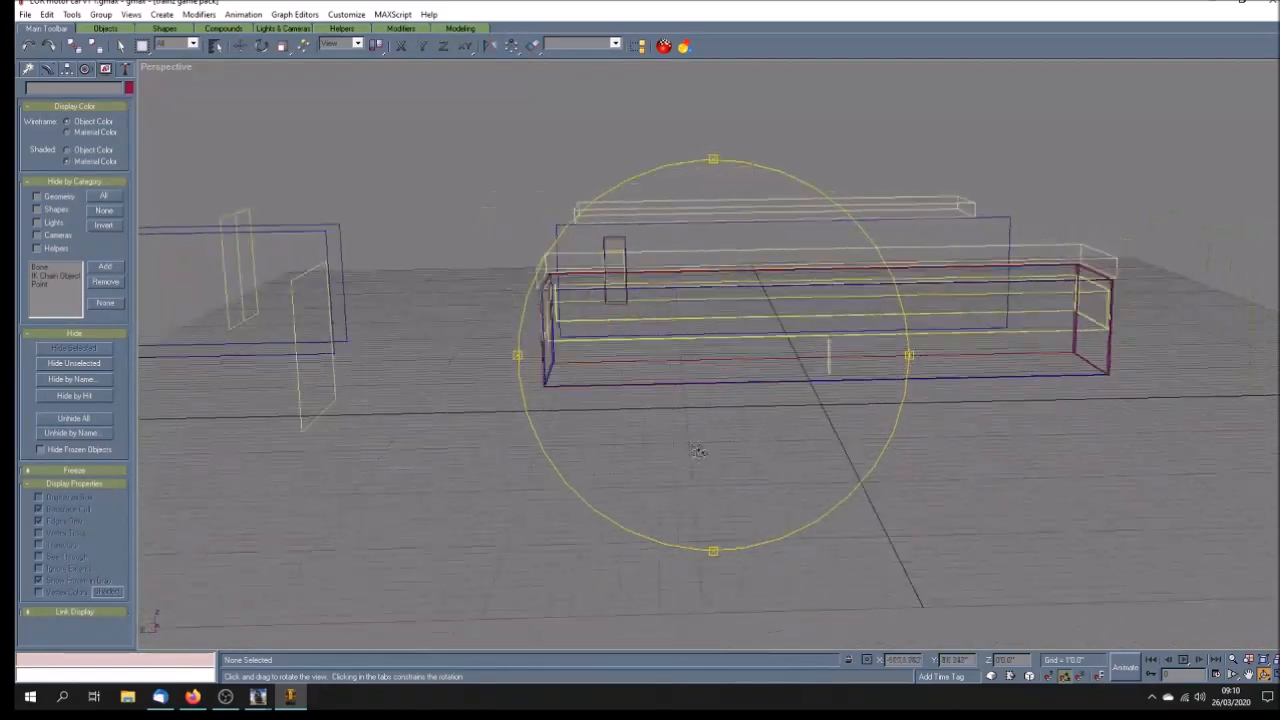
pyautogui.moveTo(697, 452); pyautogui.dragTo(630, 460)
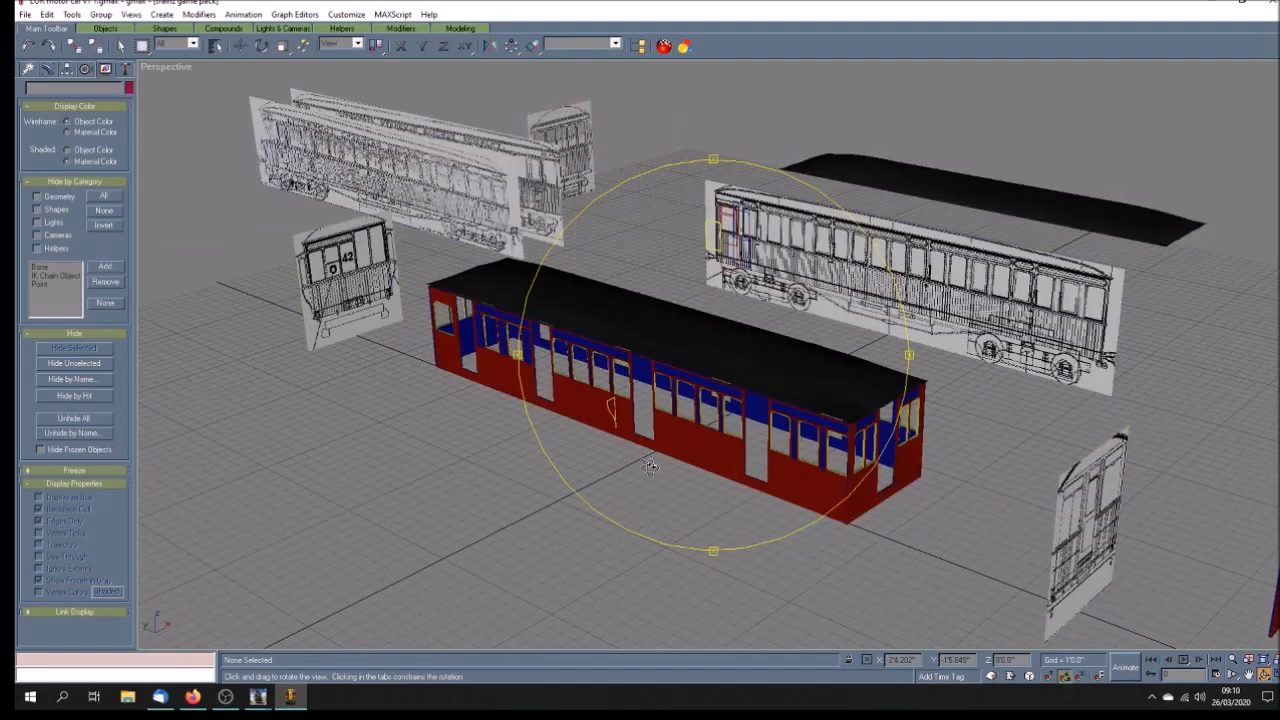
pyautogui.moveTo(650, 465); pyautogui.dragTo(660, 458)
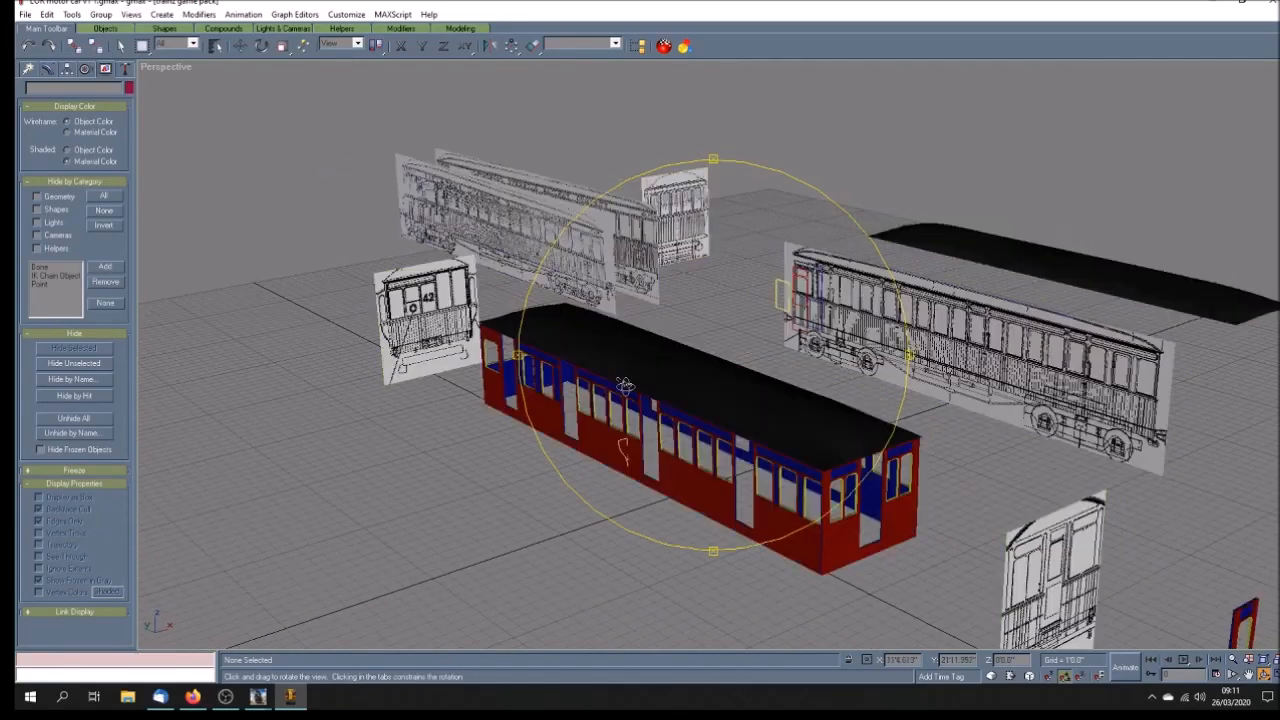
pyautogui.moveTo(625, 385); pyautogui.dragTo(615, 392)
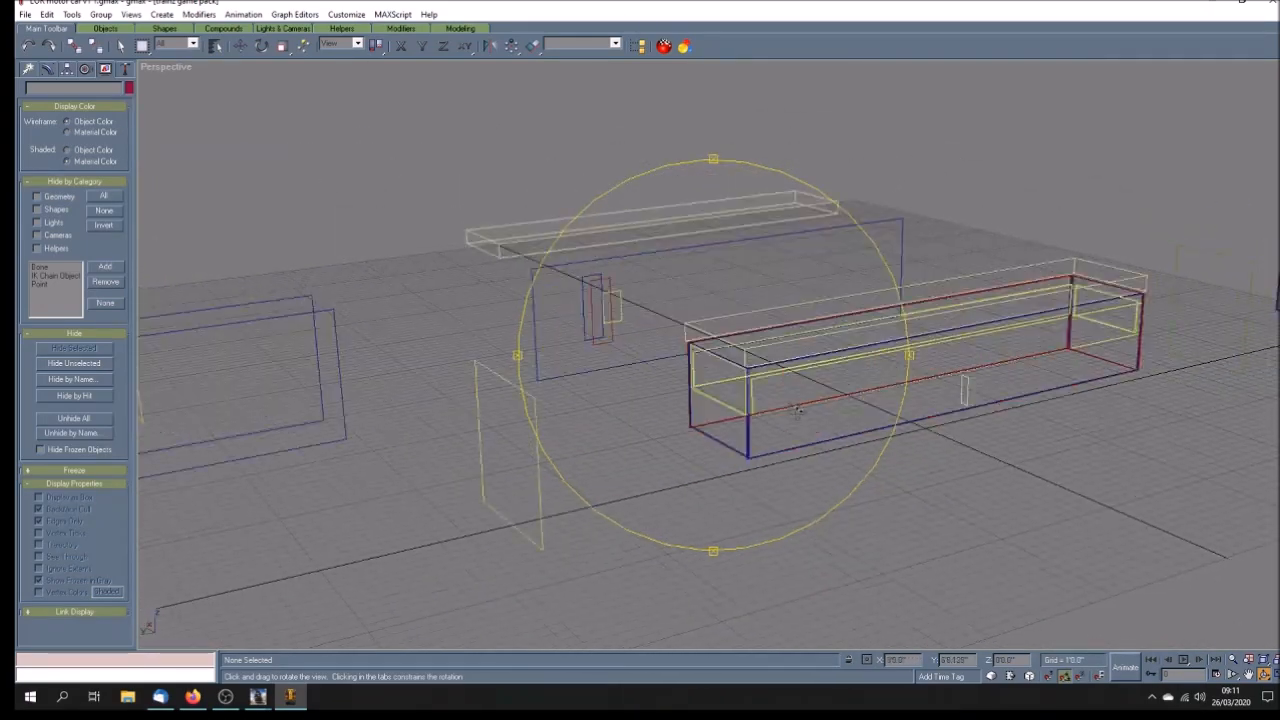
pyautogui.moveTo(800, 410); pyautogui.dragTo(865, 440)
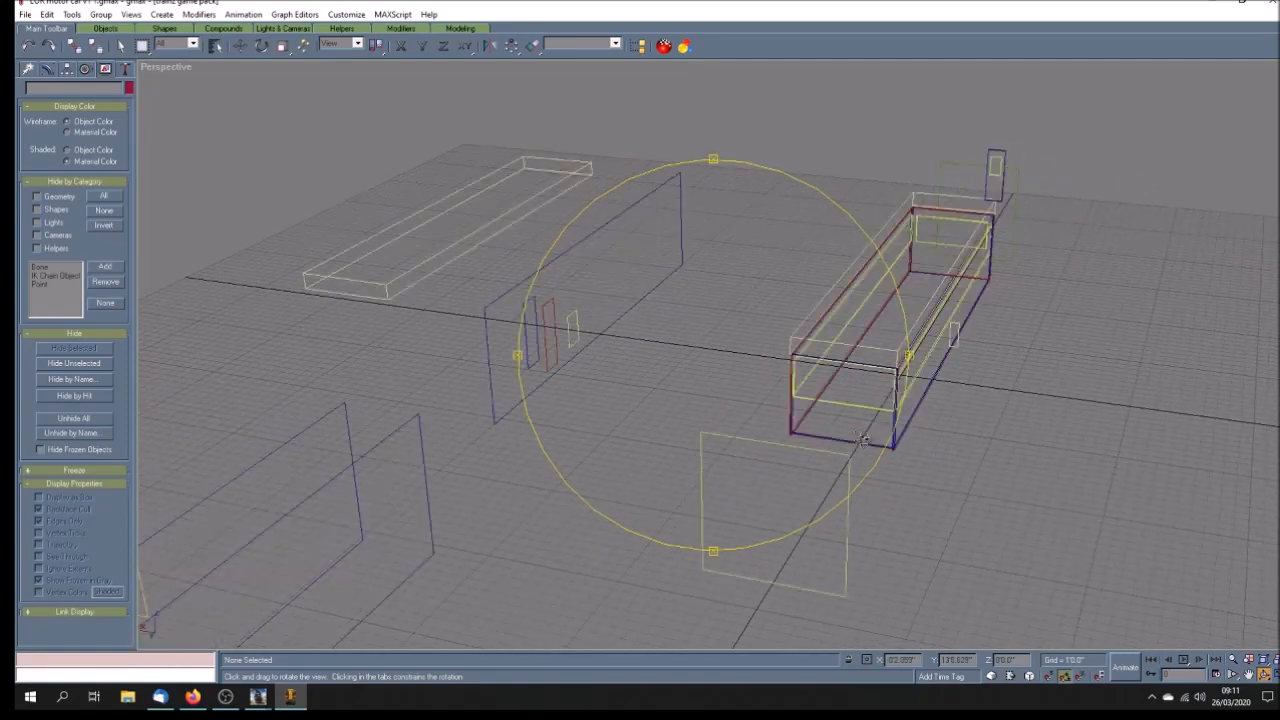
pyautogui.moveTo(860, 440); pyautogui.dragTo(740, 432)
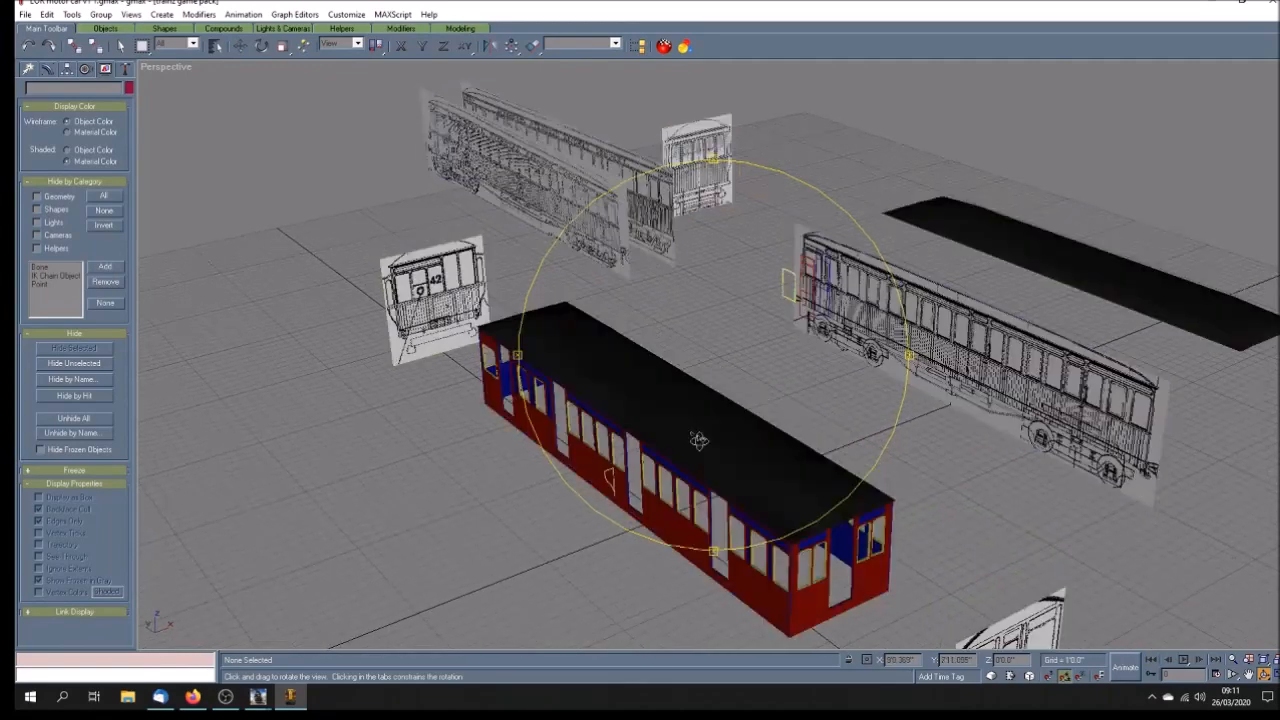
pyautogui.press('f3')
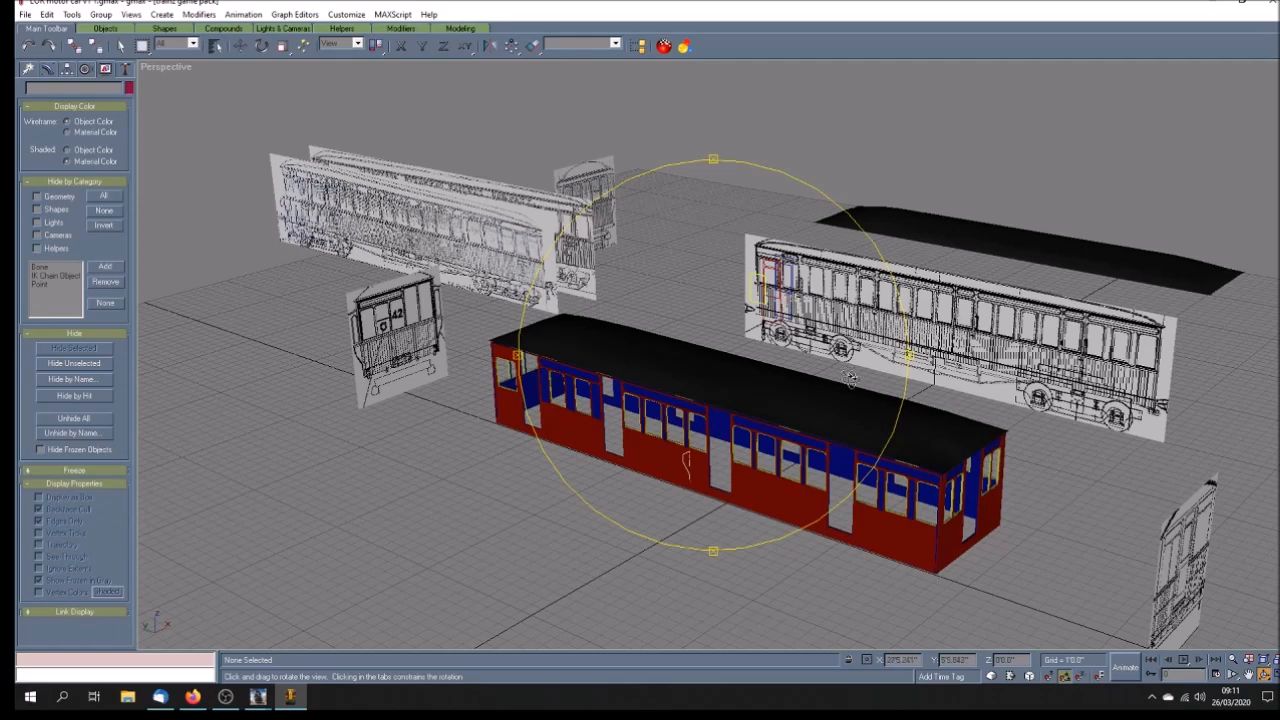
pyautogui.moveTo(850, 380); pyautogui.dragTo(885, 385)
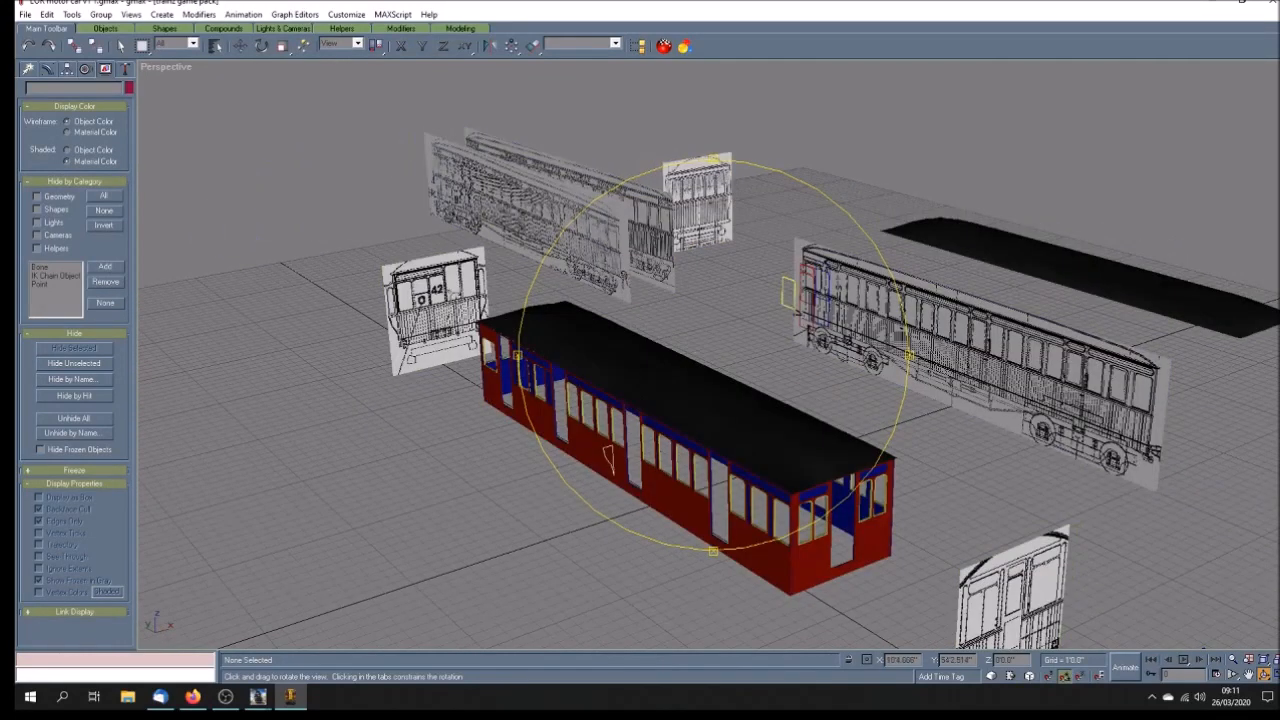
pyautogui.press('F3')
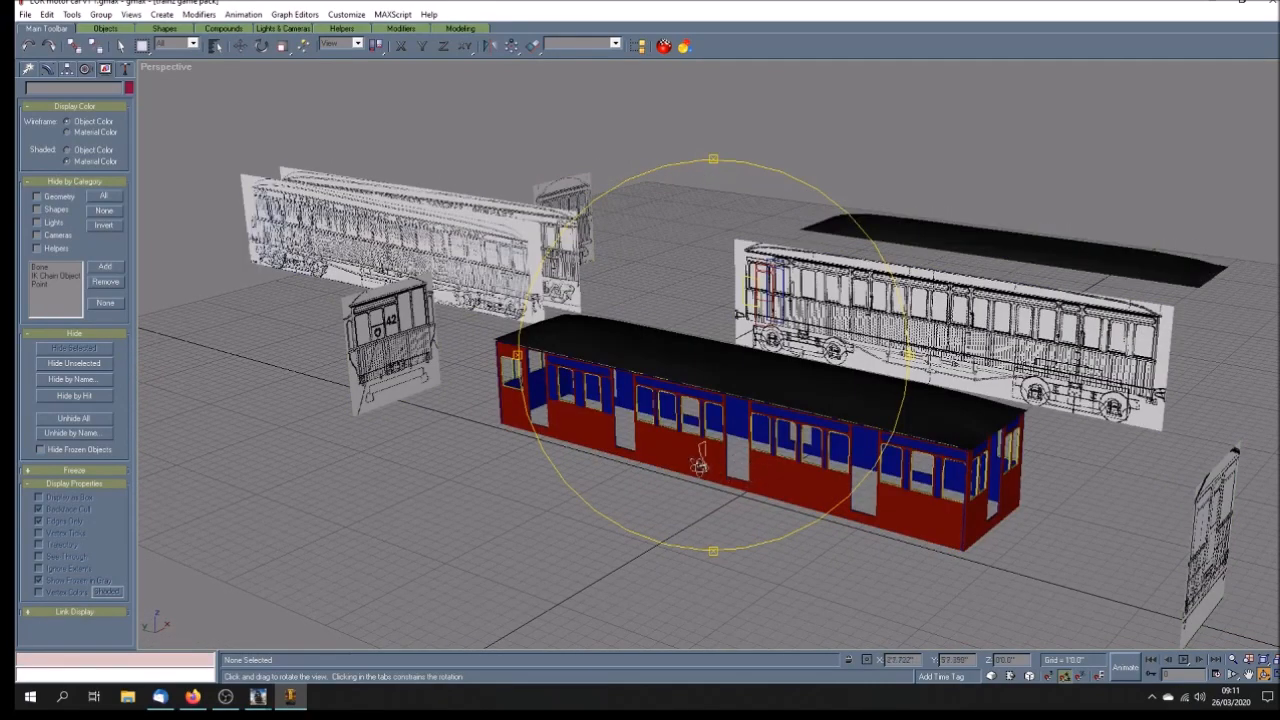
pyautogui.moveTo(700, 460); pyautogui.dragTo(720, 463)
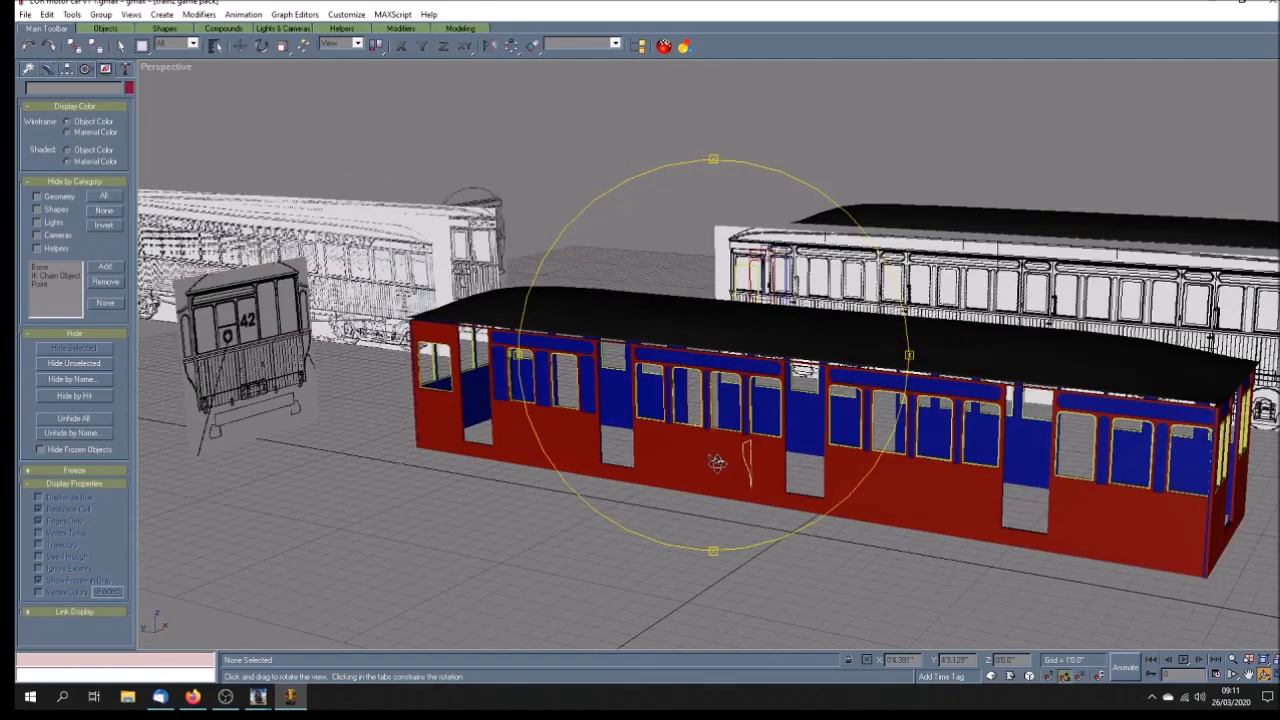
pyautogui.moveTo(717, 461); pyautogui.dragTo(673, 458)
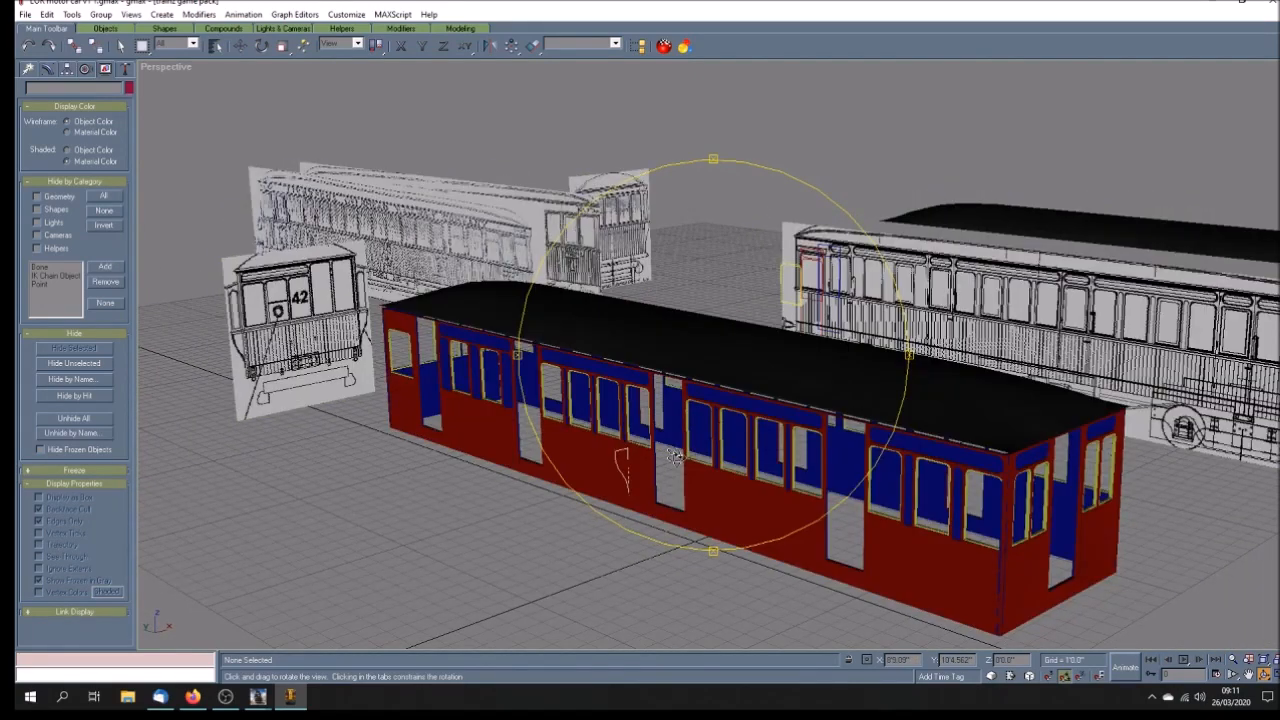
pyautogui.moveTo(750, 465)
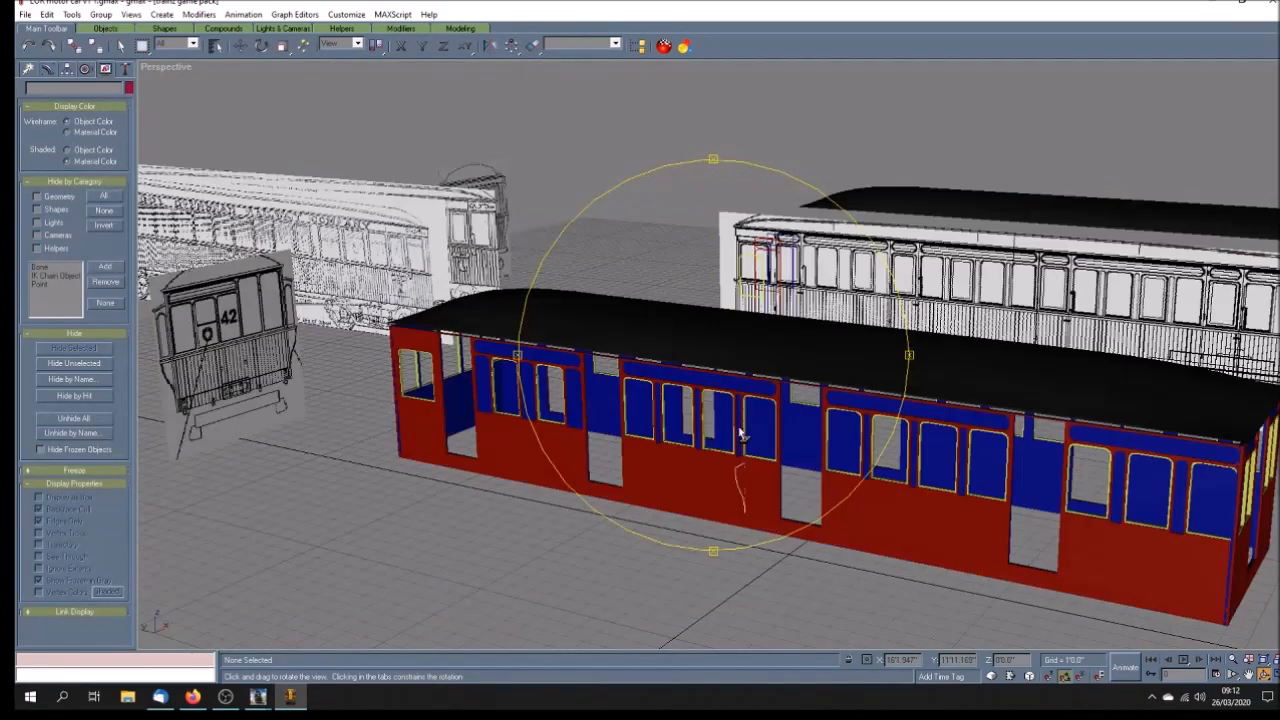
pyautogui.moveTo(740, 435); pyautogui.dragTo(790, 470)
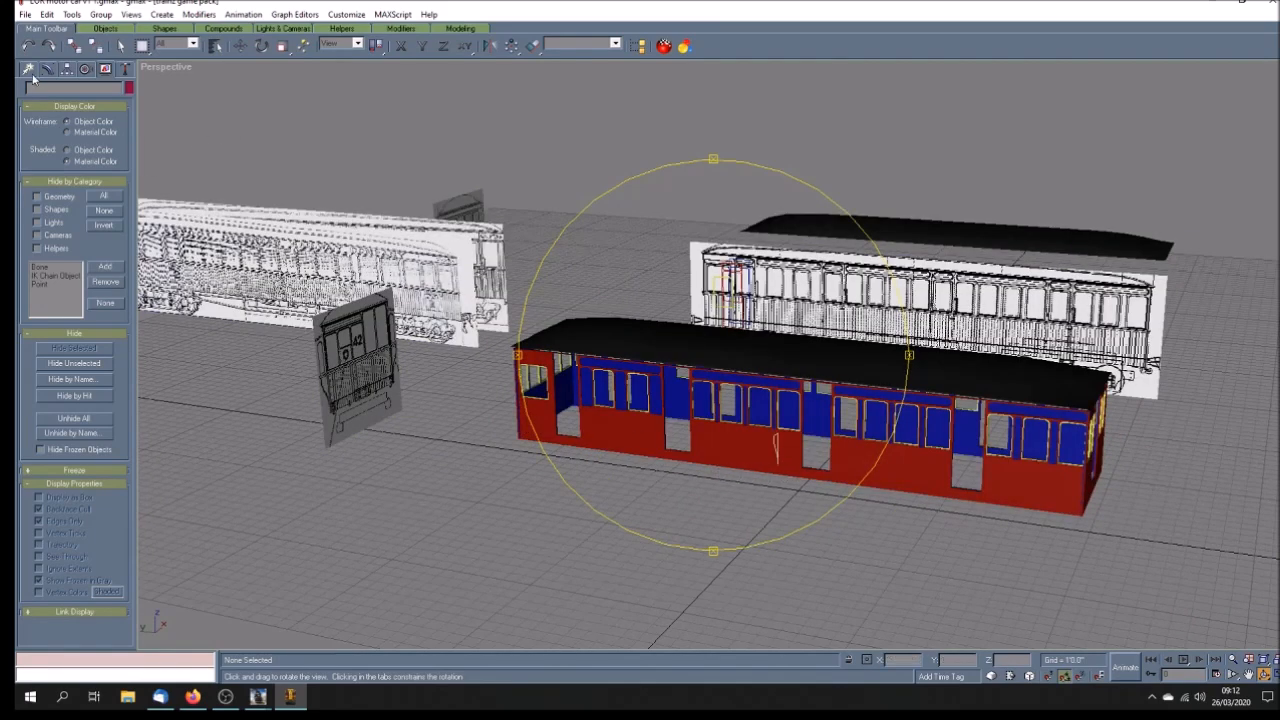
pyautogui.moveTo(25, 75)
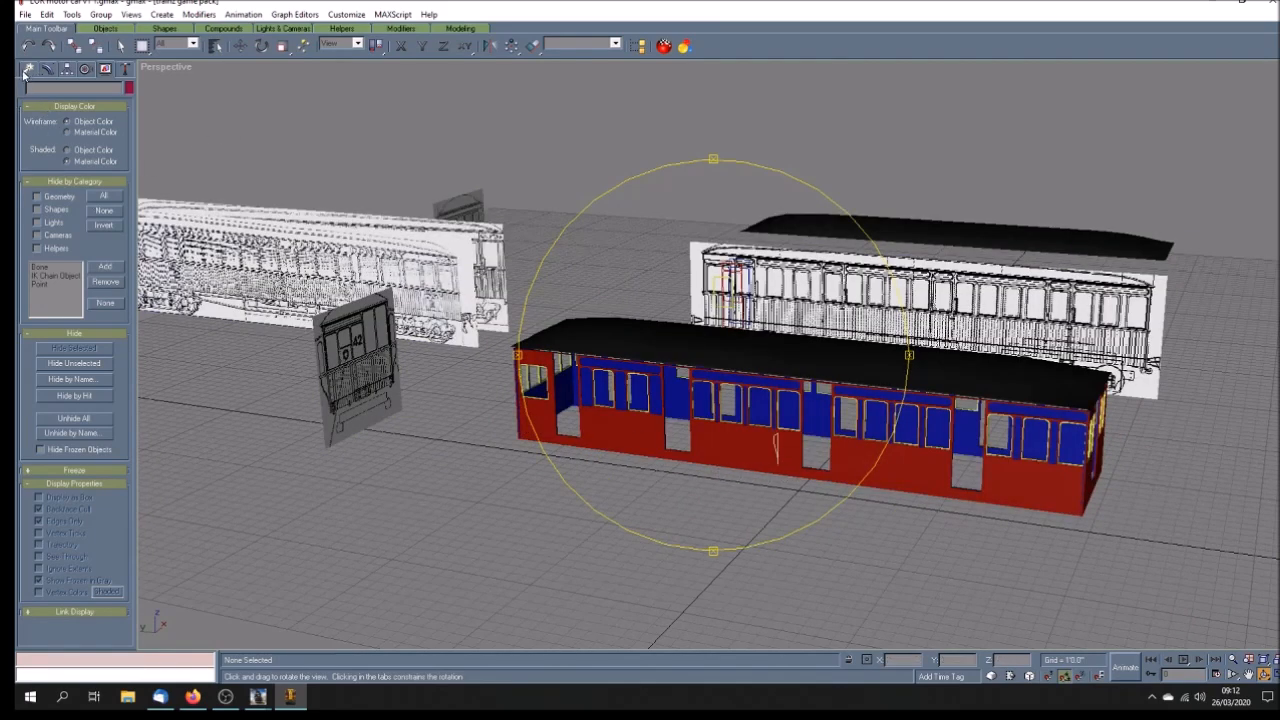
# - Show the Shapes creation choices for splines on the Create panel
pyautogui.click(28, 68)
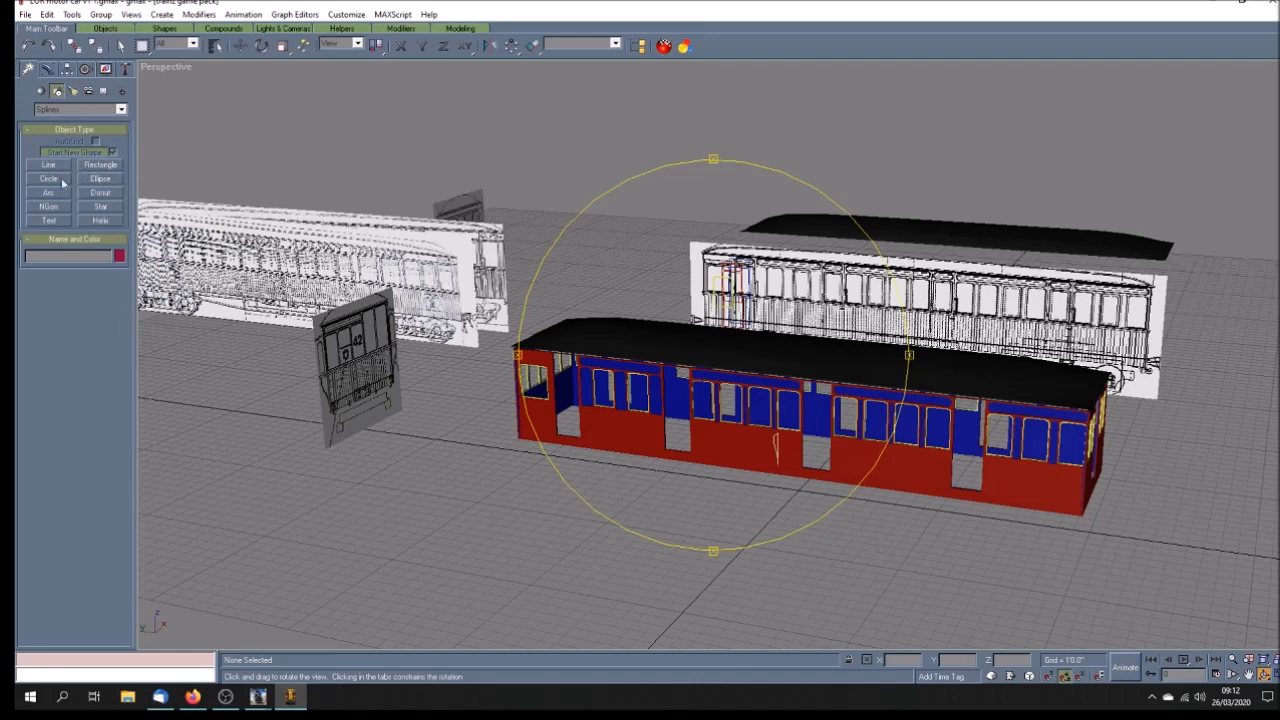
pyautogui.moveTo(60, 210)
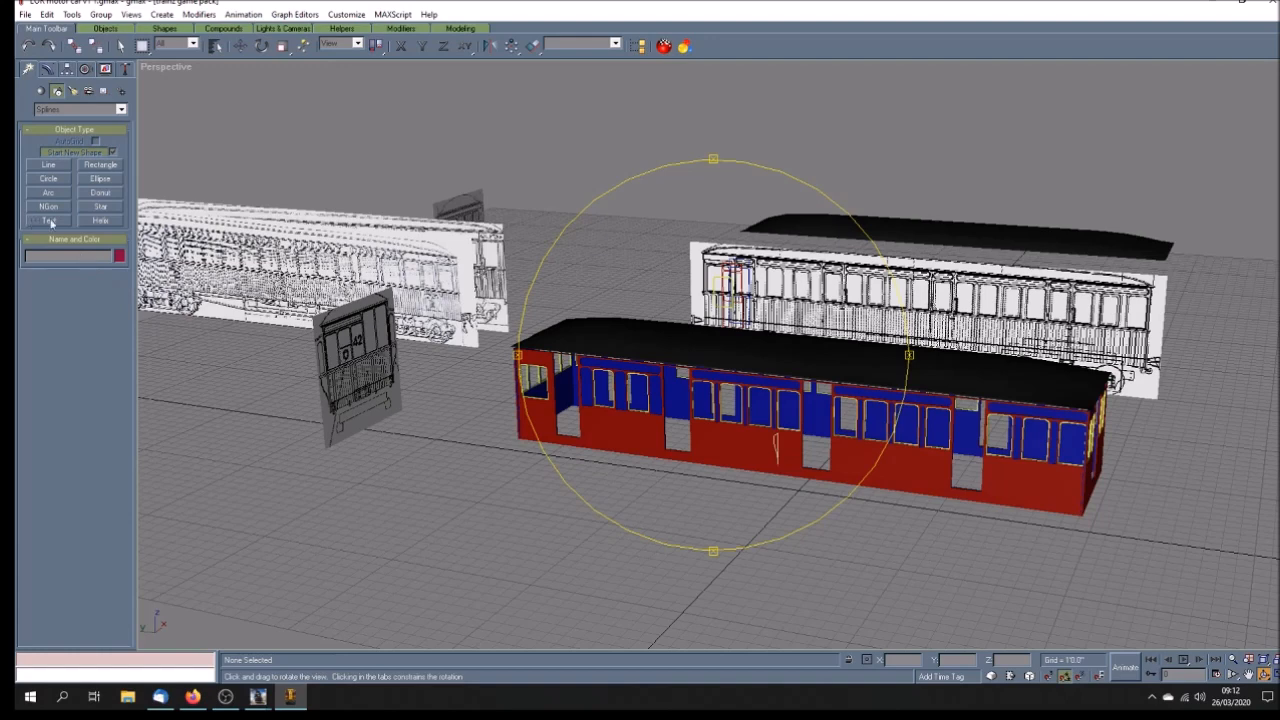
pyautogui.moveTo(113, 229)
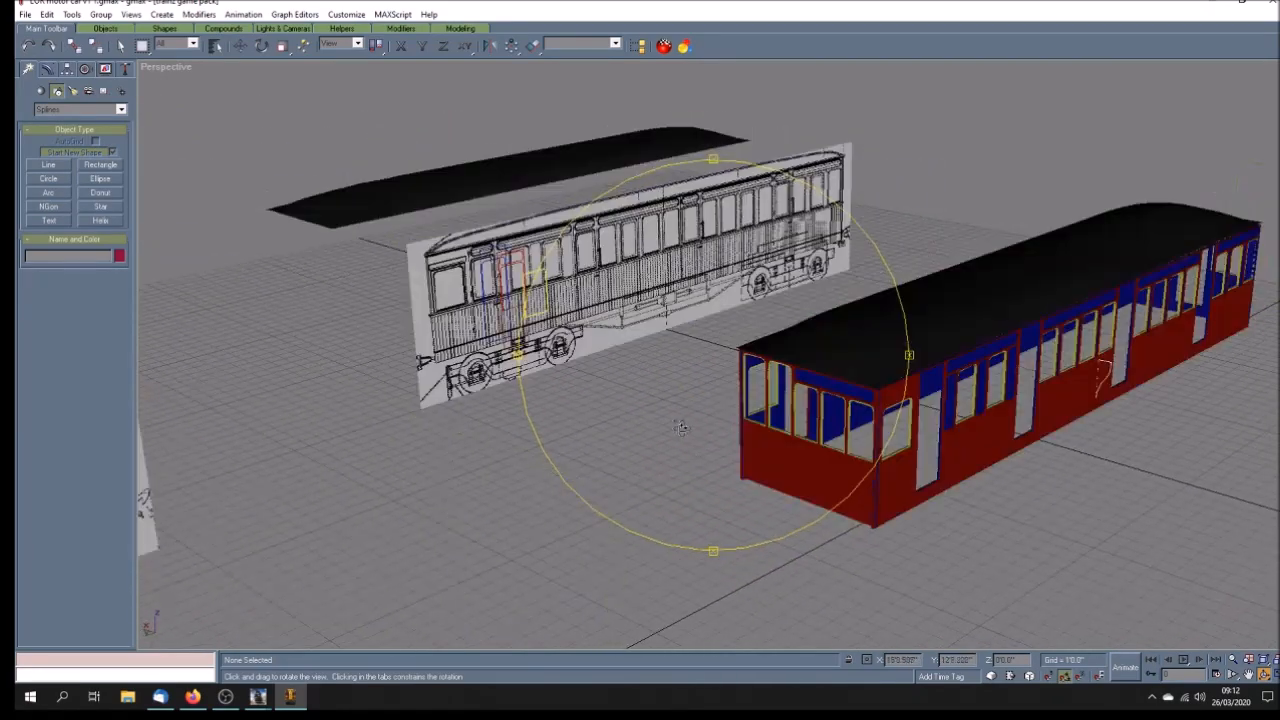
# - Select the car body group to hide it, leaving the end drawing and blue panel
pyautogui.moveTo(680, 430); pyautogui.dragTo(675, 432)
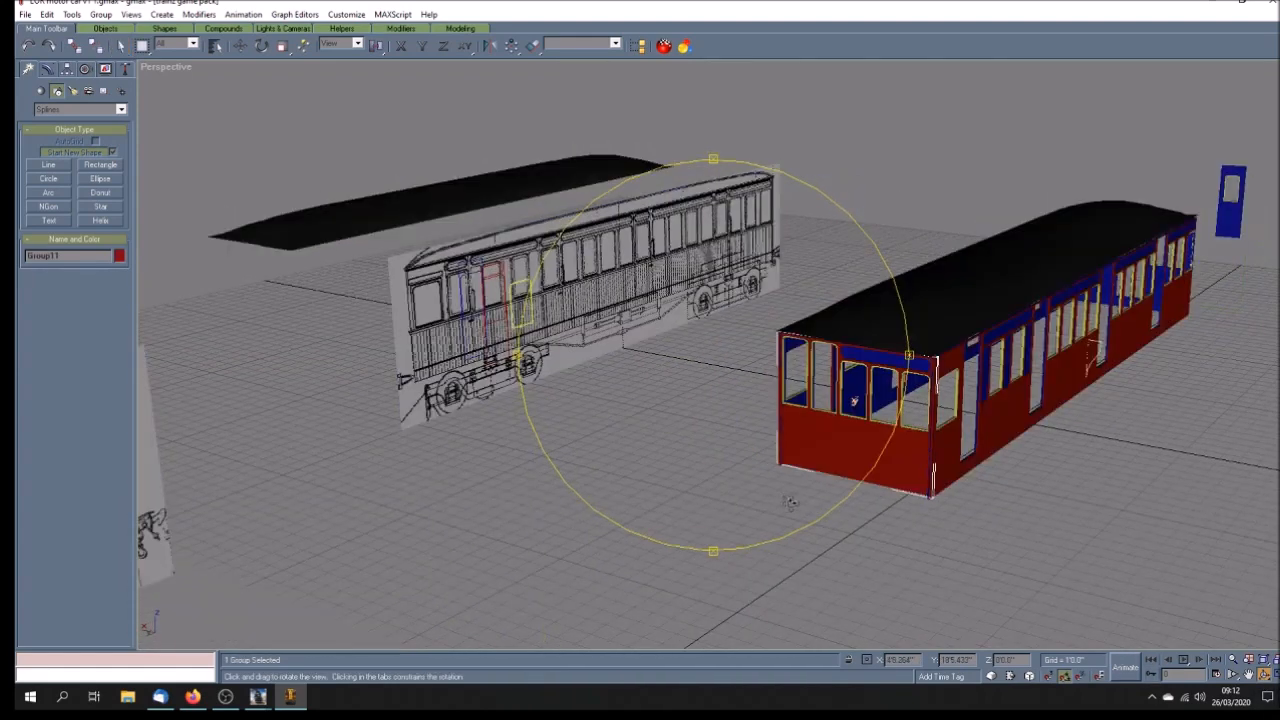
pyautogui.moveTo(790, 500); pyautogui.dragTo(505, 415)
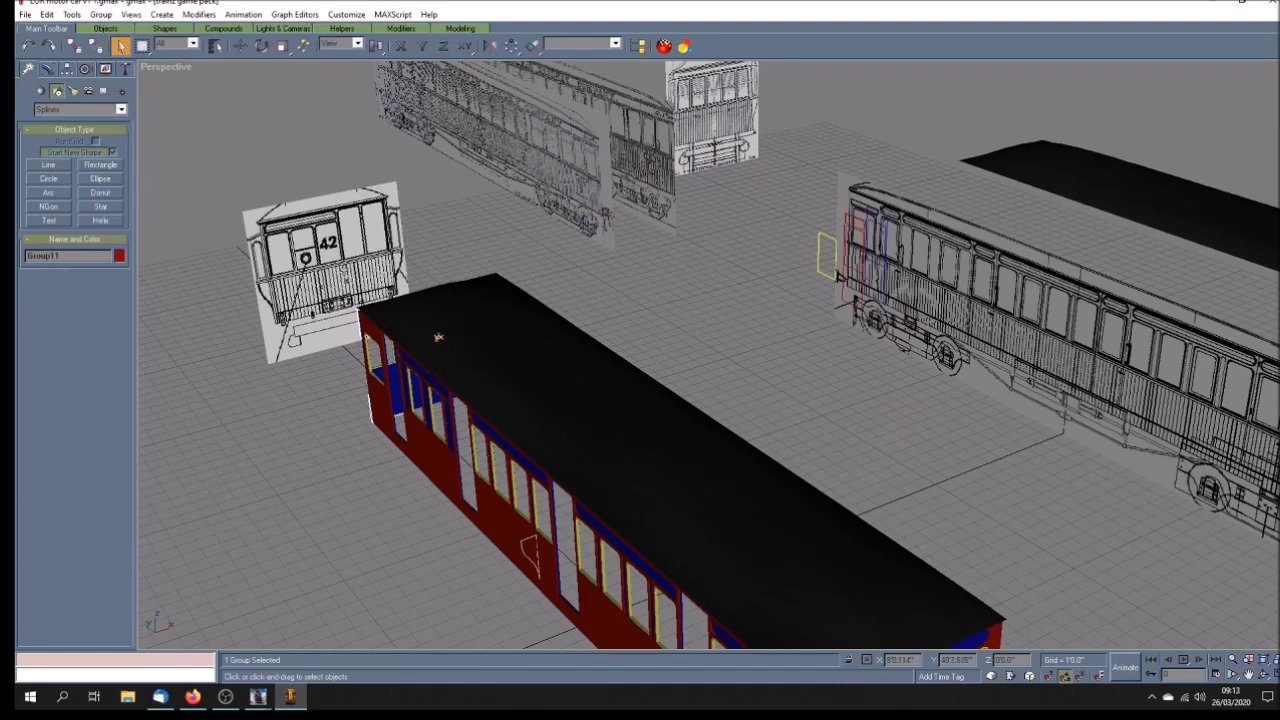
pyautogui.click(323, 426)
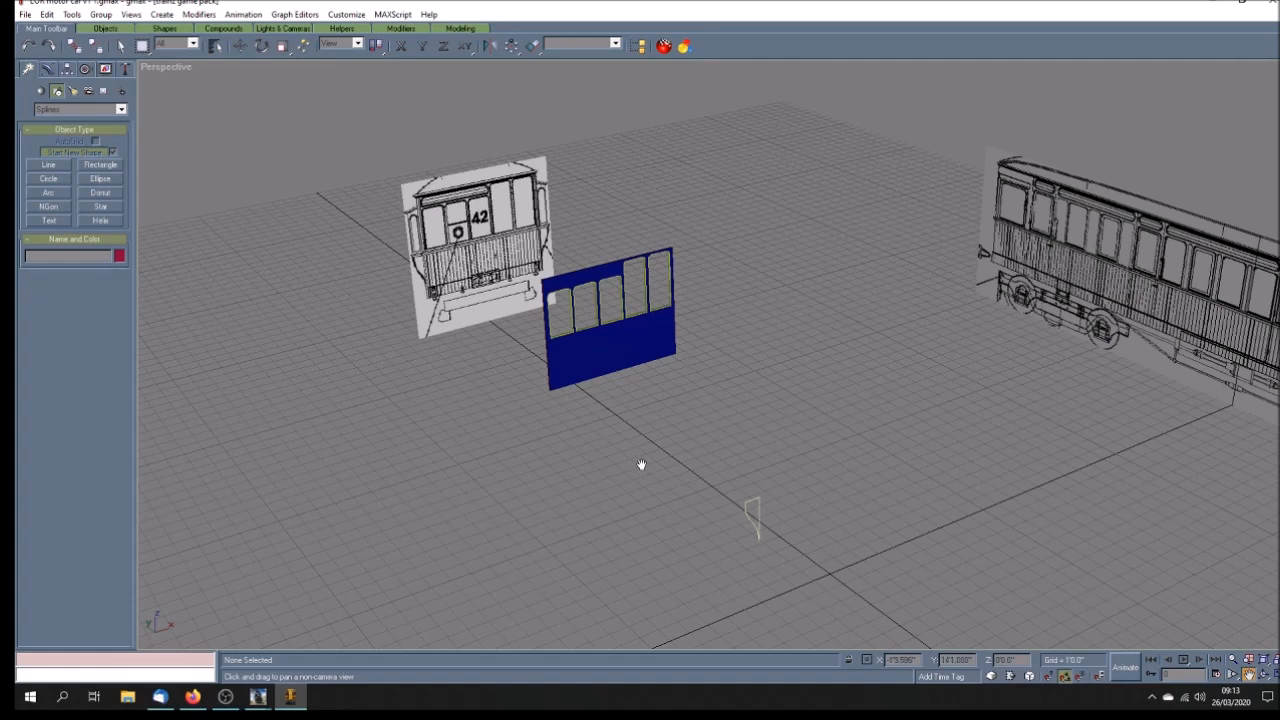
pyautogui.moveTo(640, 458)
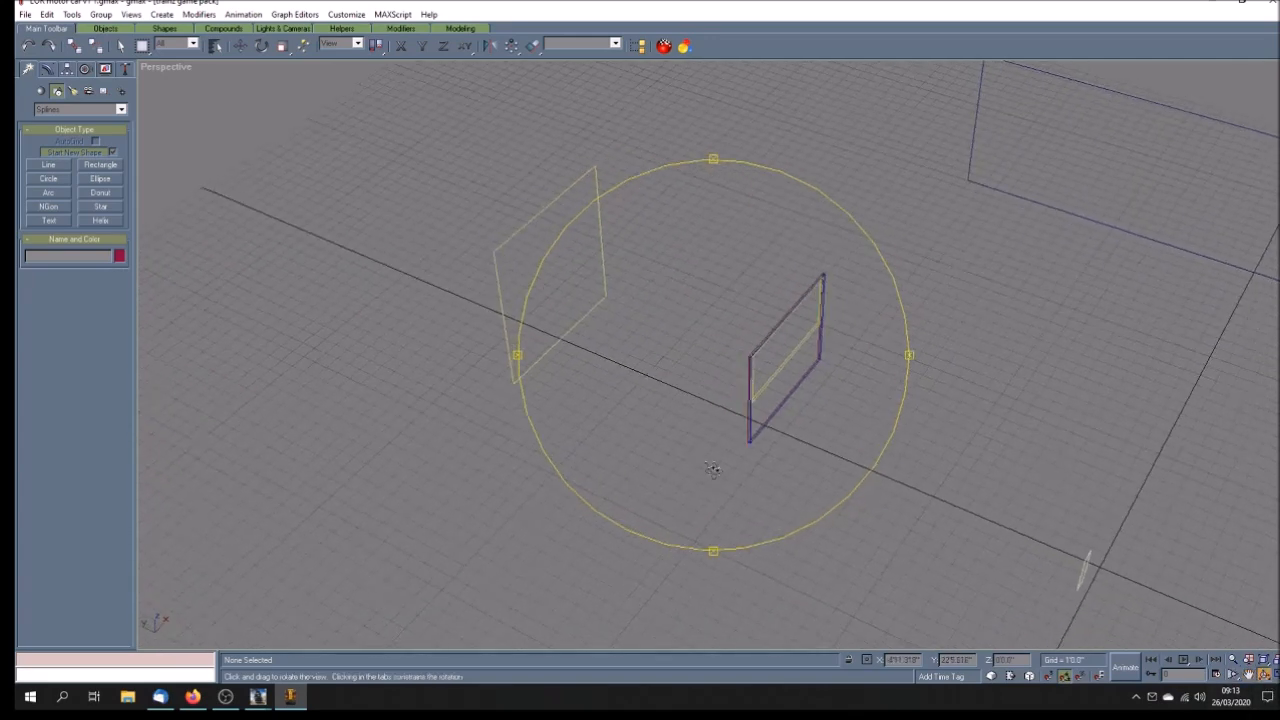
# - Pick the empty plane beside the blue panel for the car 42 end-view picture
pyautogui.moveTo(712, 470); pyautogui.dragTo(775, 385)
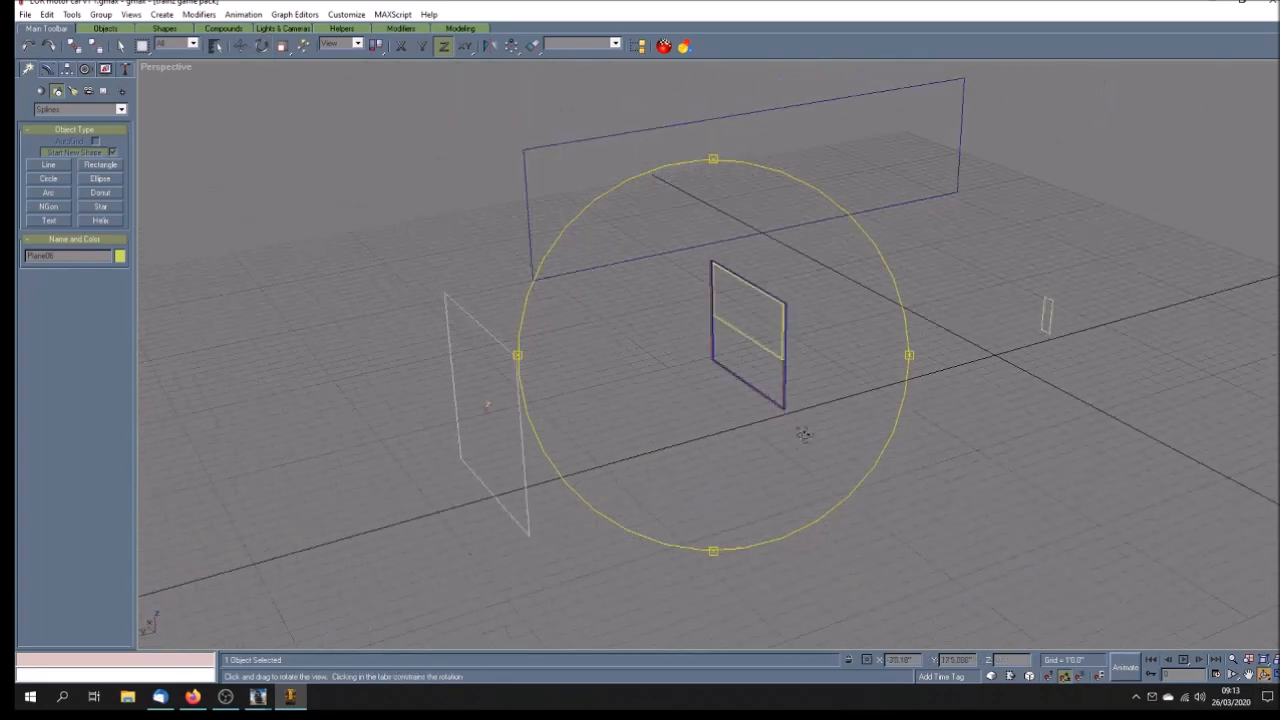
pyautogui.moveTo(805, 434); pyautogui.dragTo(755, 455)
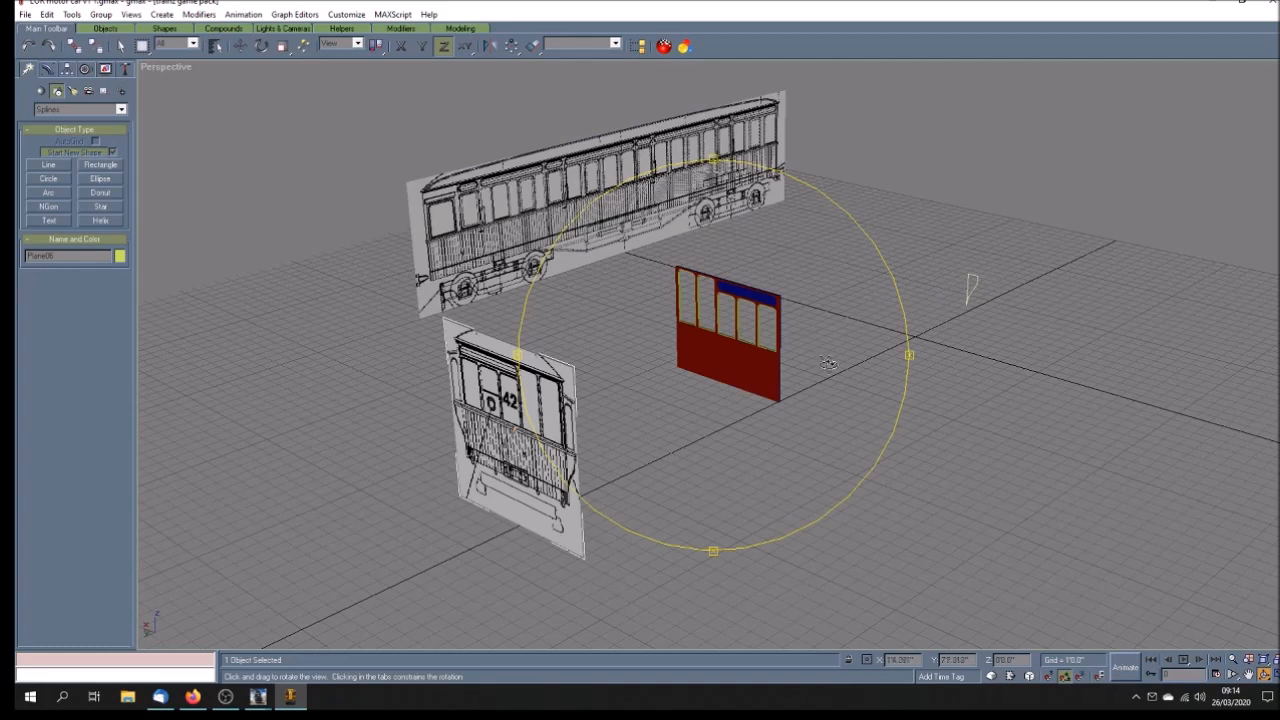
pyautogui.moveTo(825, 362); pyautogui.dragTo(770, 447)
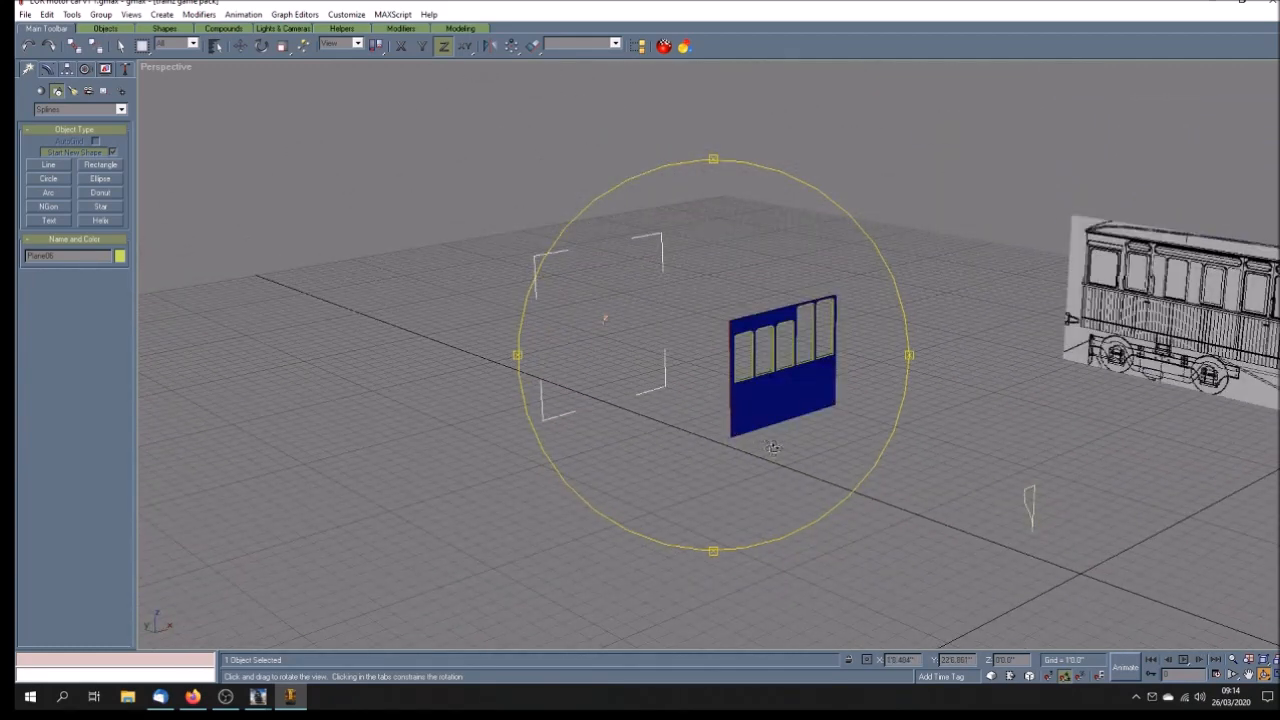
pyautogui.moveTo(770, 445); pyautogui.dragTo(785, 460)
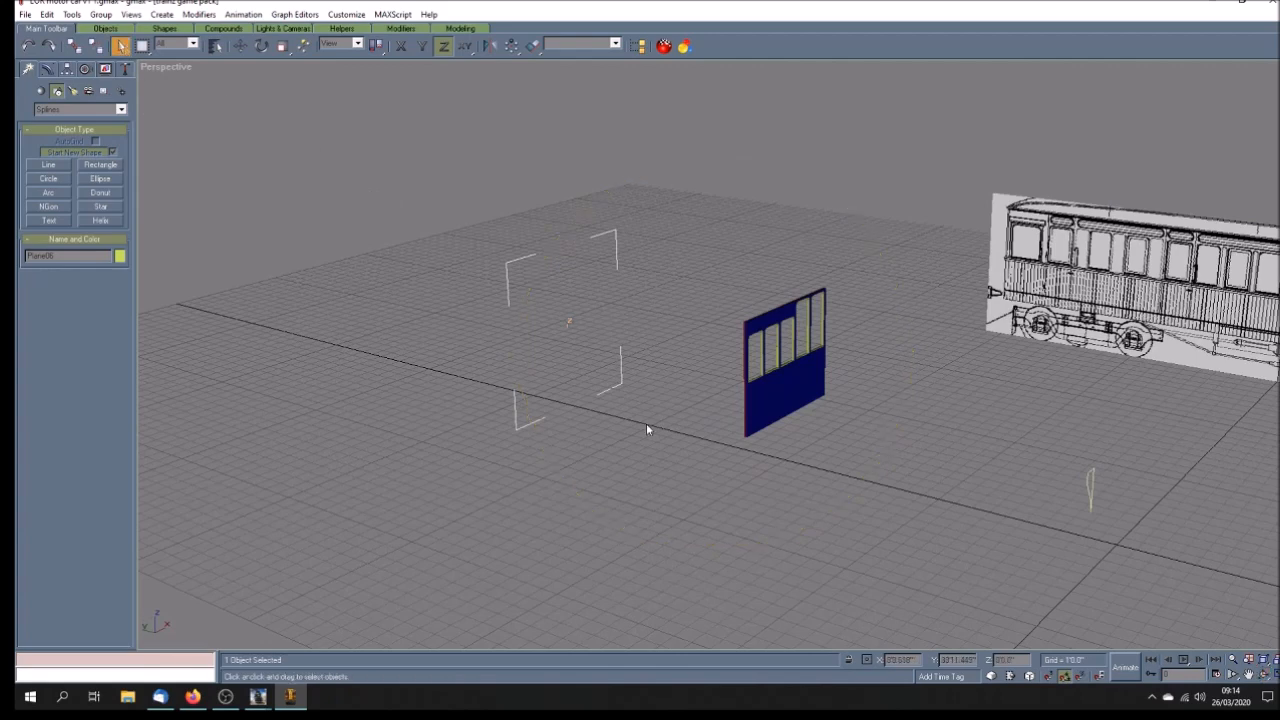
pyautogui.click(647, 430)
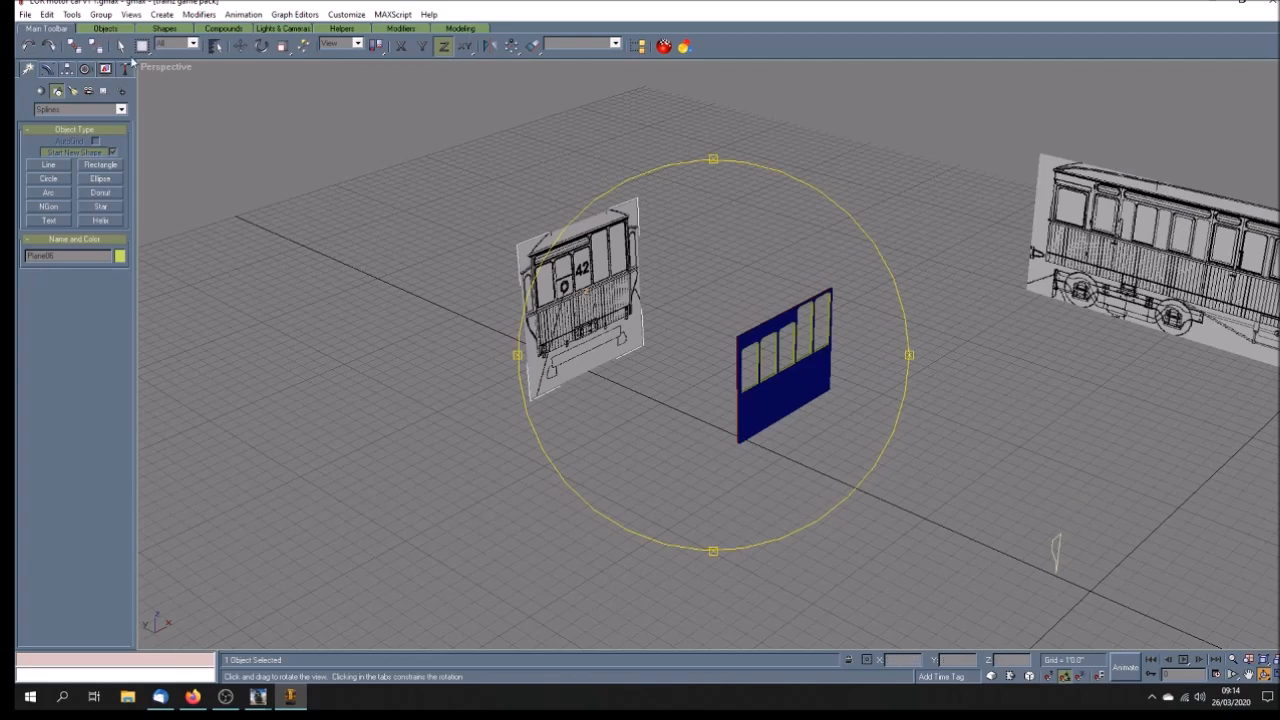
# - Clone the blue windowed side panel as a Copy standing beside the original
pyautogui.click(120, 46)
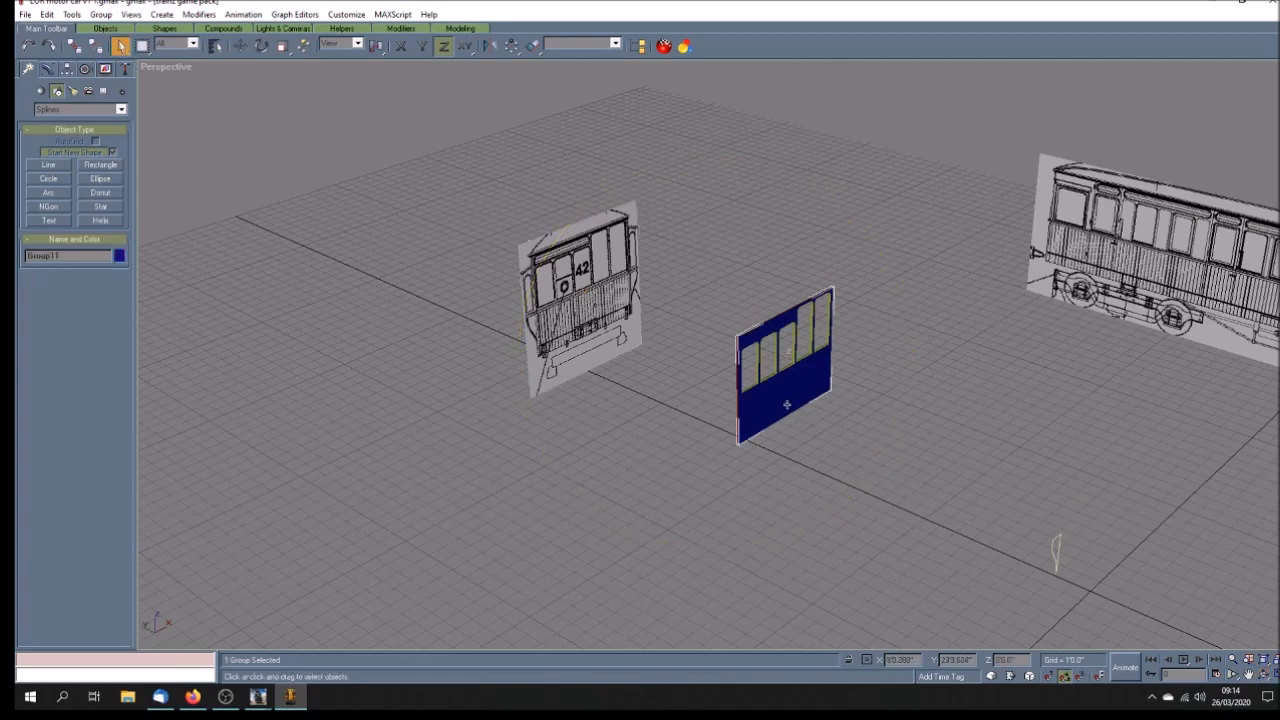
pyautogui.click(240, 46)
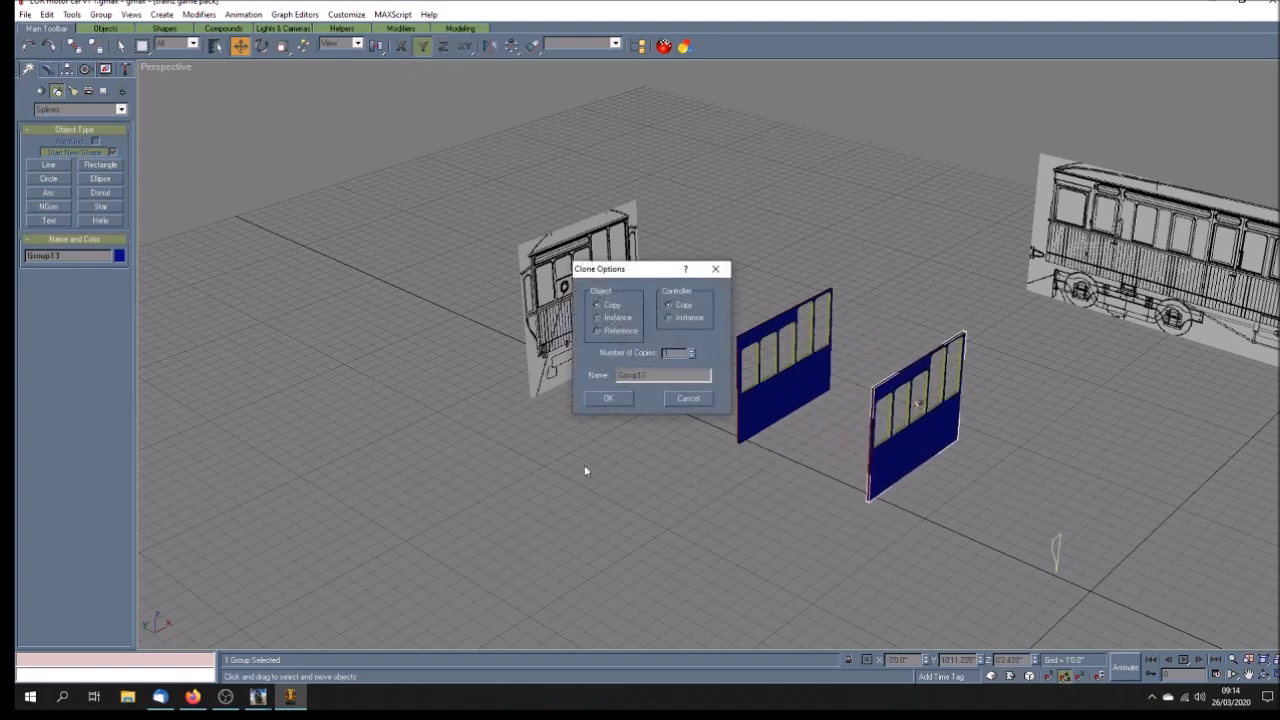
pyautogui.click(688, 398)
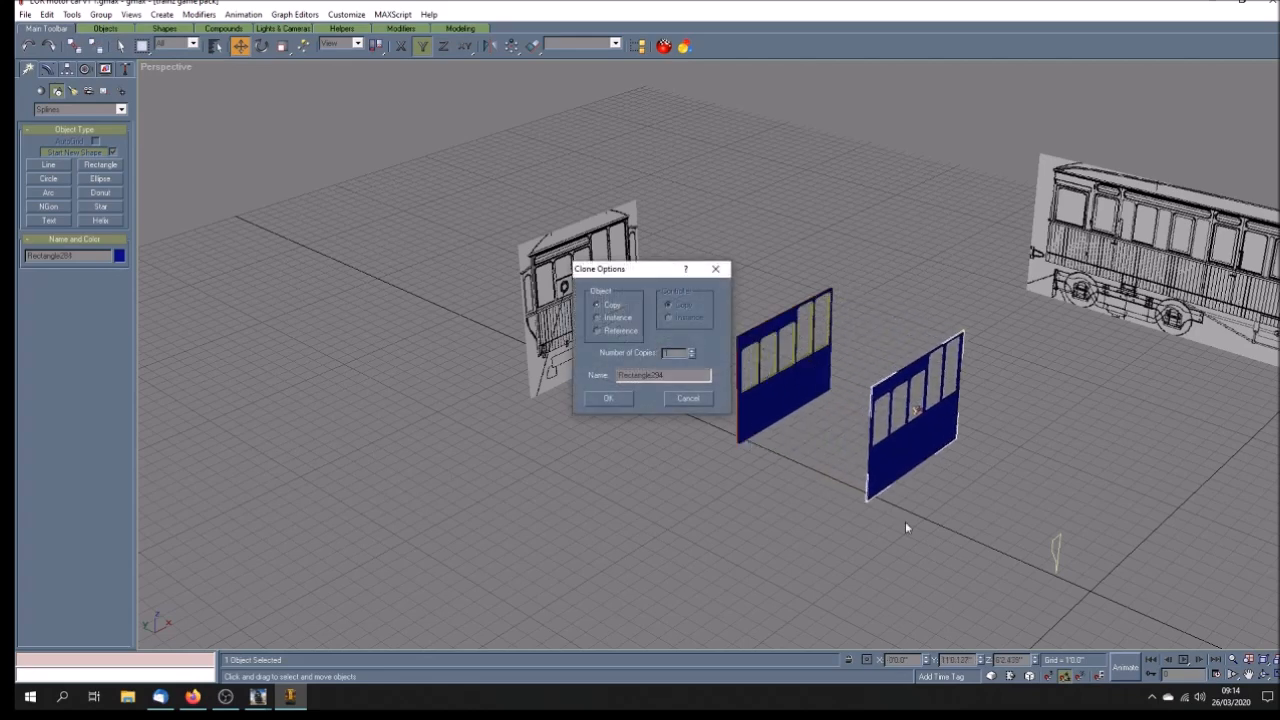
pyautogui.click(608, 398)
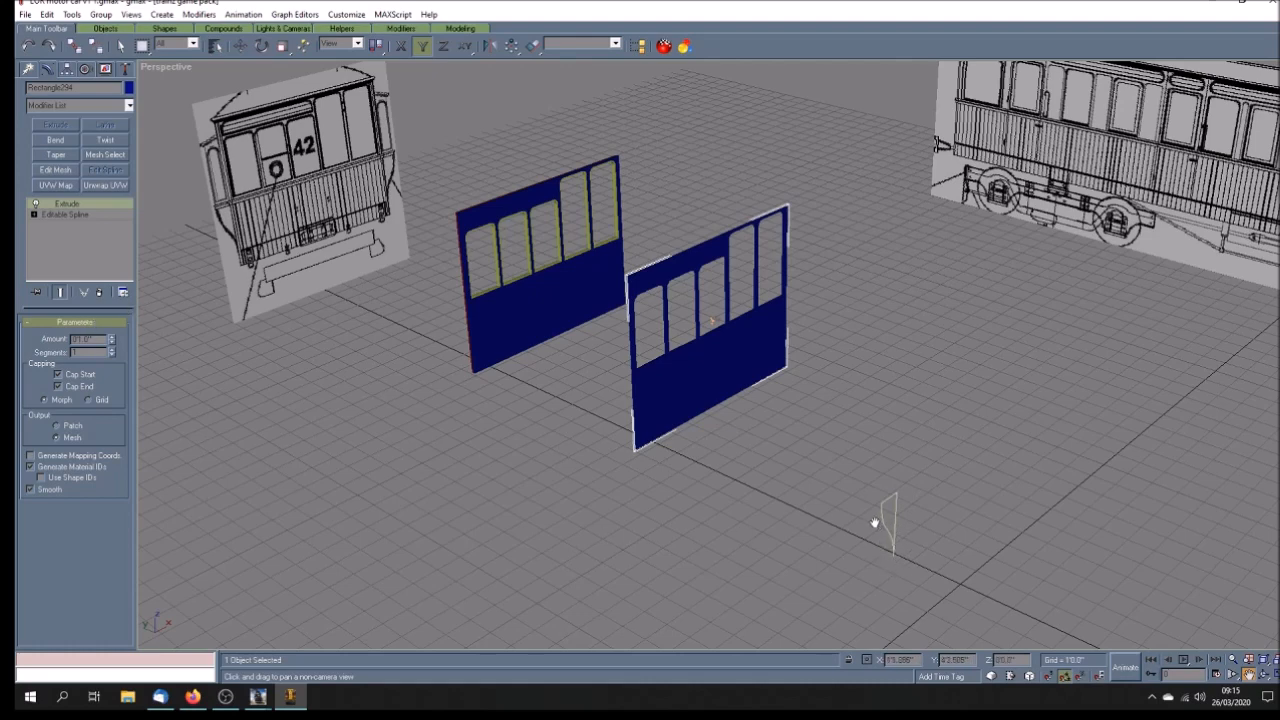
pyautogui.moveTo(877, 518)
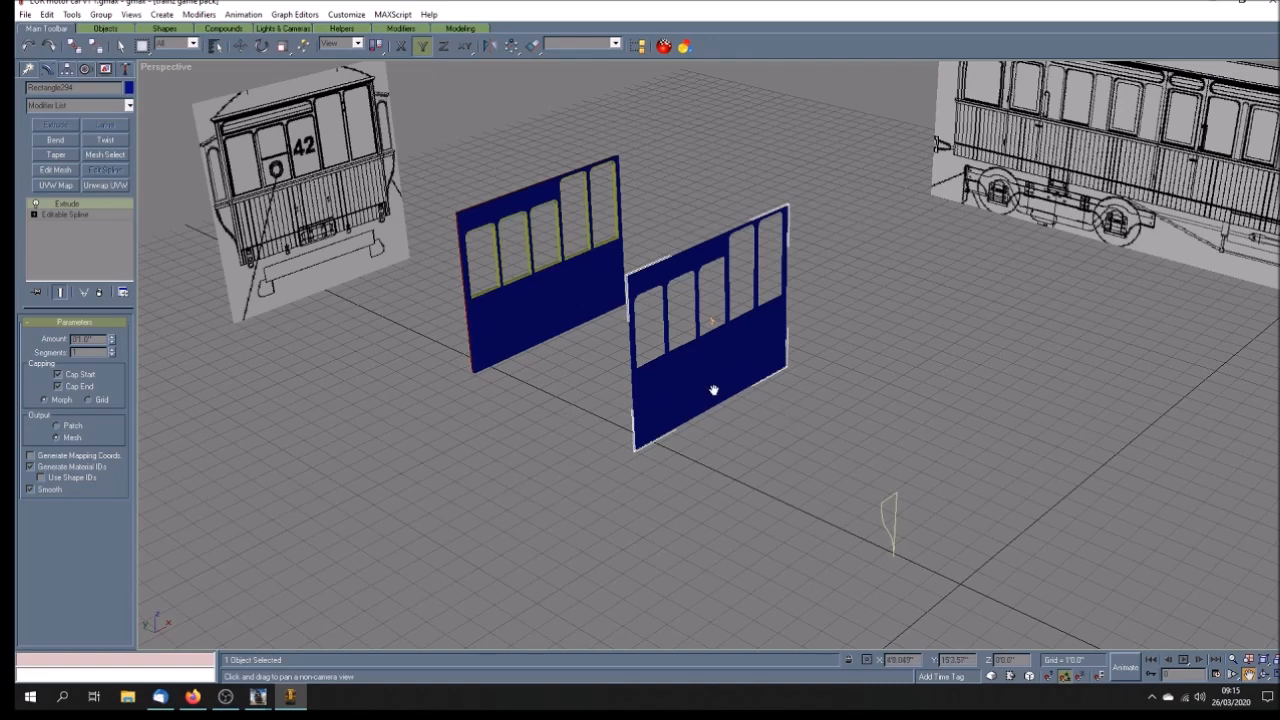
# - Show the context options for the copied panel's Extrude modifier
pyautogui.rightClick(67, 203)
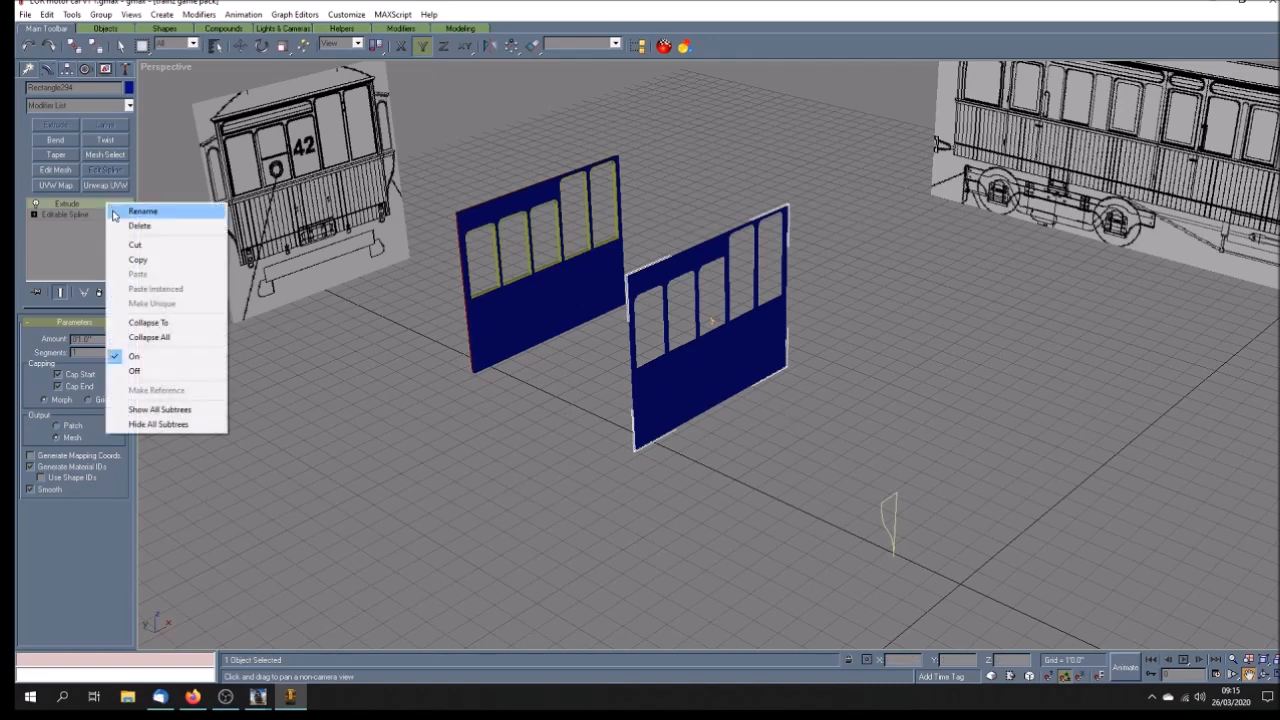
pyautogui.moveTo(150, 228)
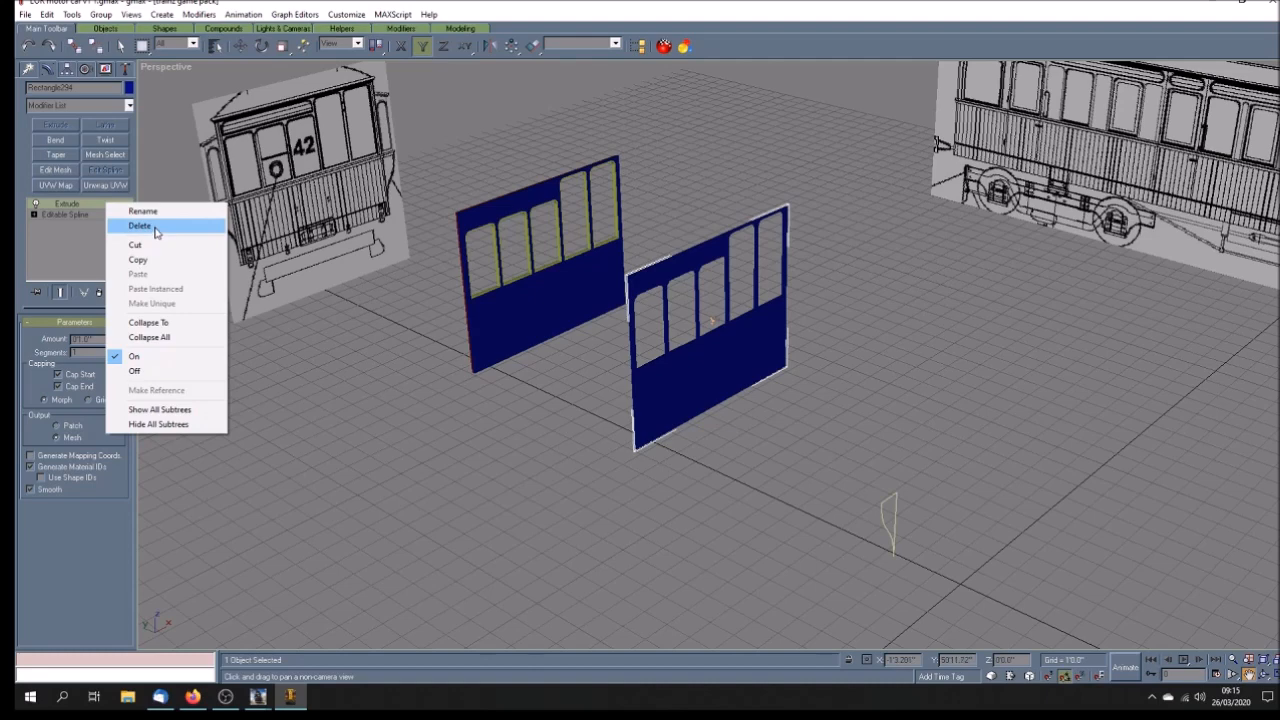
# - Delete the Extrude modifier so the copied panel becomes a flat outline
pyautogui.click(140, 225)
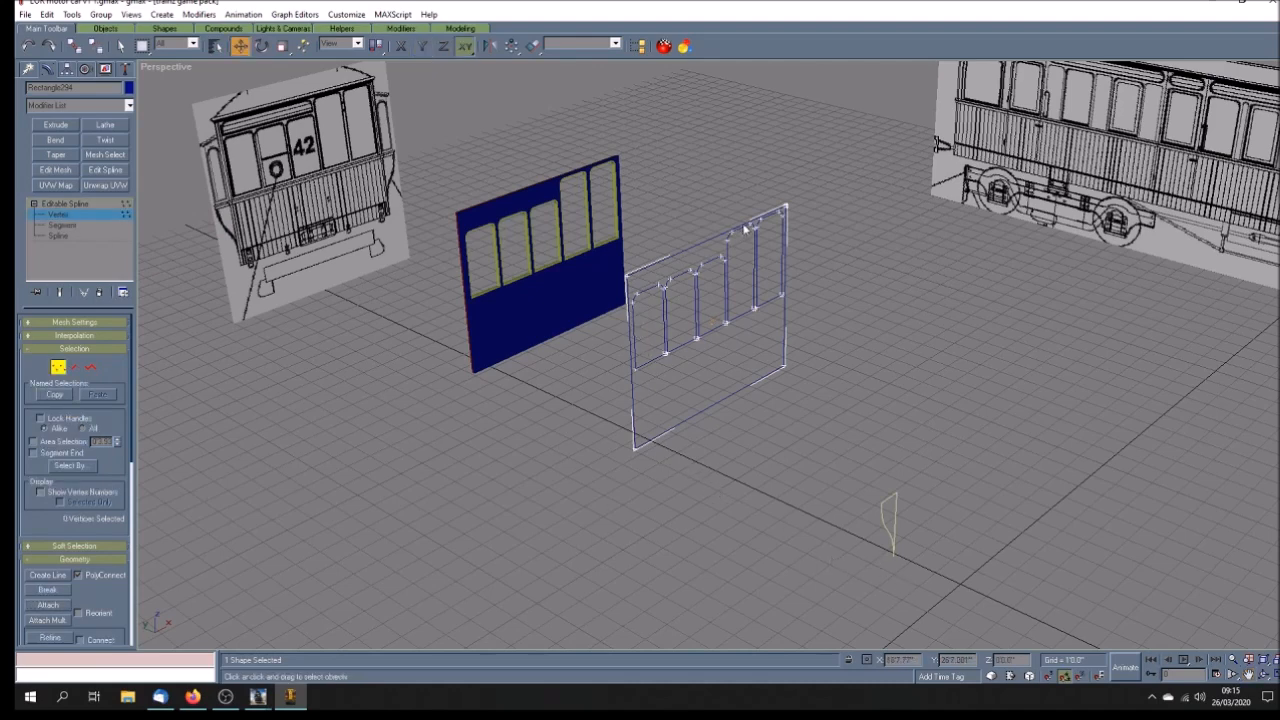
pyautogui.moveTo(632, 328)
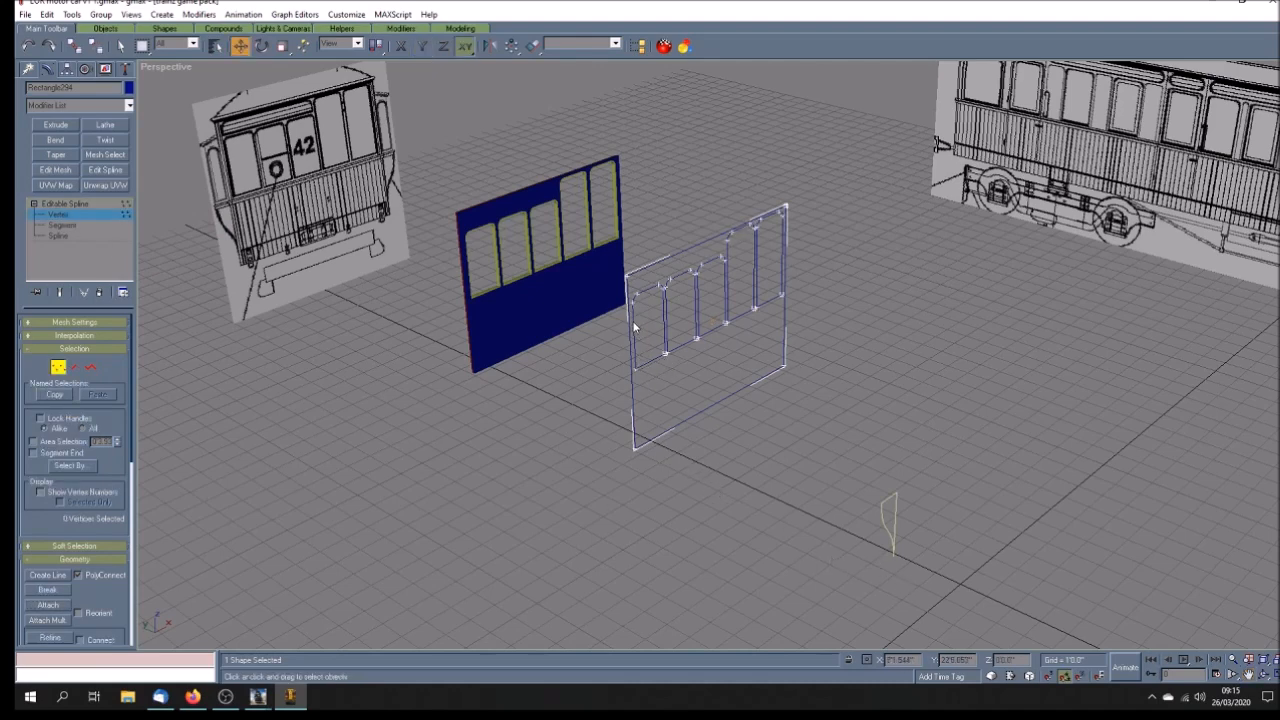
pyautogui.moveTo(405, 305)
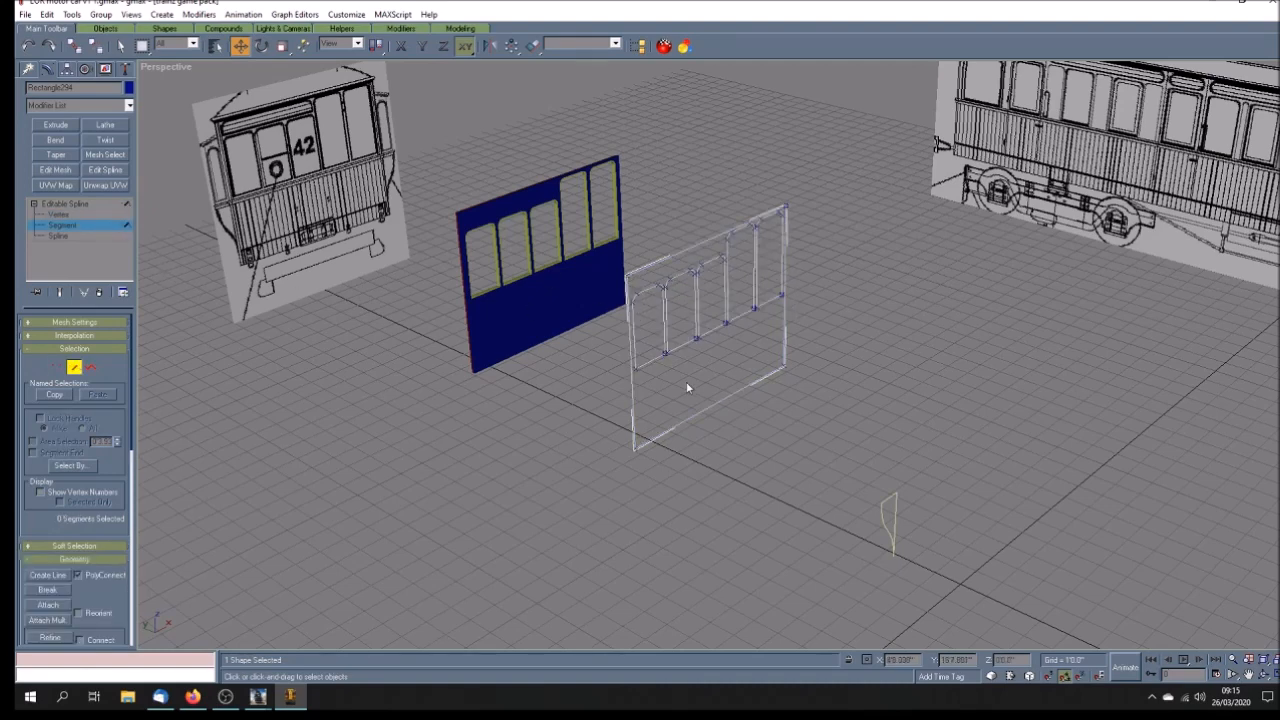
pyautogui.moveTo(145, 261)
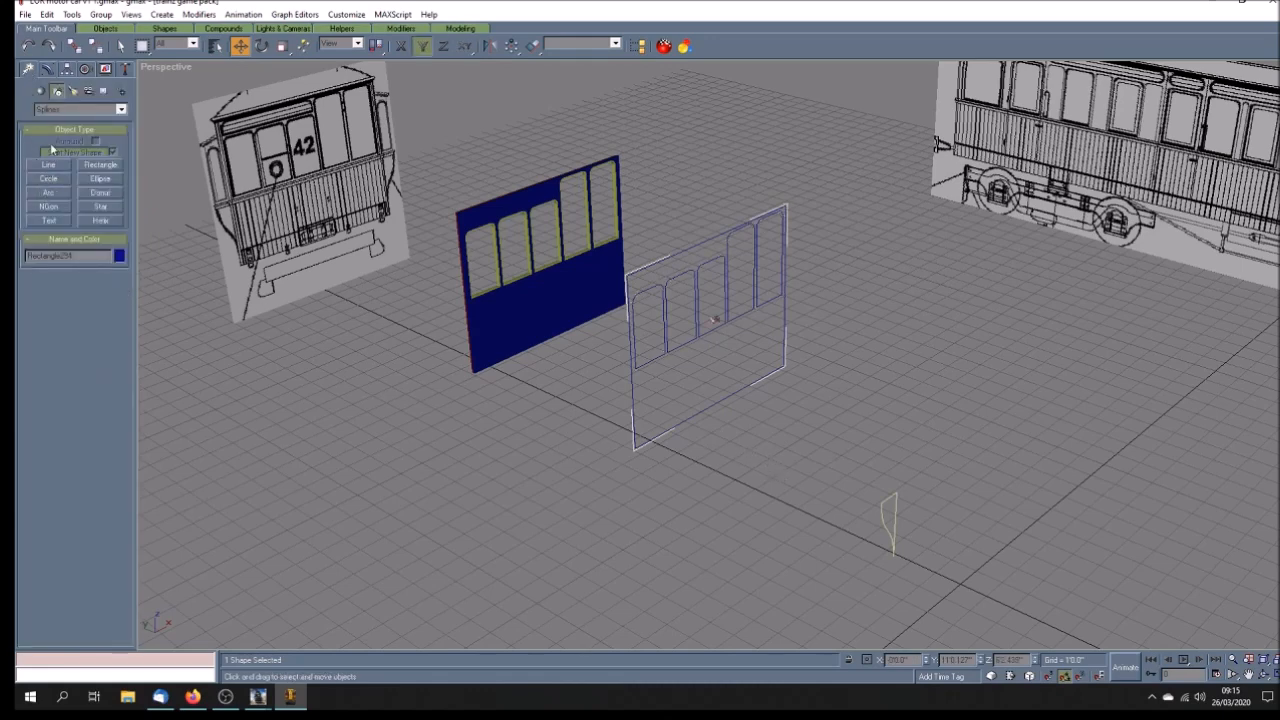
# - Draw an outer rectangle with smaller rectangles inside it on the ground grid
pyautogui.click(99, 164)
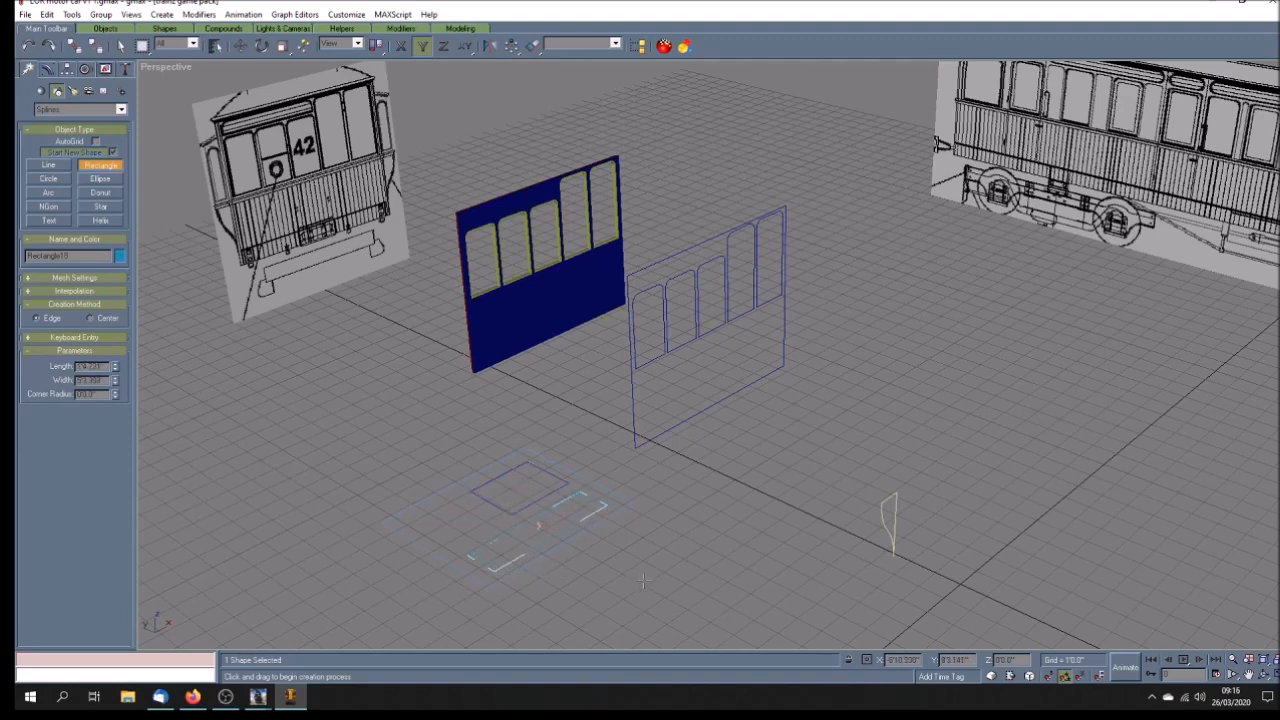
pyautogui.click(120, 46)
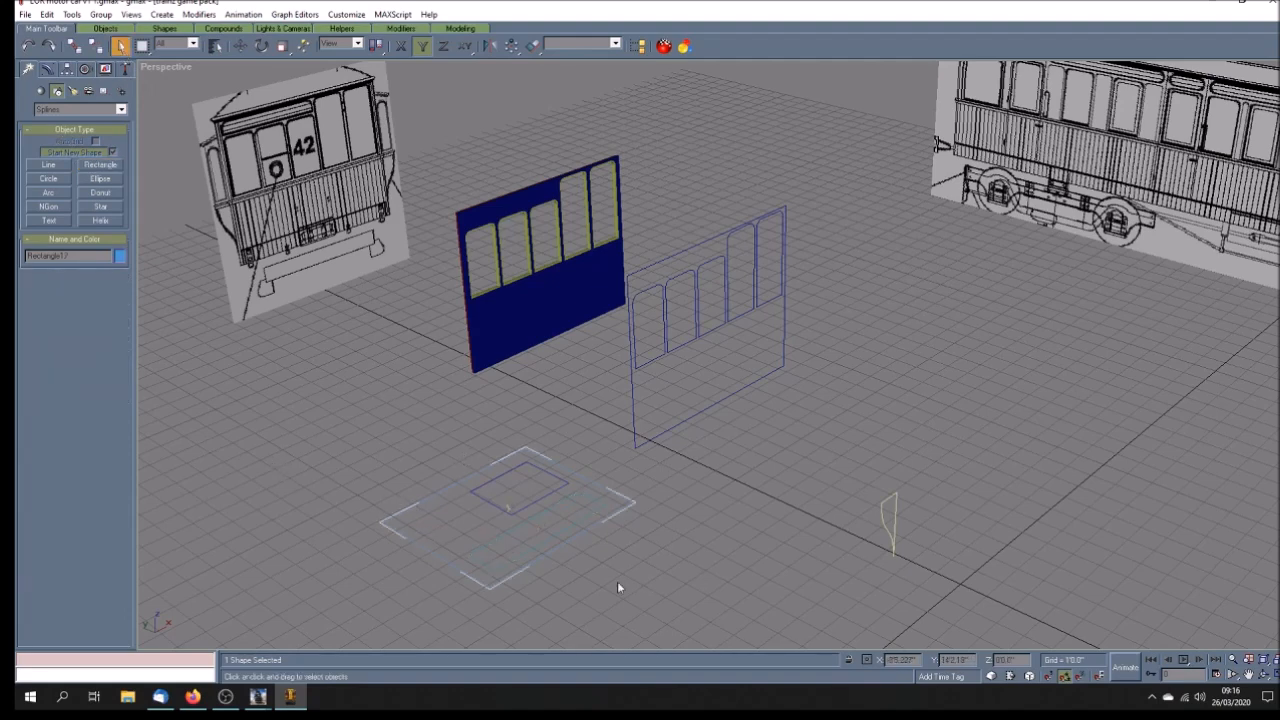
pyautogui.moveTo(555, 521)
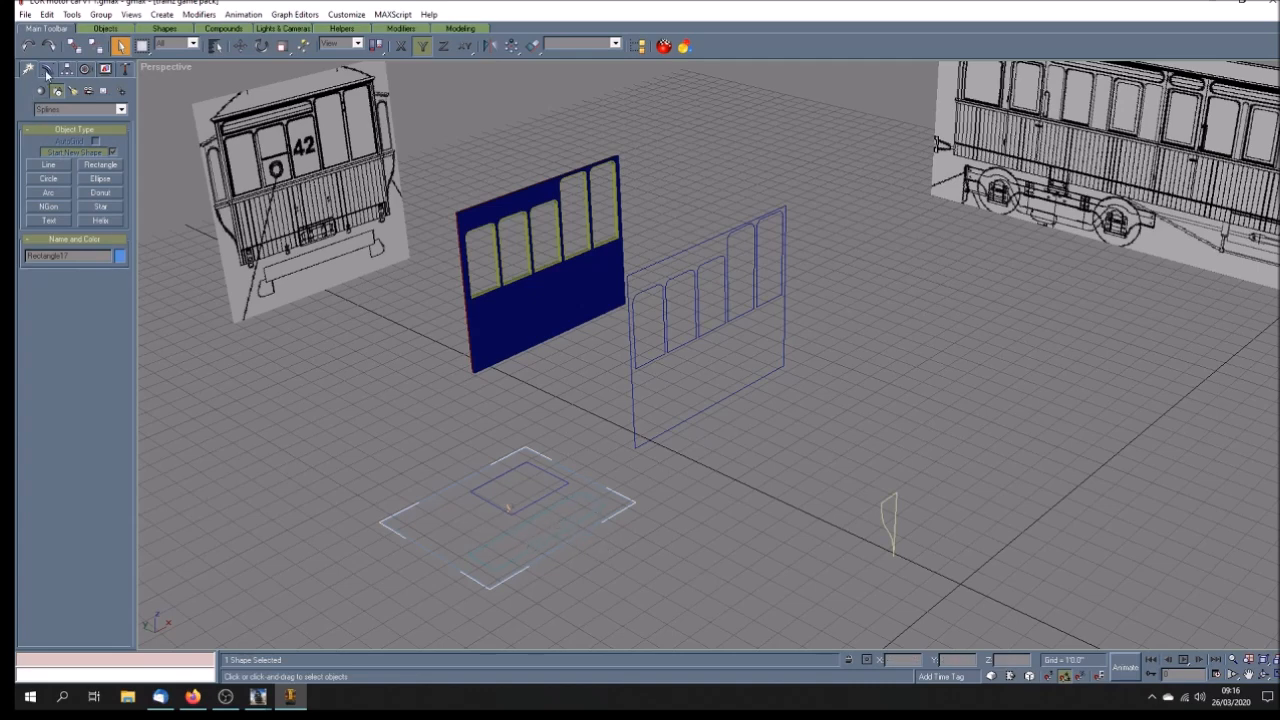
# - Convert the new ground rectangle to an Editable Spline and show its colour palette
pyautogui.click(44, 68)
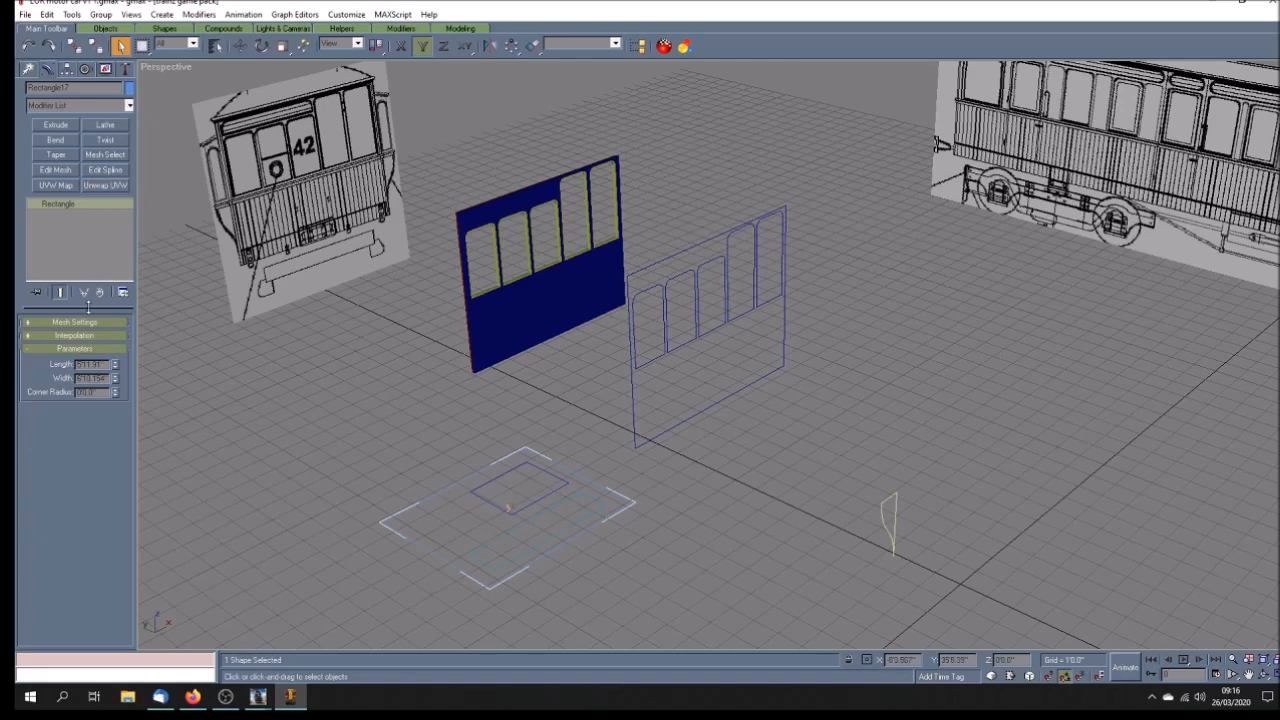
pyautogui.rightClick(58, 204)
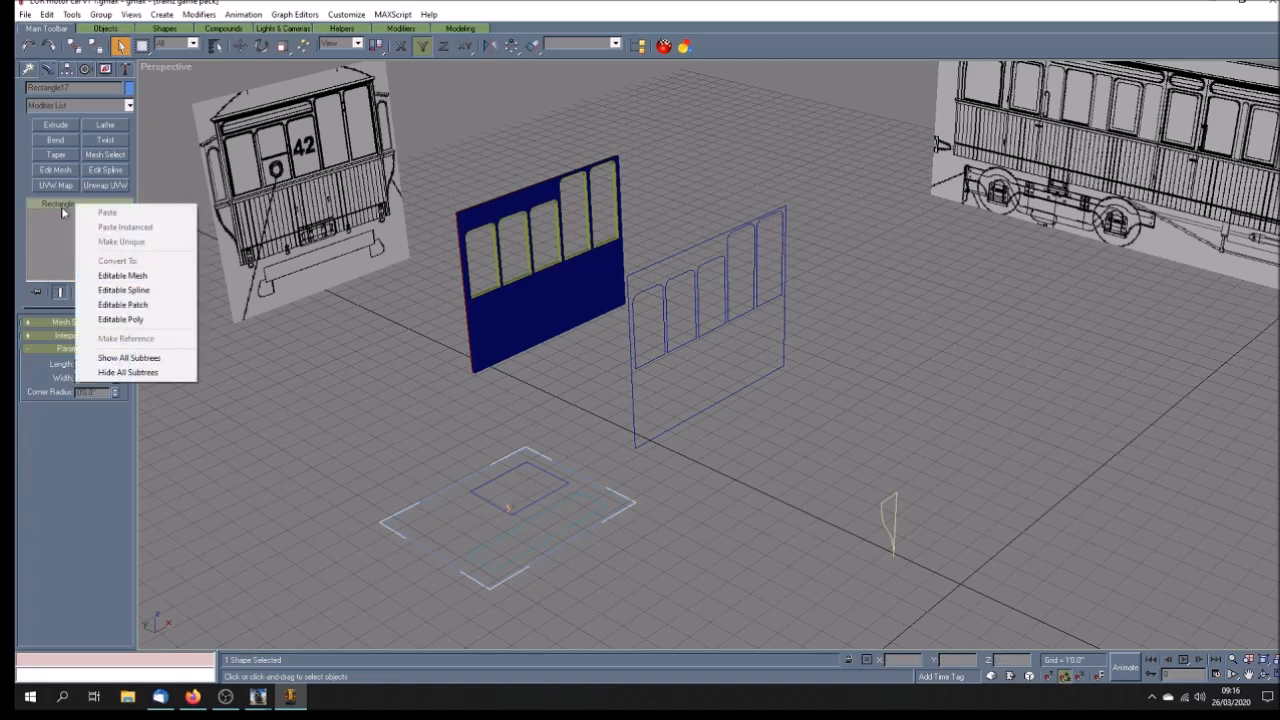
pyautogui.moveTo(122, 290)
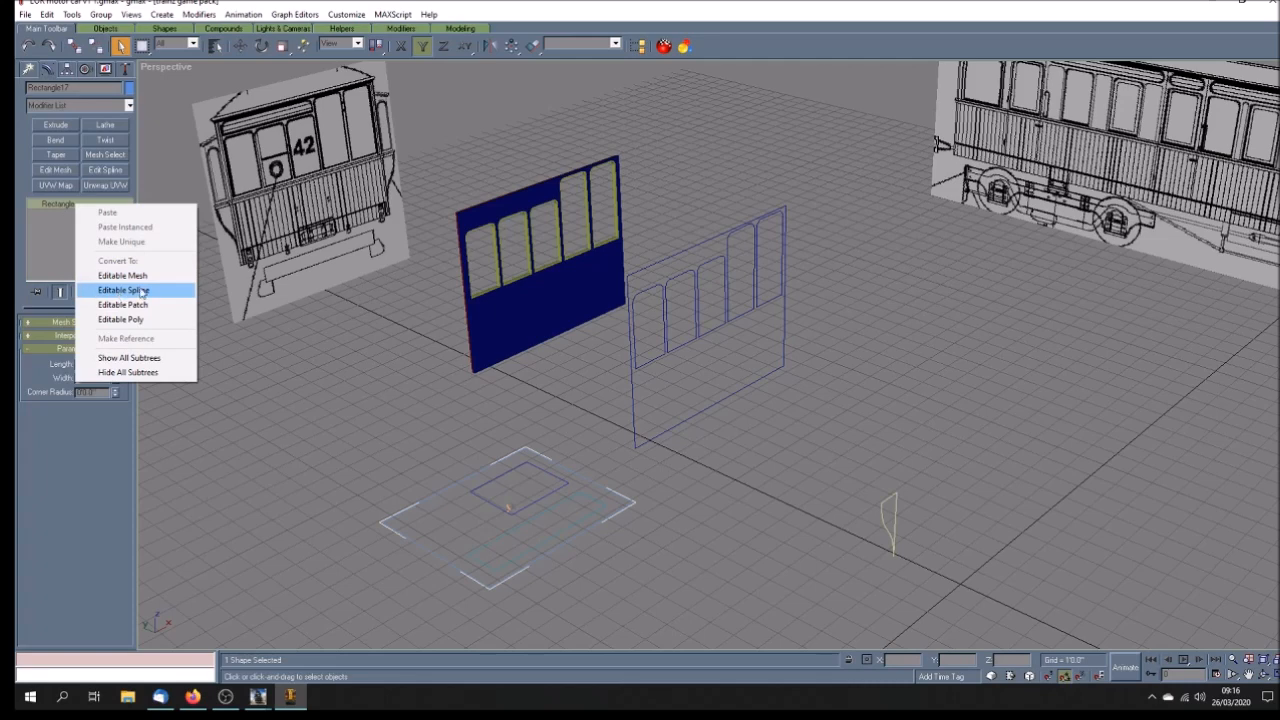
pyautogui.click(122, 290)
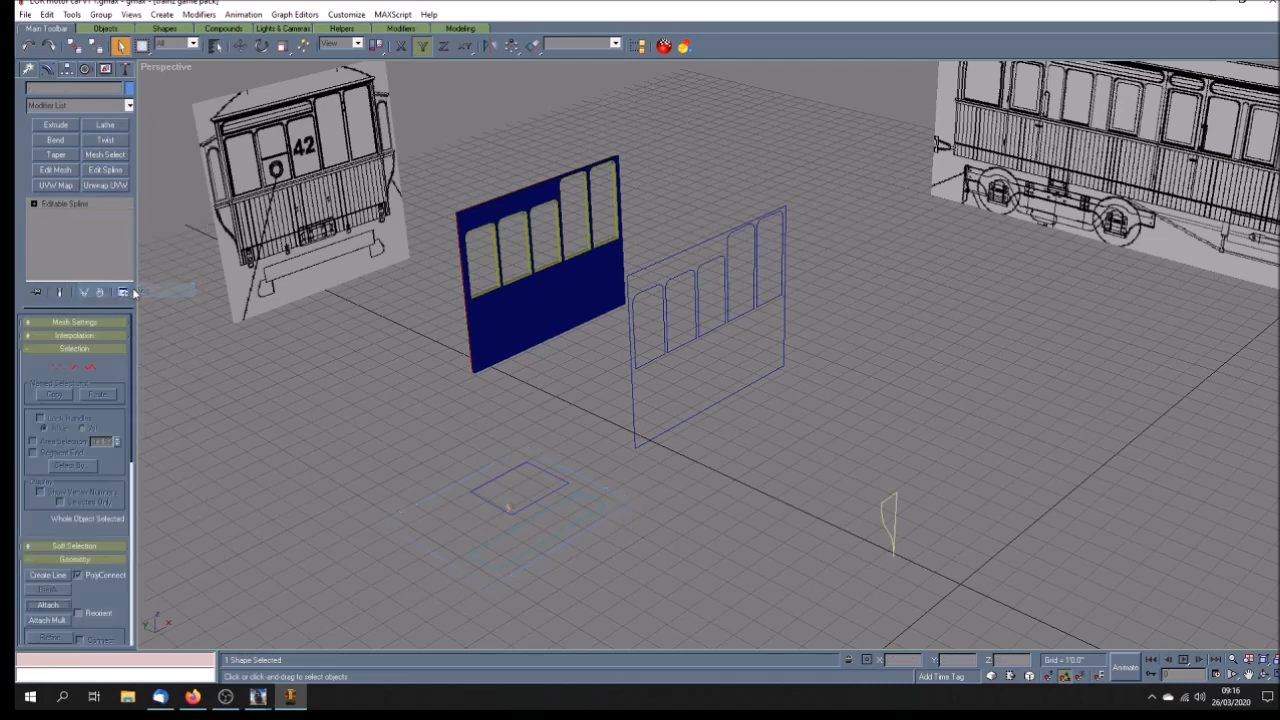
pyautogui.click(525, 505)
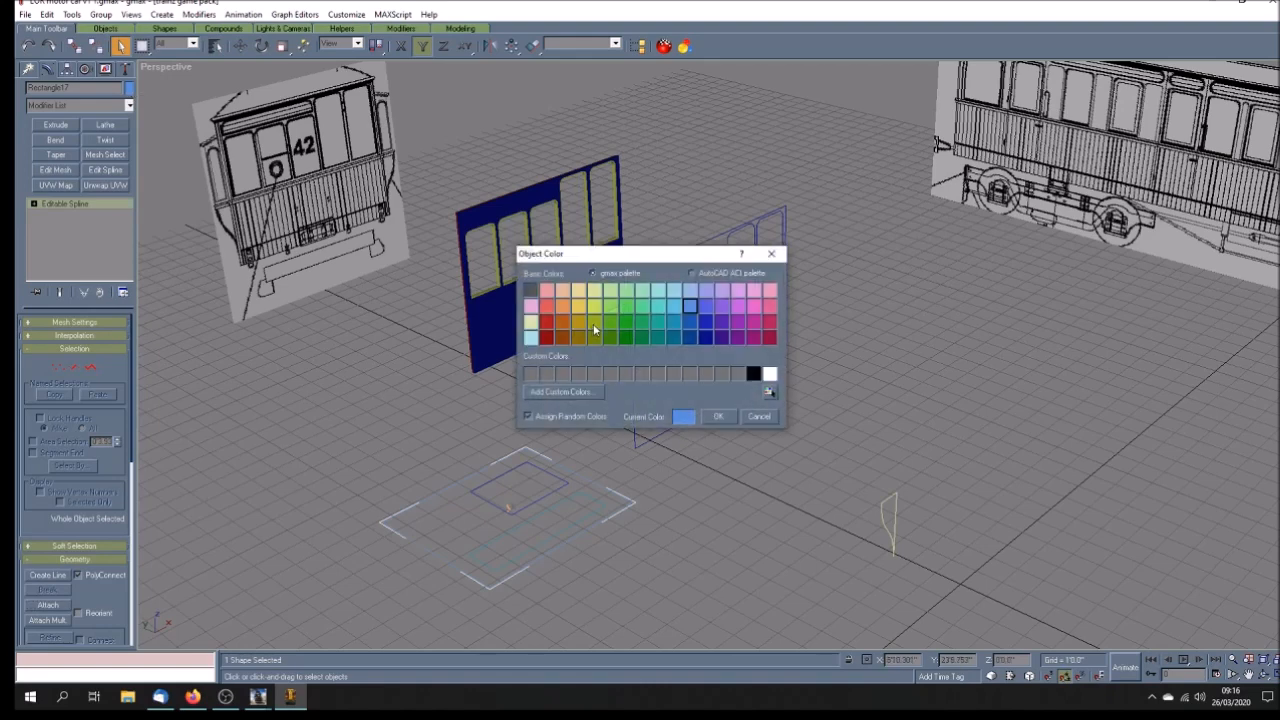
# - Give the combined ground rectangle shape a green object colour
pyautogui.click(718, 416)
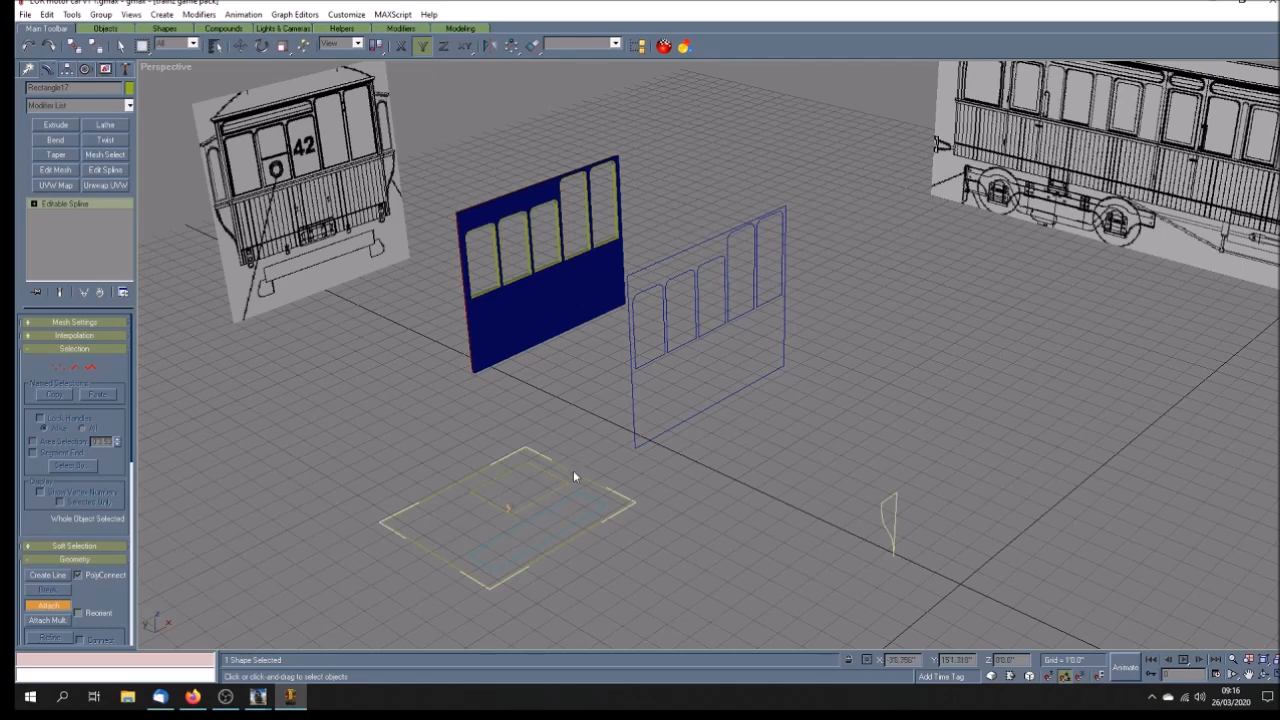
pyautogui.moveTo(503, 548)
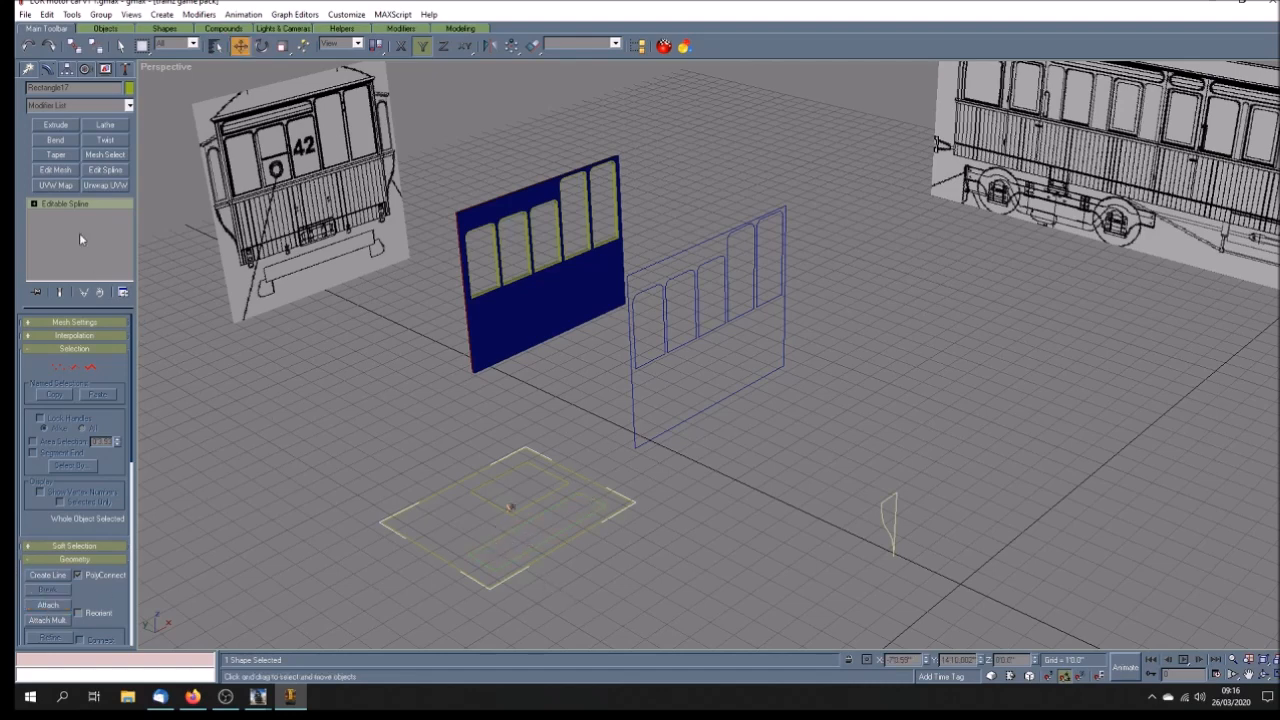
# - Extrude the combined ground outline into a flat olive slab with two rectangular openings
pyautogui.click(55, 124)
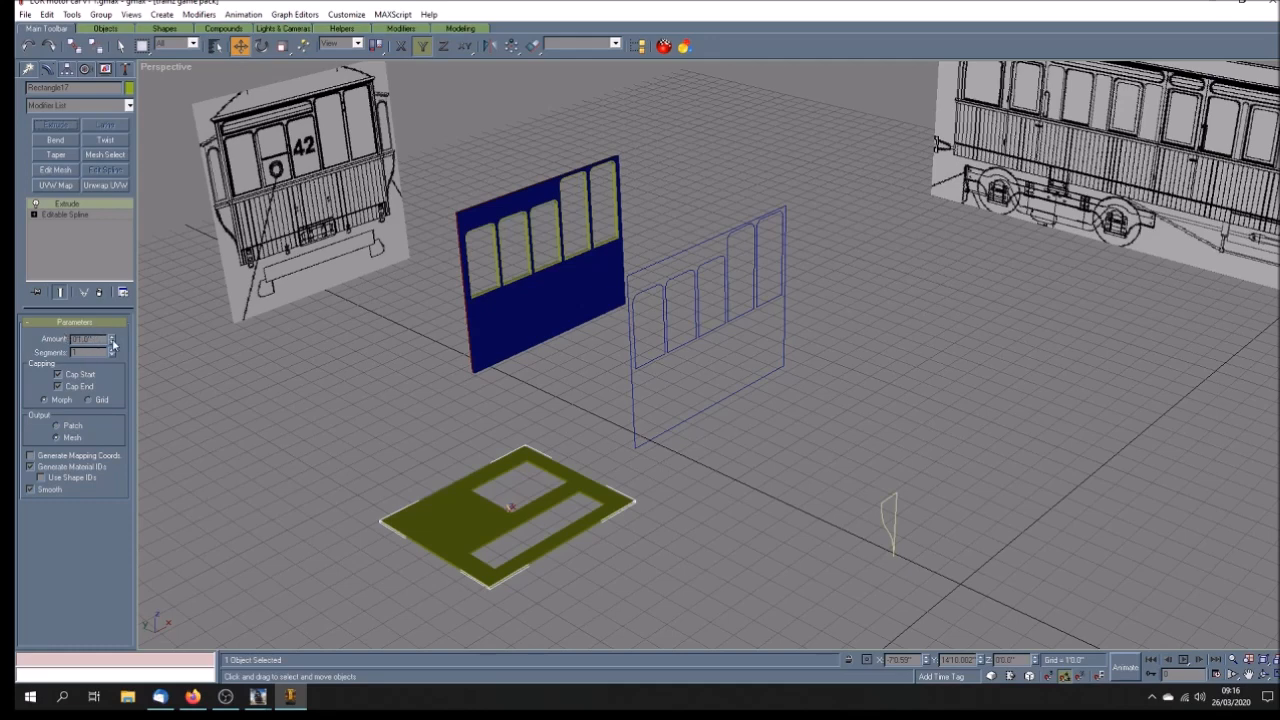
pyautogui.moveTo(470, 345)
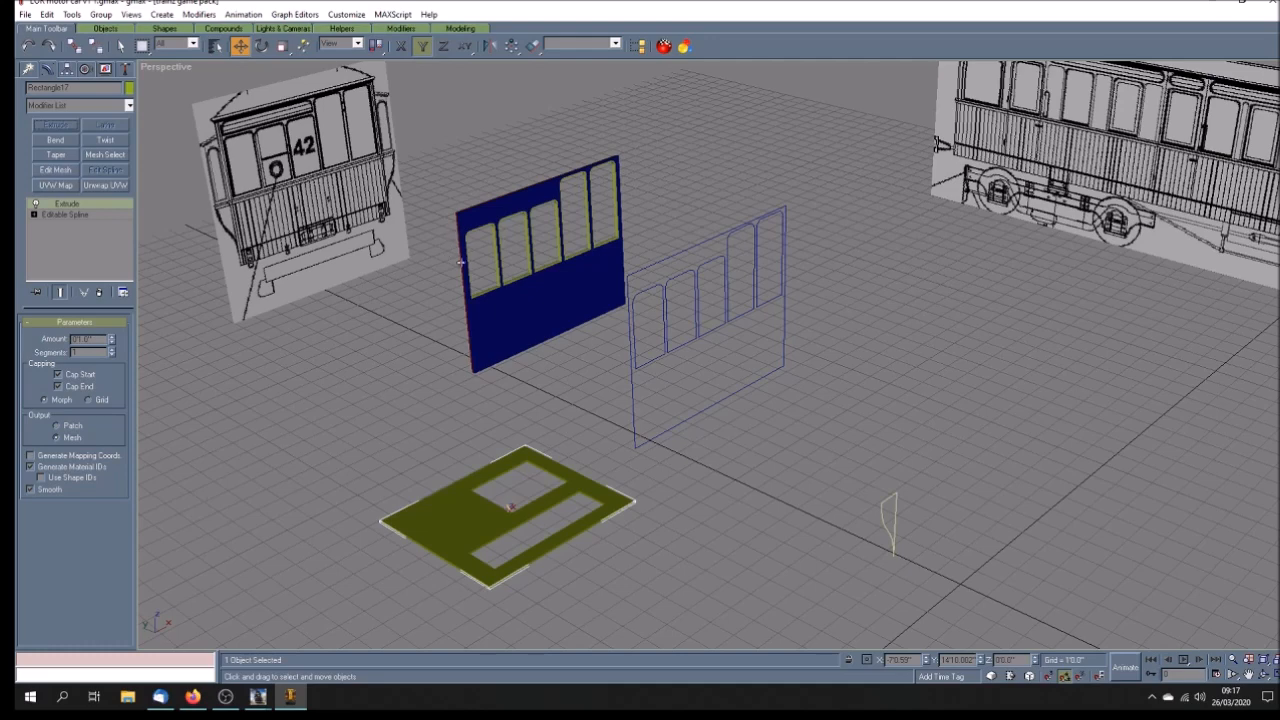
pyautogui.moveTo(548, 410)
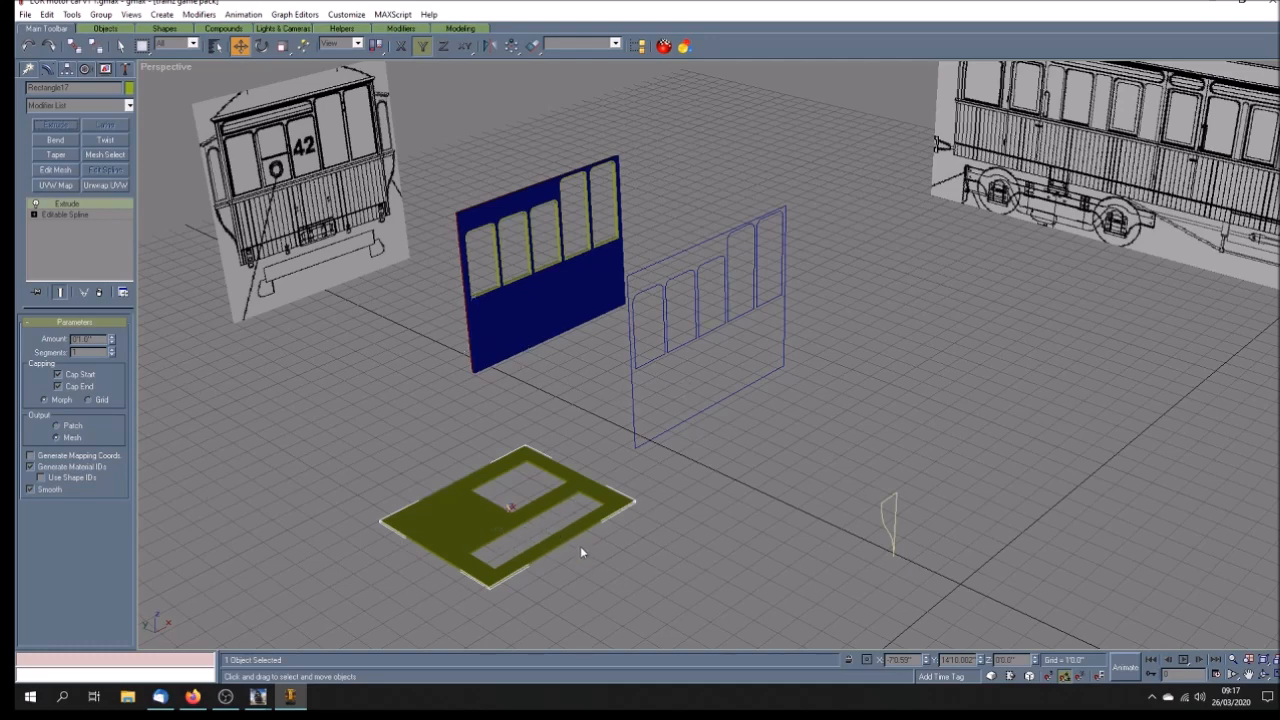
pyautogui.moveTo(342, 480)
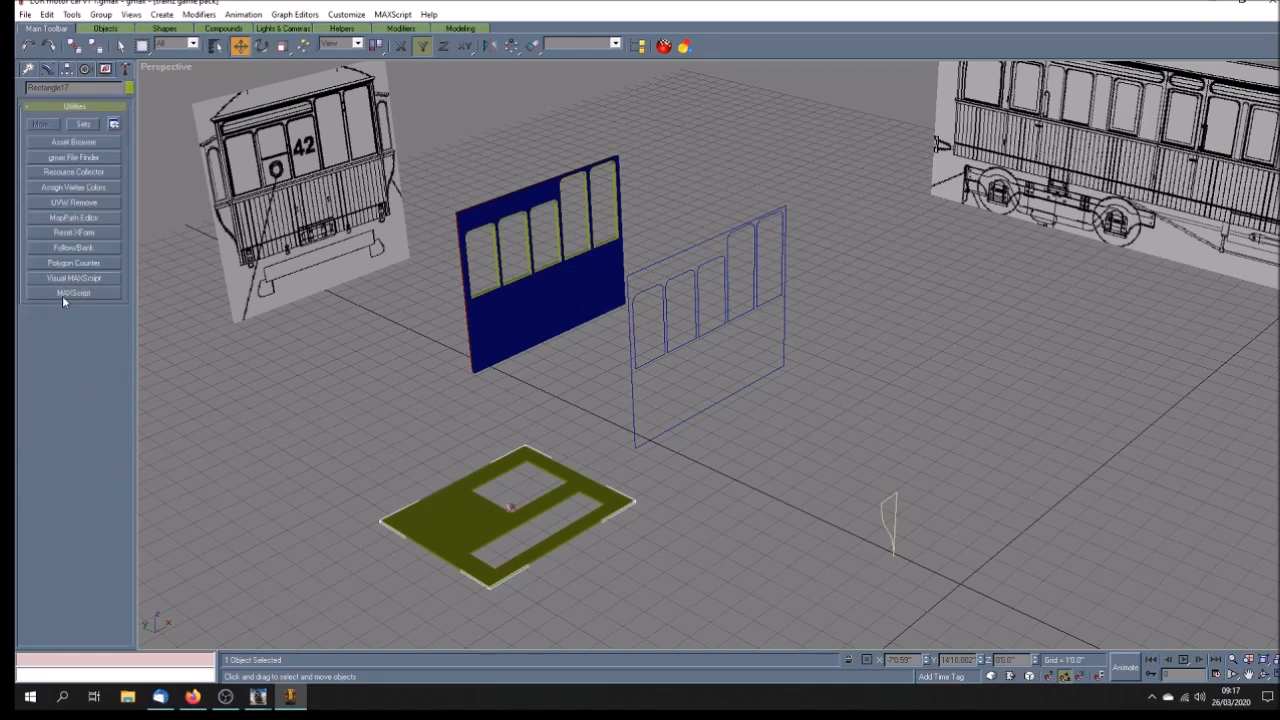
# - Show the polygon counter, reporting 52 faces for the floor slab and 18,672 scene-wide
pyautogui.click(74, 263)
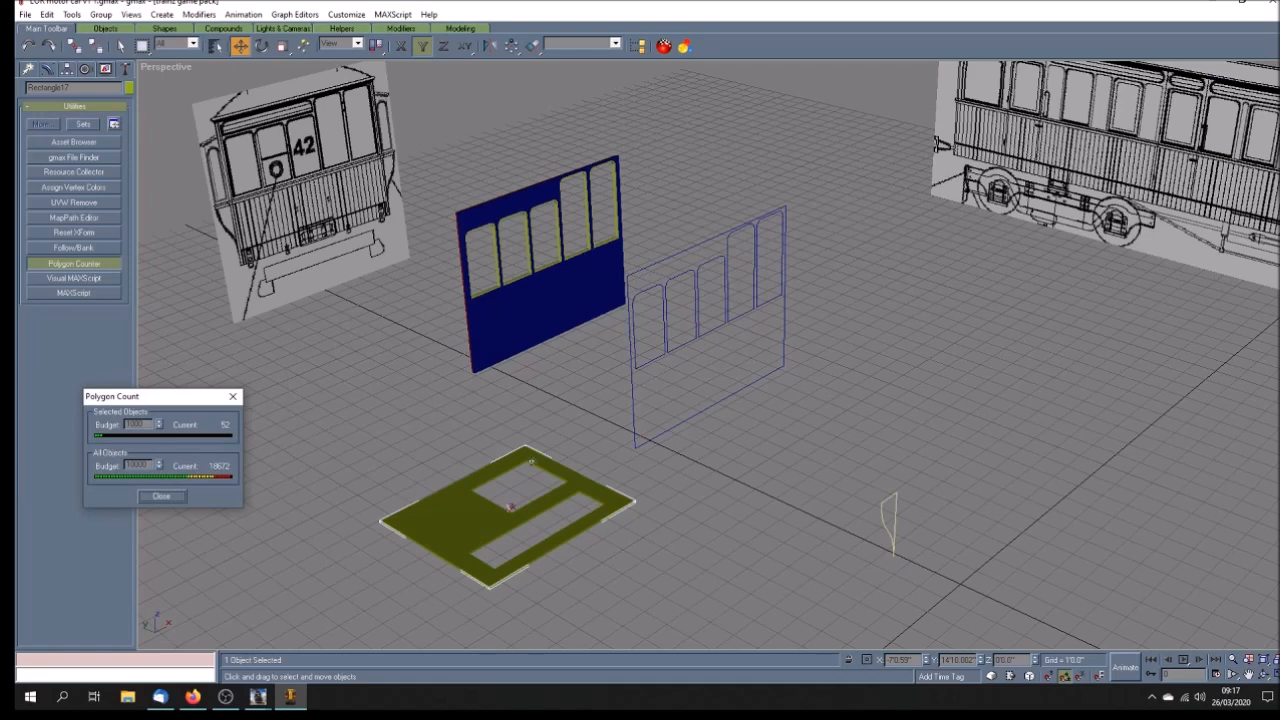
pyautogui.moveTo(643, 533)
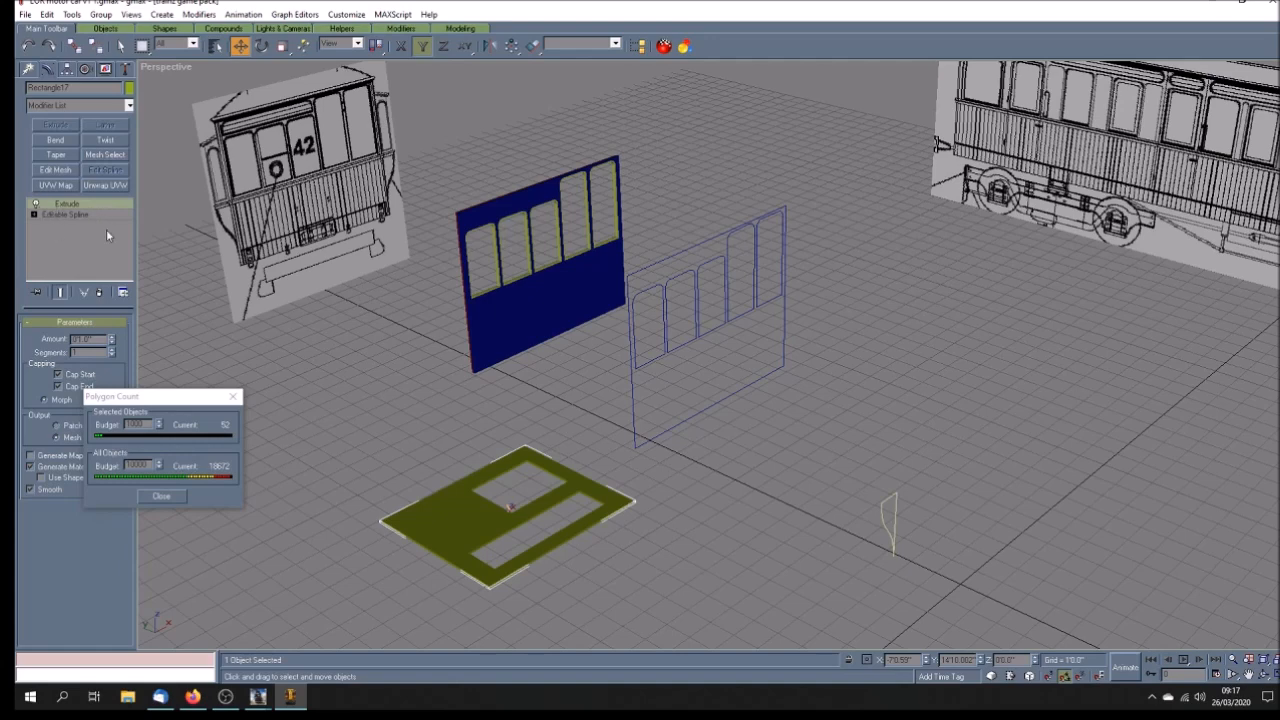
pyautogui.moveTo(404, 418)
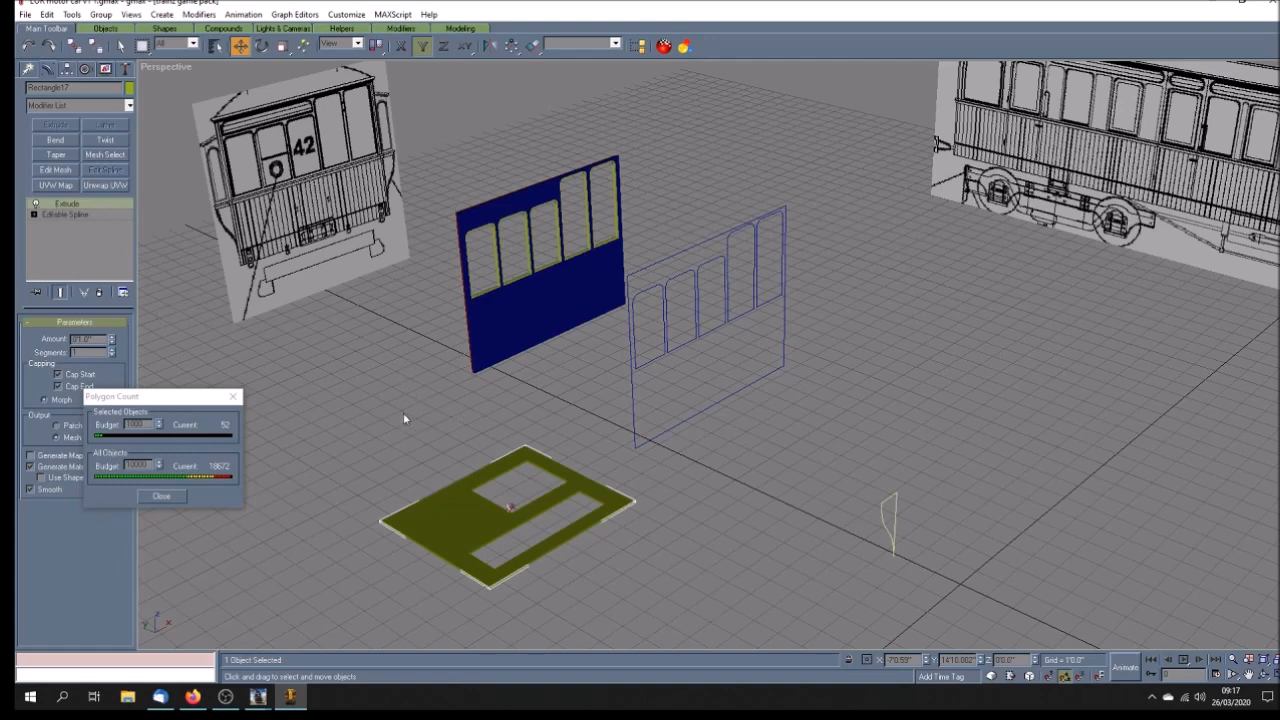
pyautogui.moveTo(409, 417)
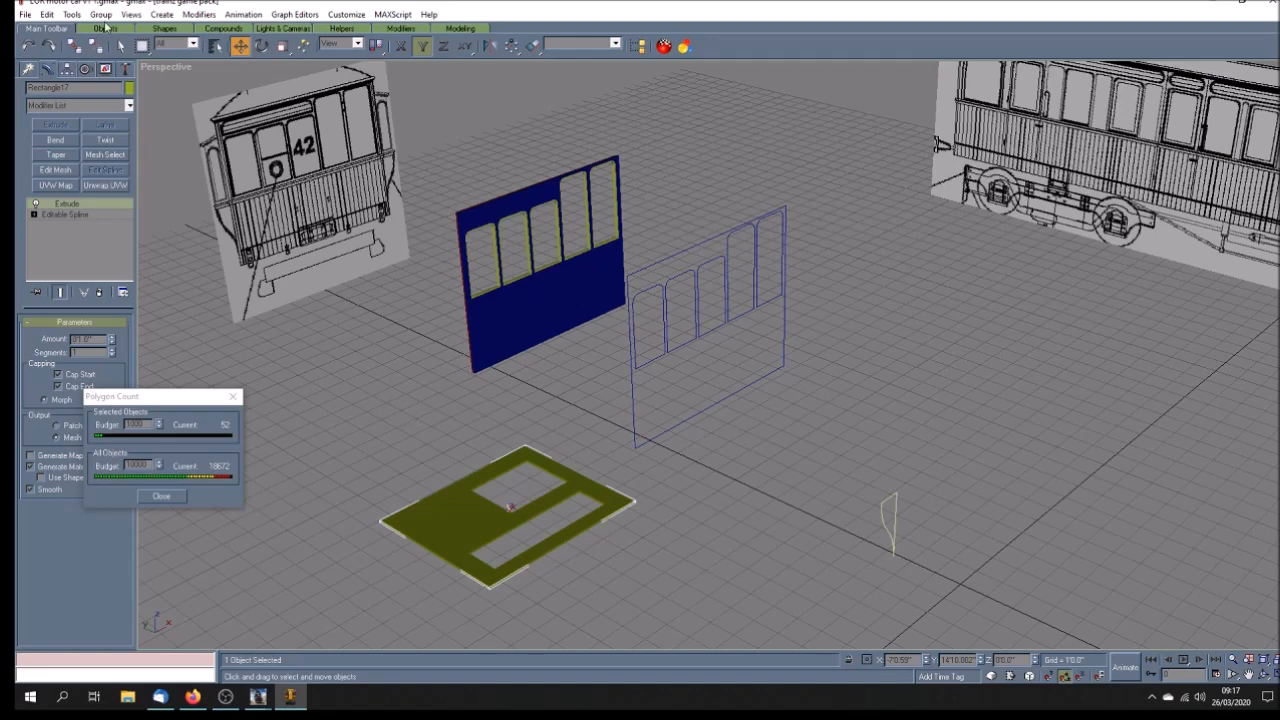
pyautogui.moveTo(396, 308)
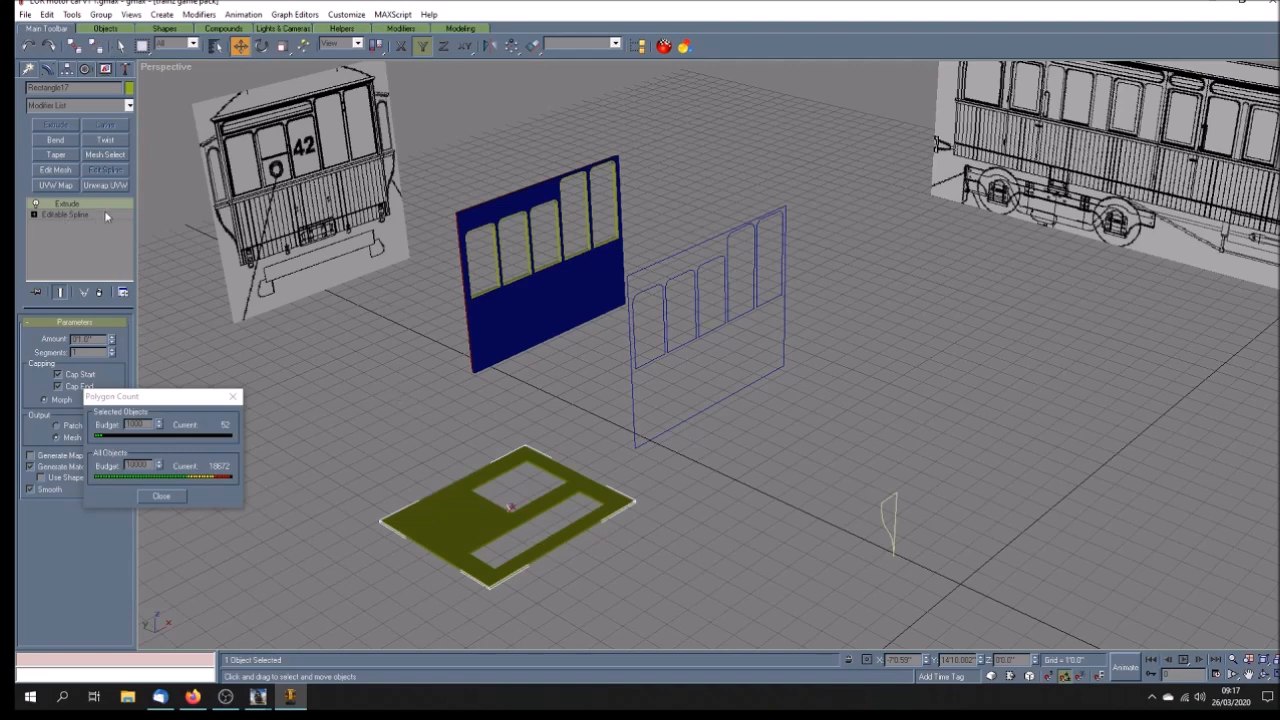
# - Collapse the floor slab's stack and convert it to an editable poly of 14 faces
pyautogui.rightClick(65, 203)
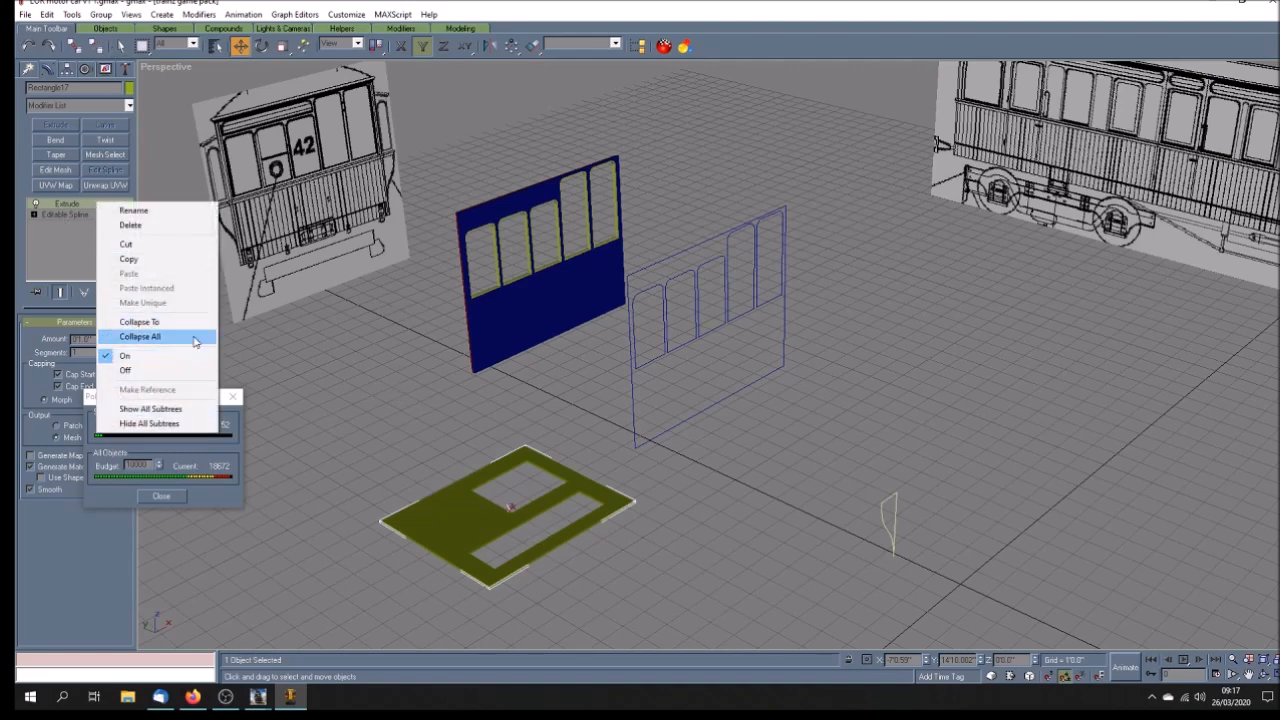
pyautogui.click(140, 336)
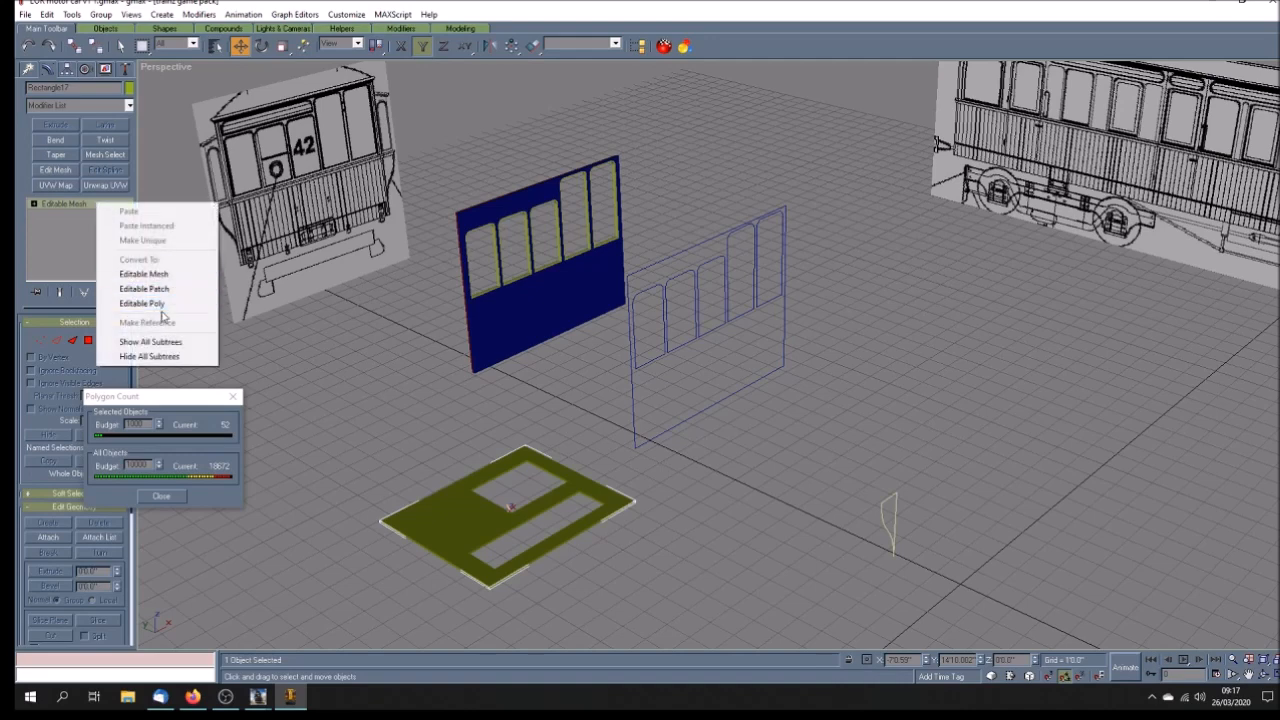
pyautogui.click(142, 303)
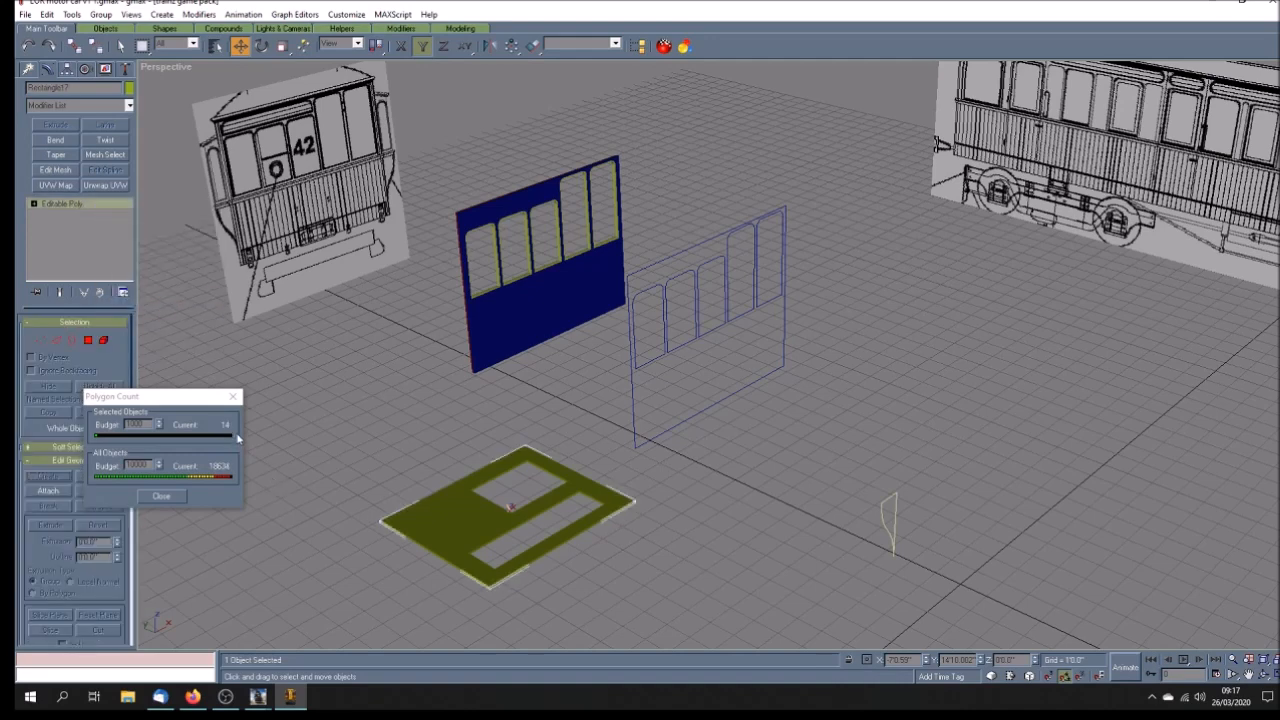
pyautogui.moveTo(318, 473)
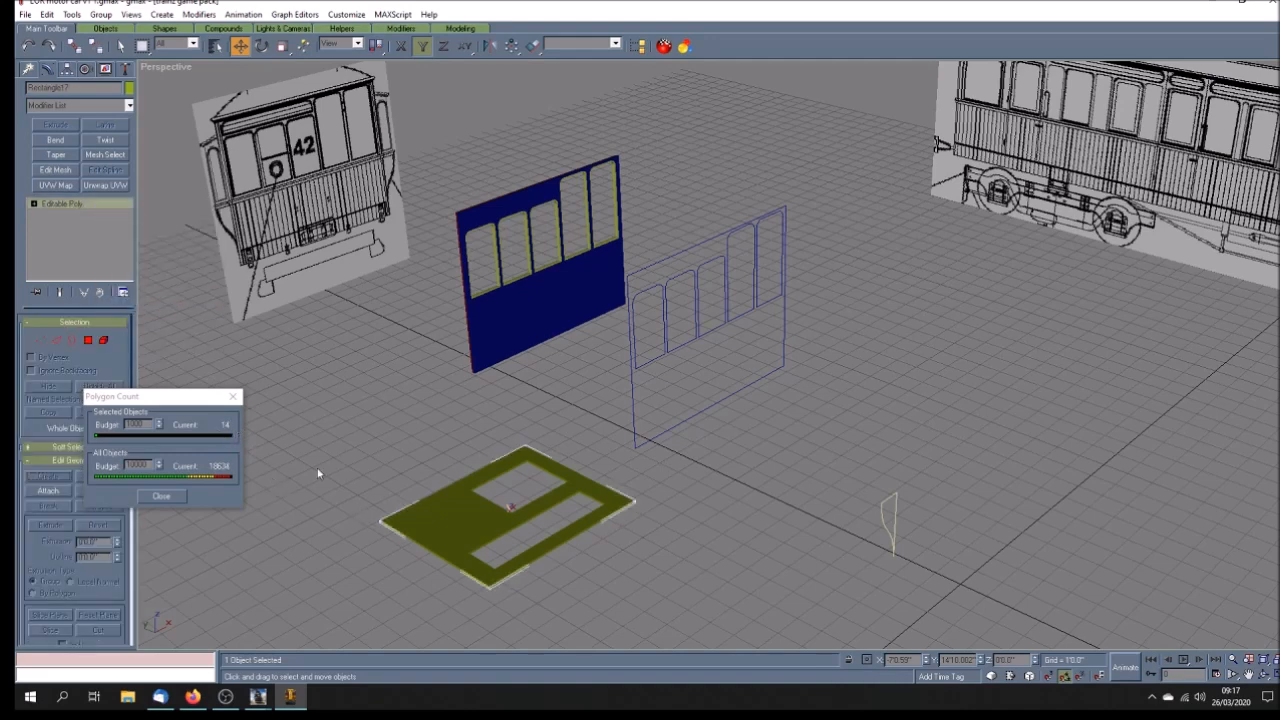
pyautogui.moveTo(290, 450)
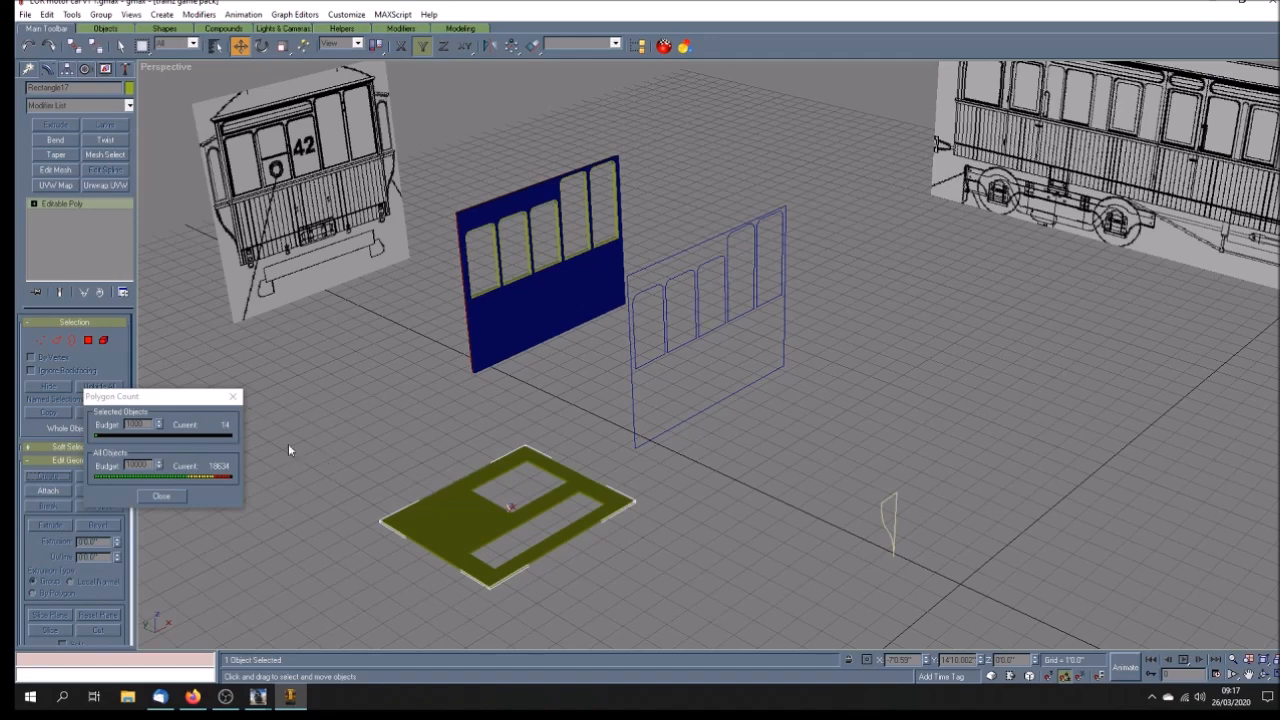
pyautogui.moveTo(233, 397)
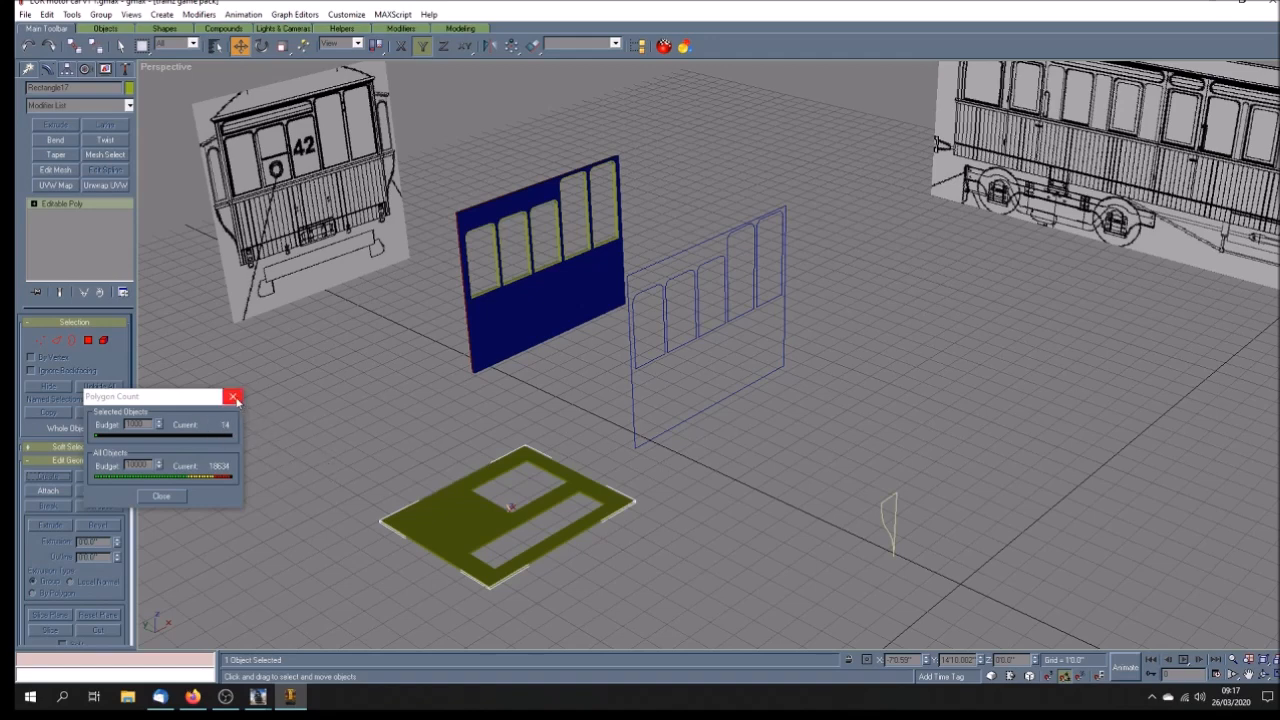
# - Close the polygon count window, leaving the panels and reference drawings
pyautogui.click(232, 396)
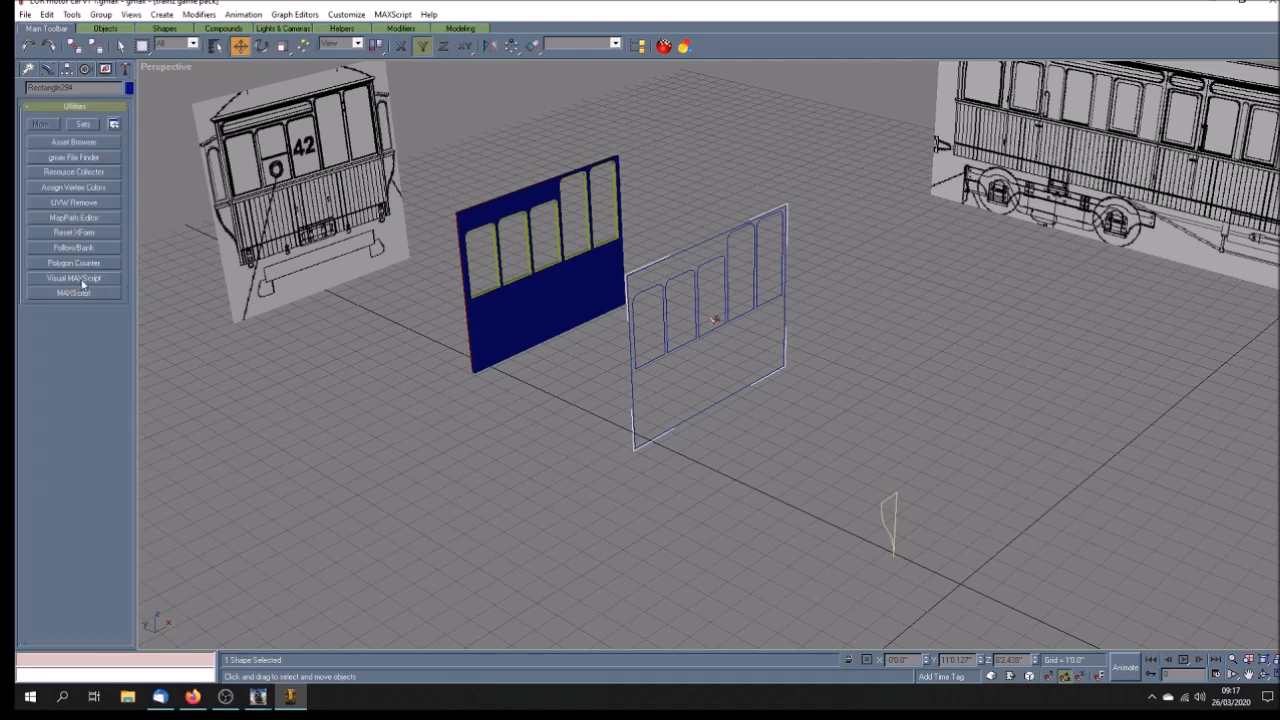
# - With the counter moved aside, extrude the second window-frame outline into a 252-polygon blue panel
pyautogui.click(73, 263)
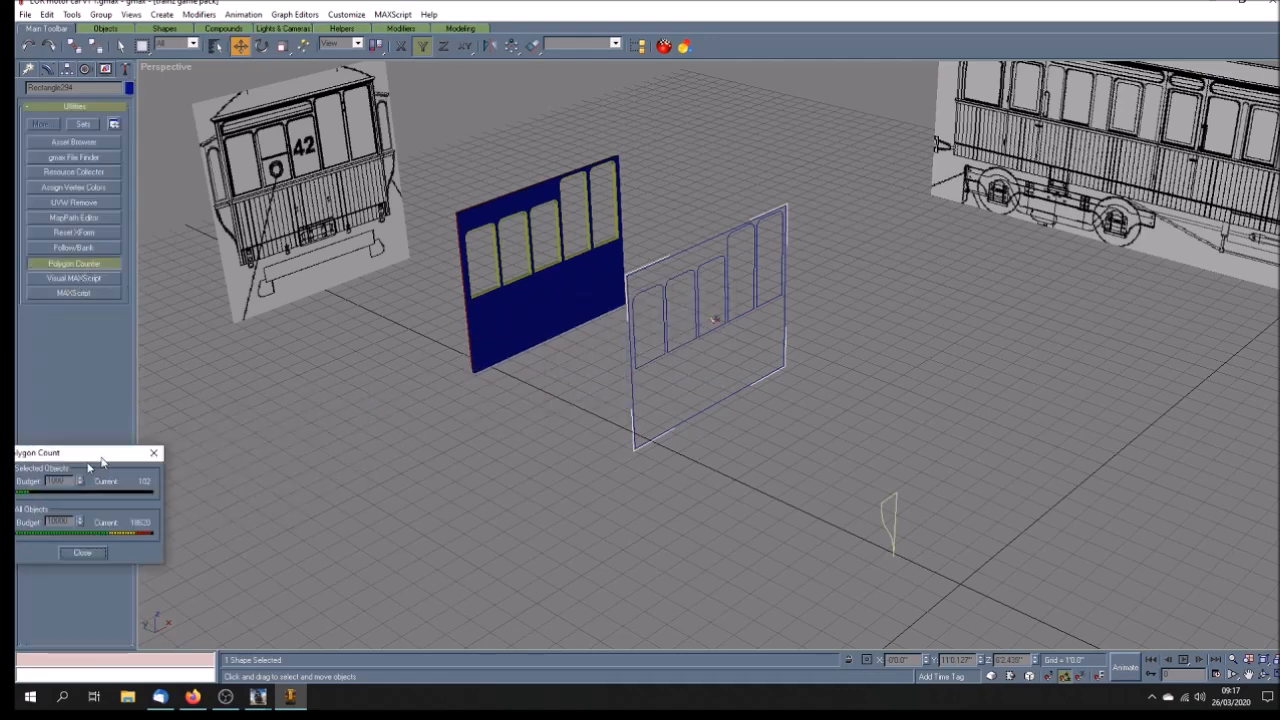
pyautogui.moveTo(60, 452); pyautogui.dragTo(118, 495)
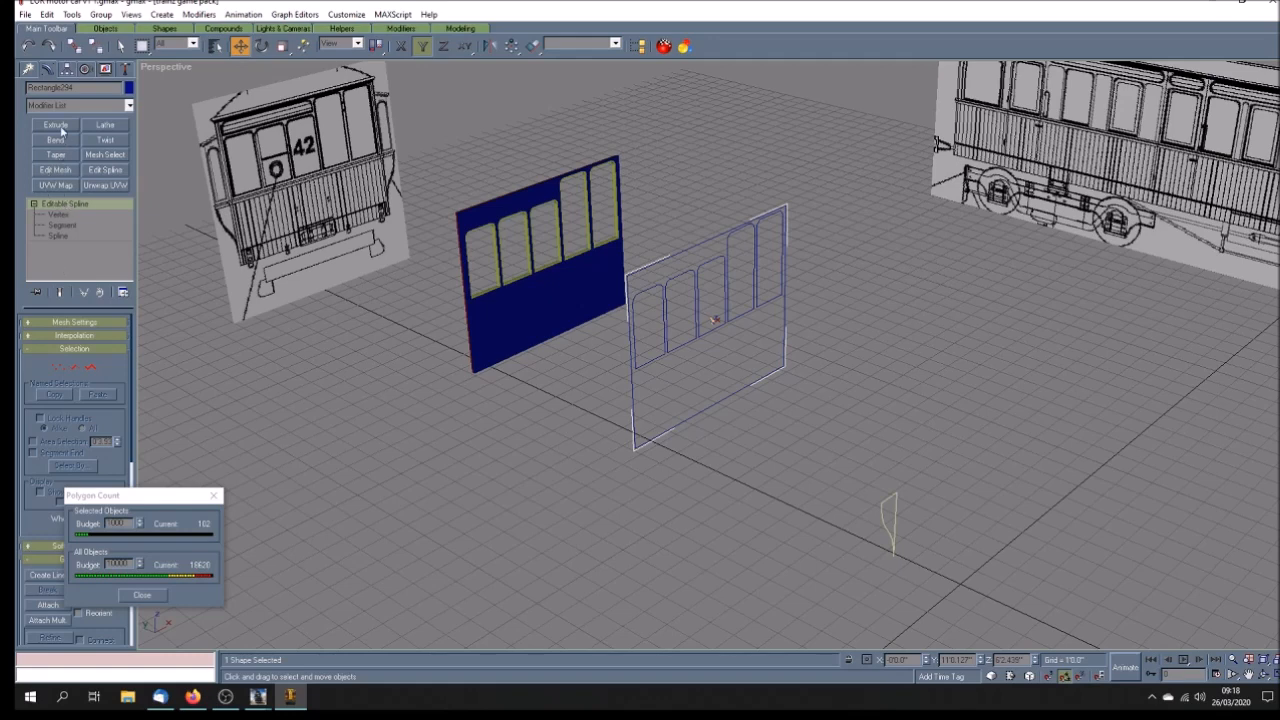
pyautogui.click(55, 124)
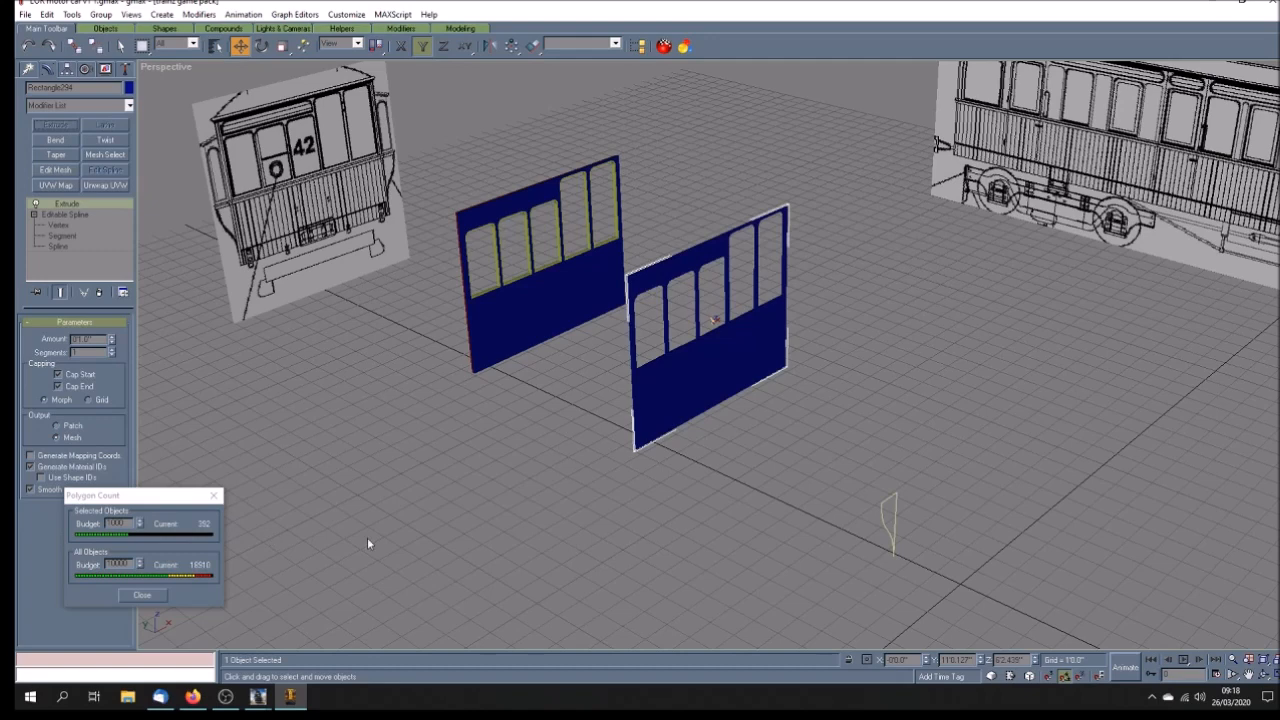
pyautogui.moveTo(742, 428)
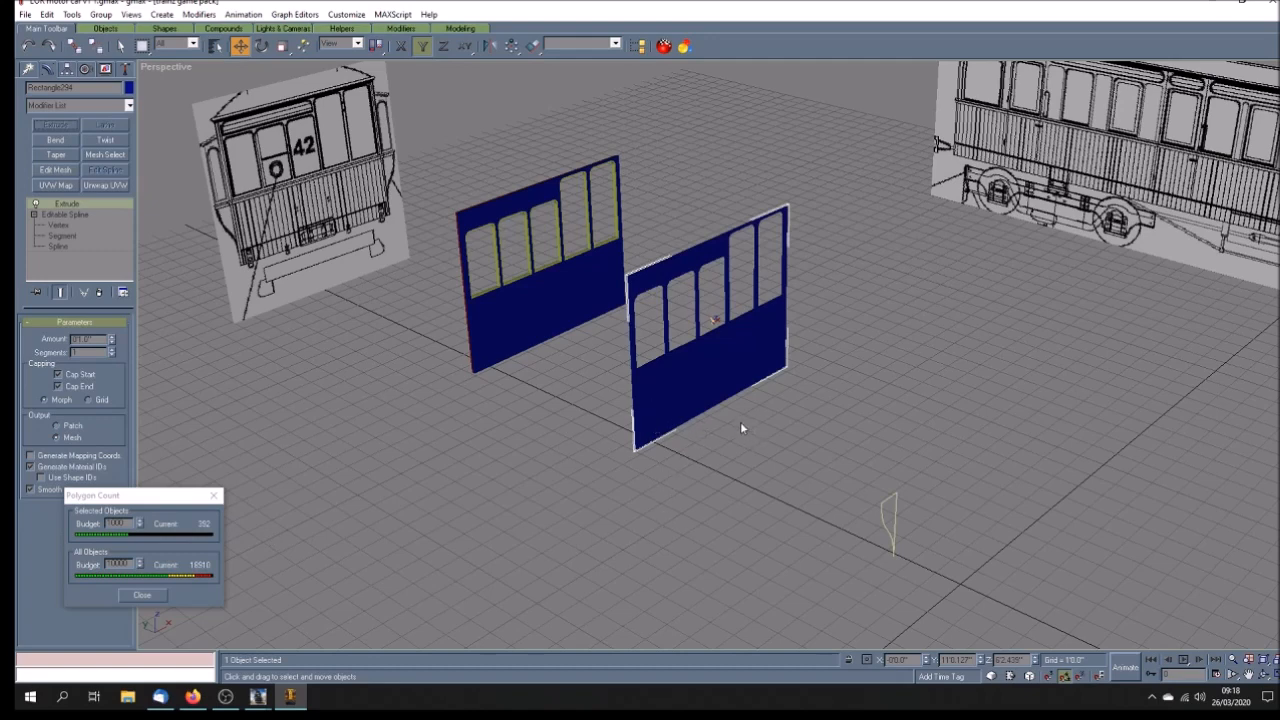
pyautogui.moveTo(757, 297)
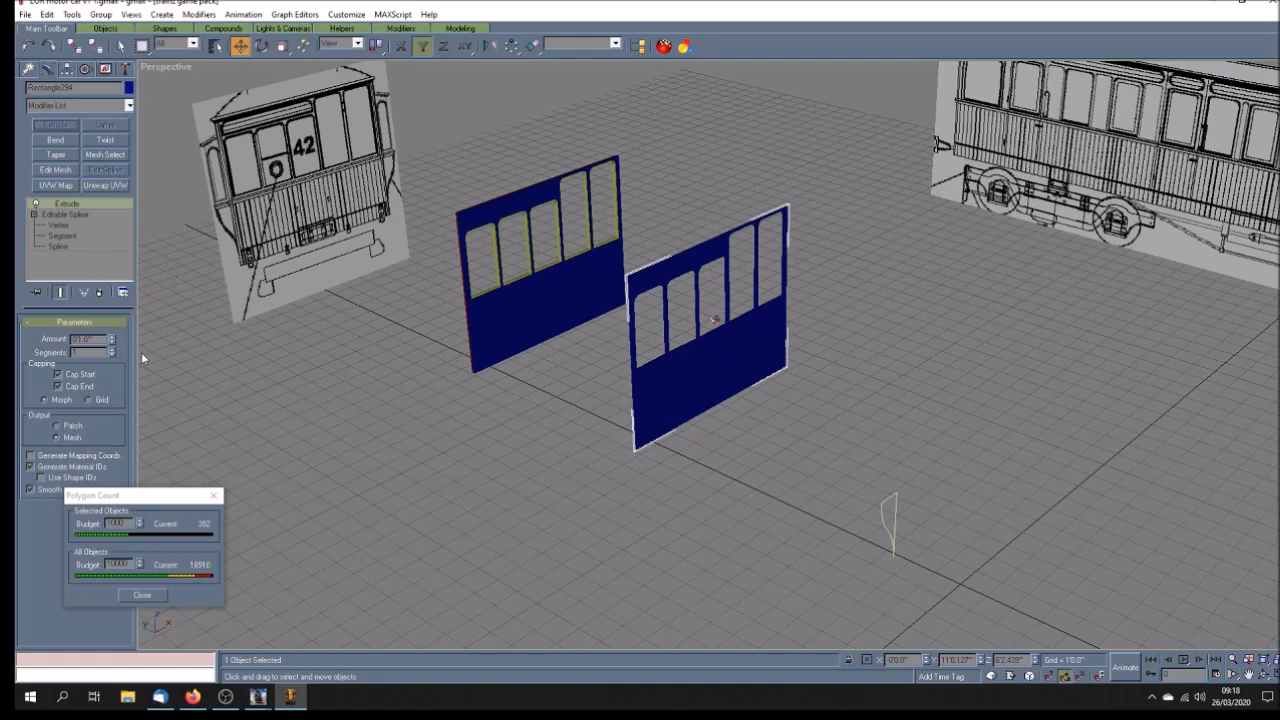
# - Convert the second blue panel to an editable poly of 56 faces and close the counter
pyautogui.rightClick(67, 203)
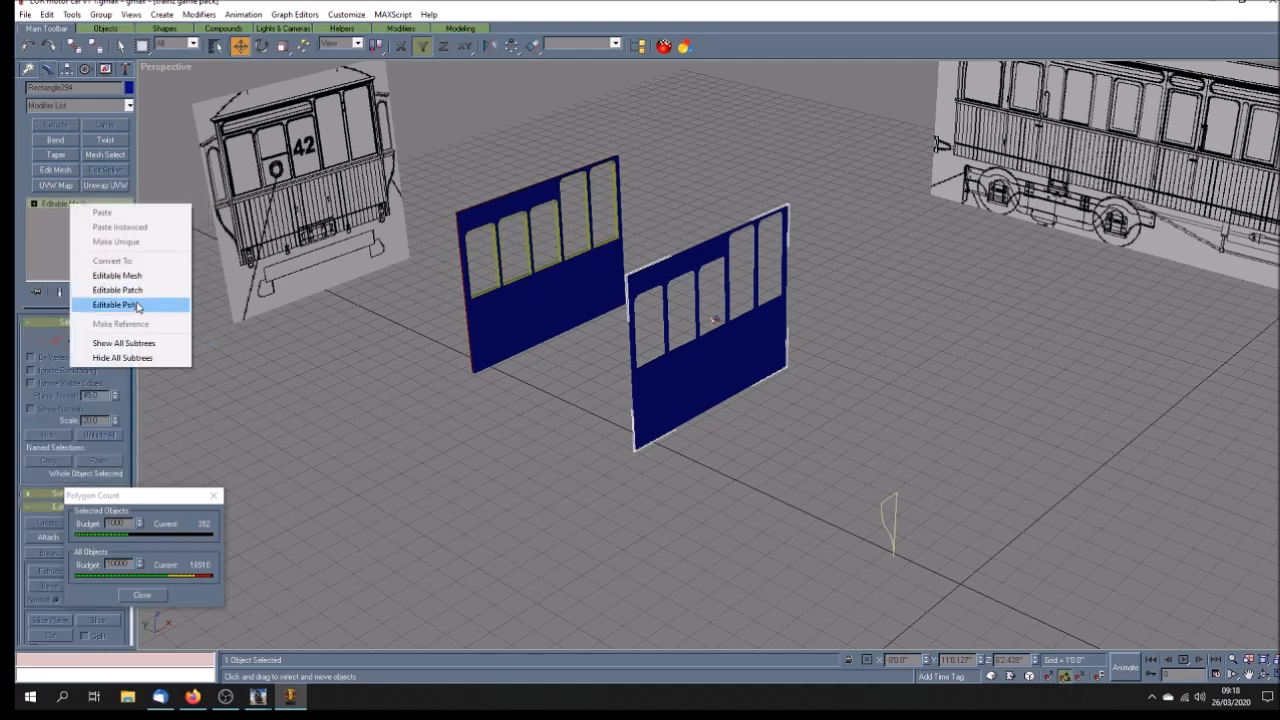
pyautogui.click(114, 304)
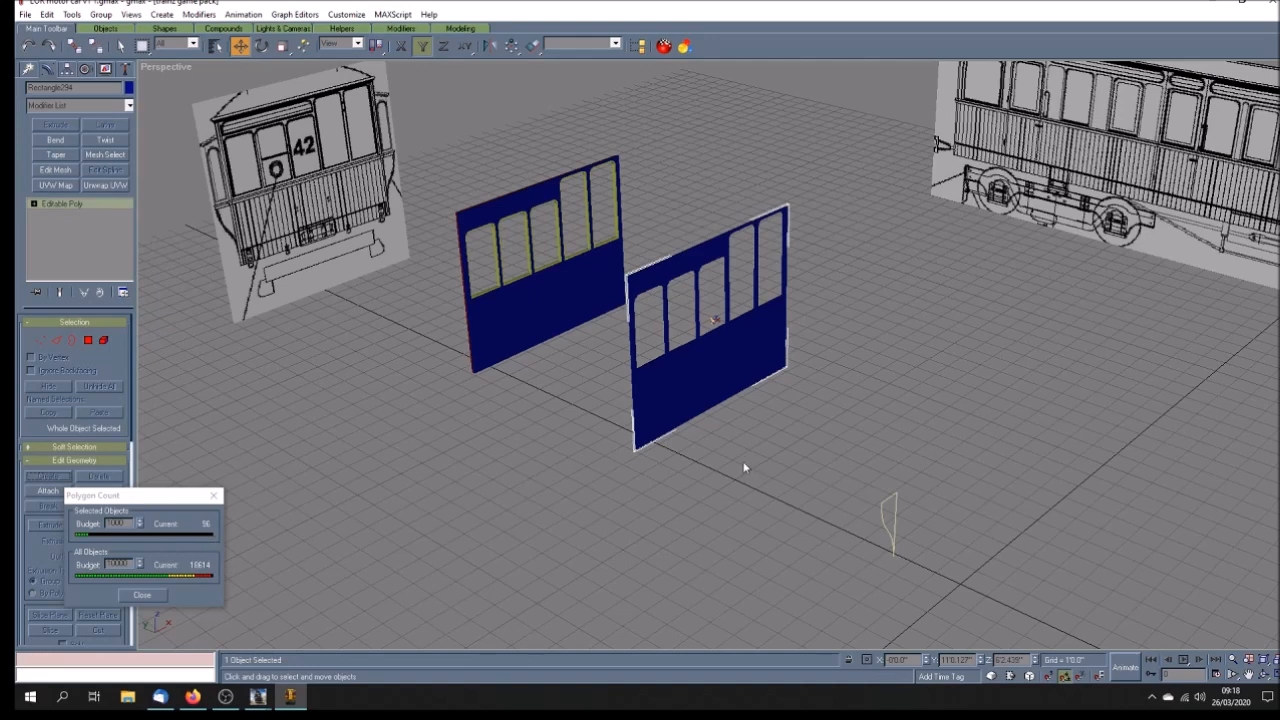
pyautogui.moveTo(660, 360)
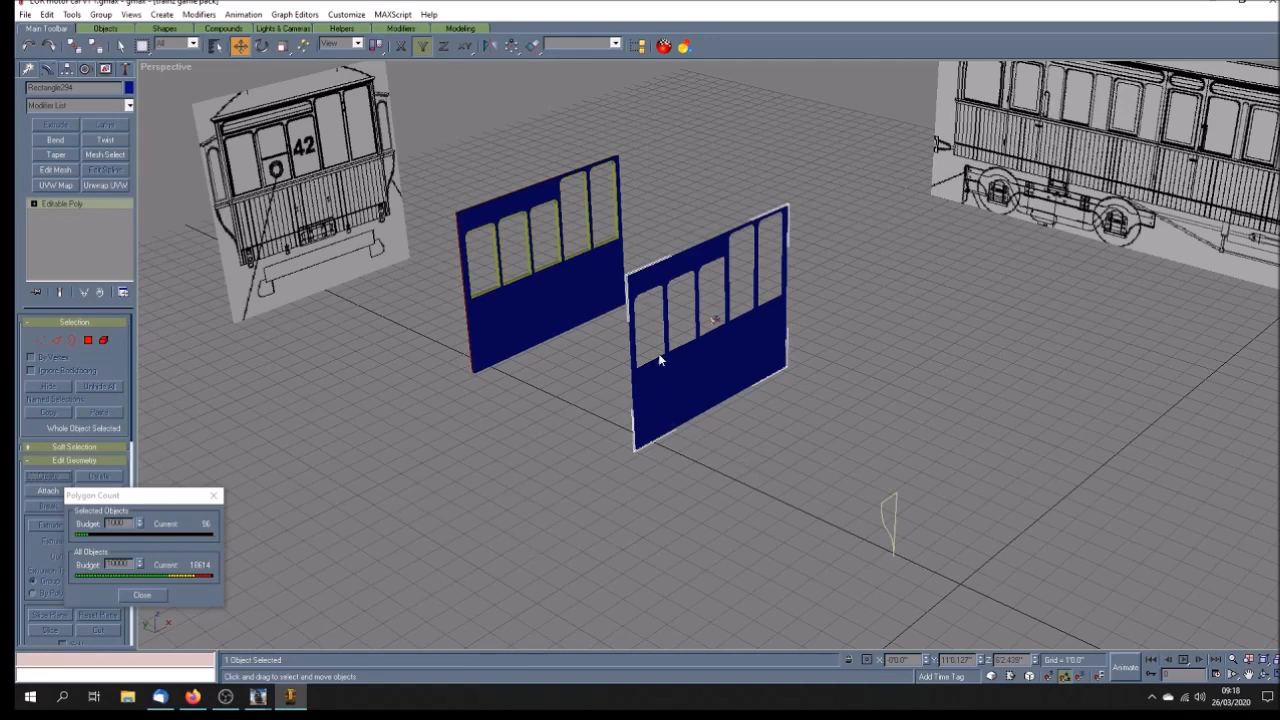
pyautogui.moveTo(733, 280)
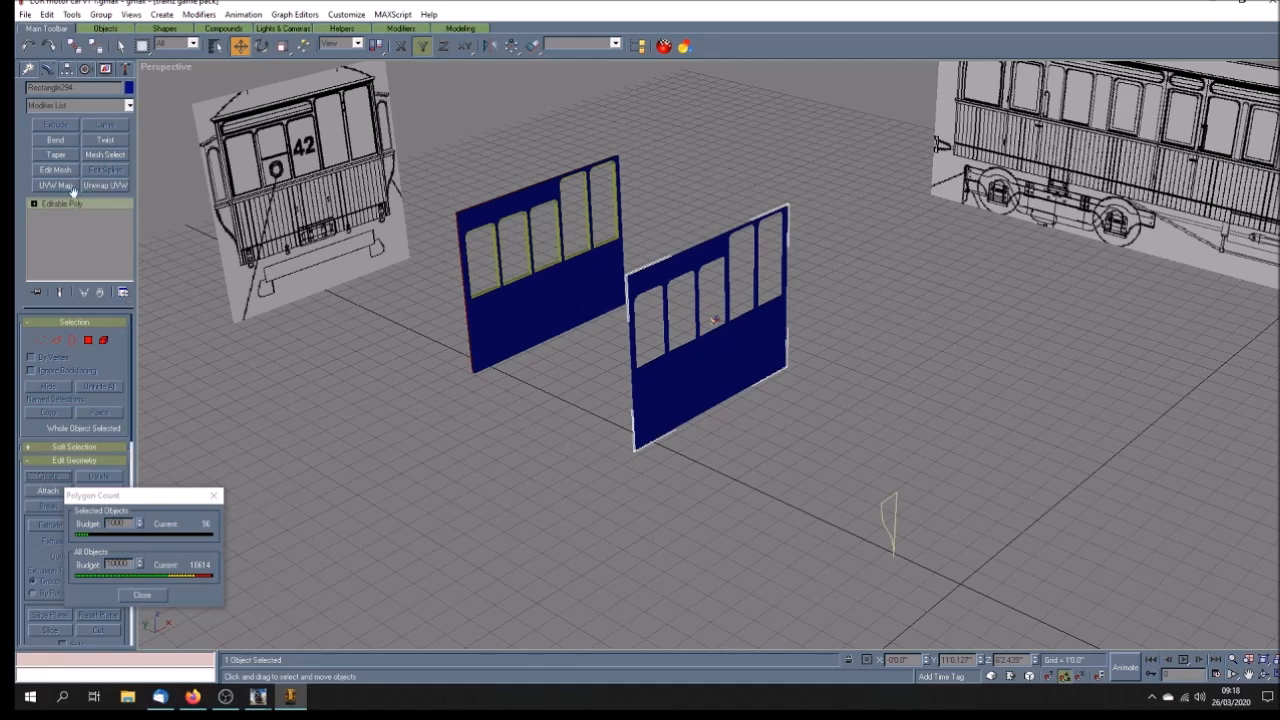
pyautogui.moveTo(357, 519)
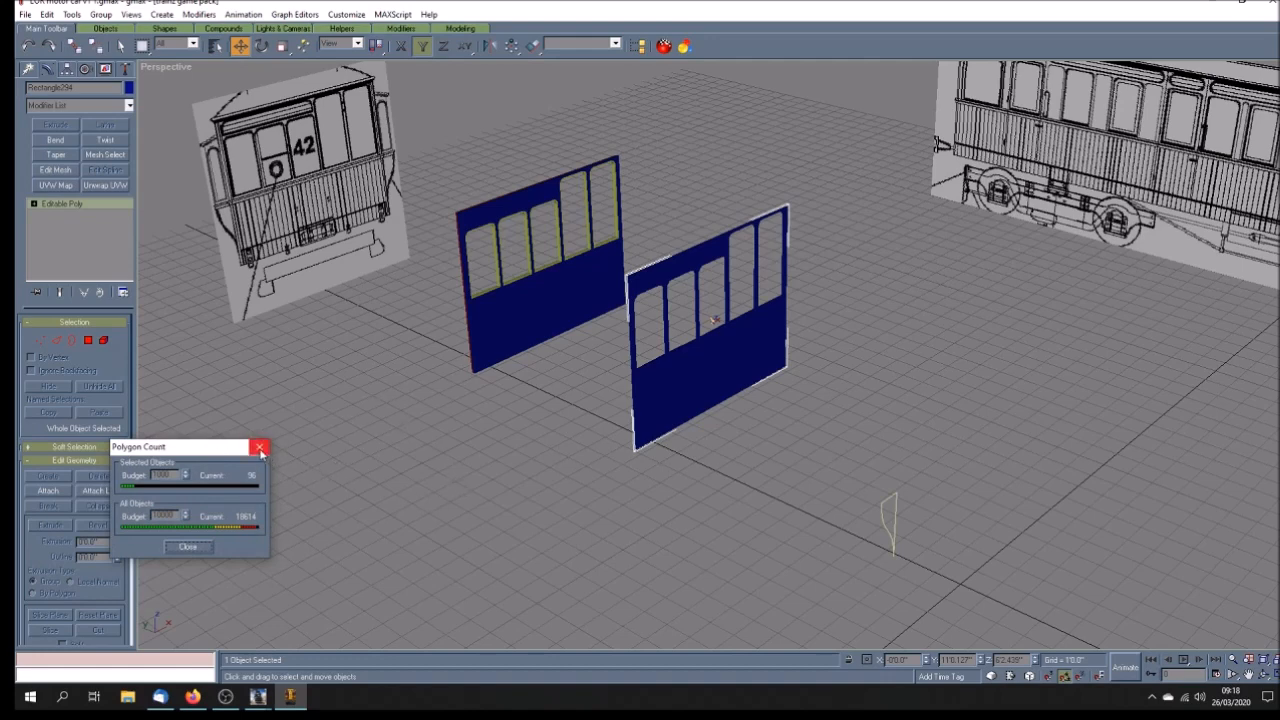
pyautogui.click(260, 447)
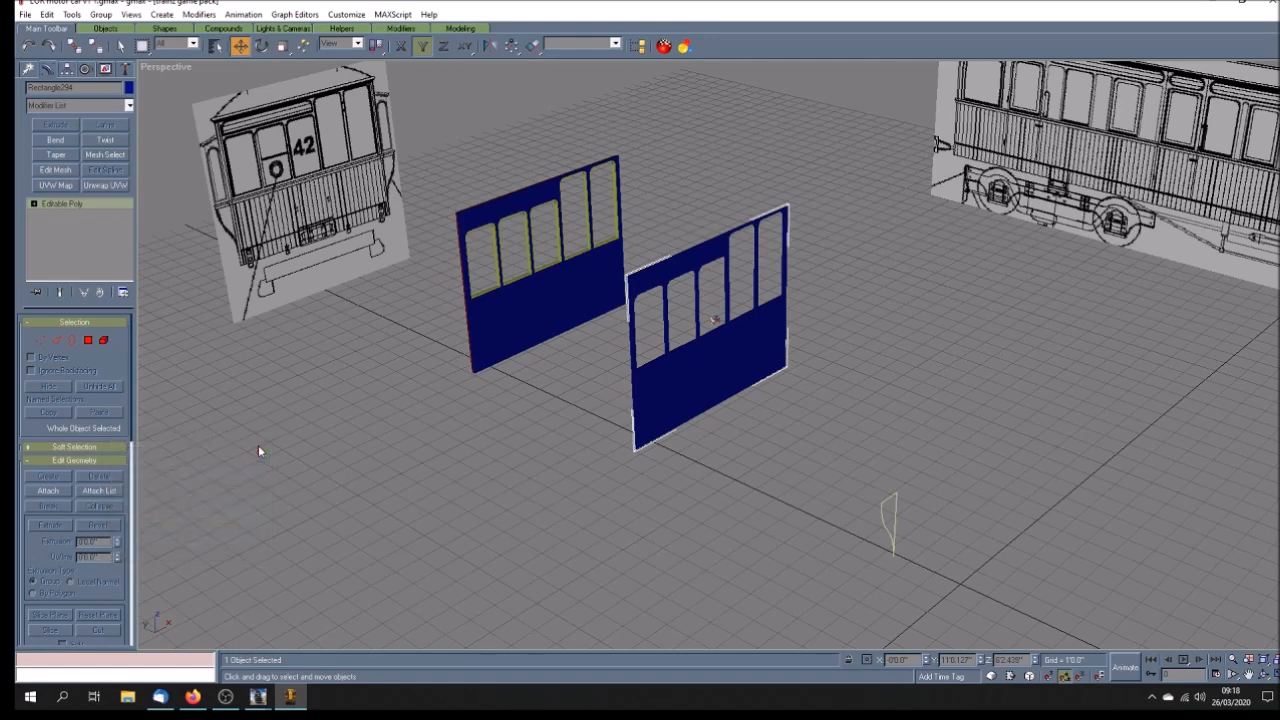
pyautogui.moveTo(90, 233)
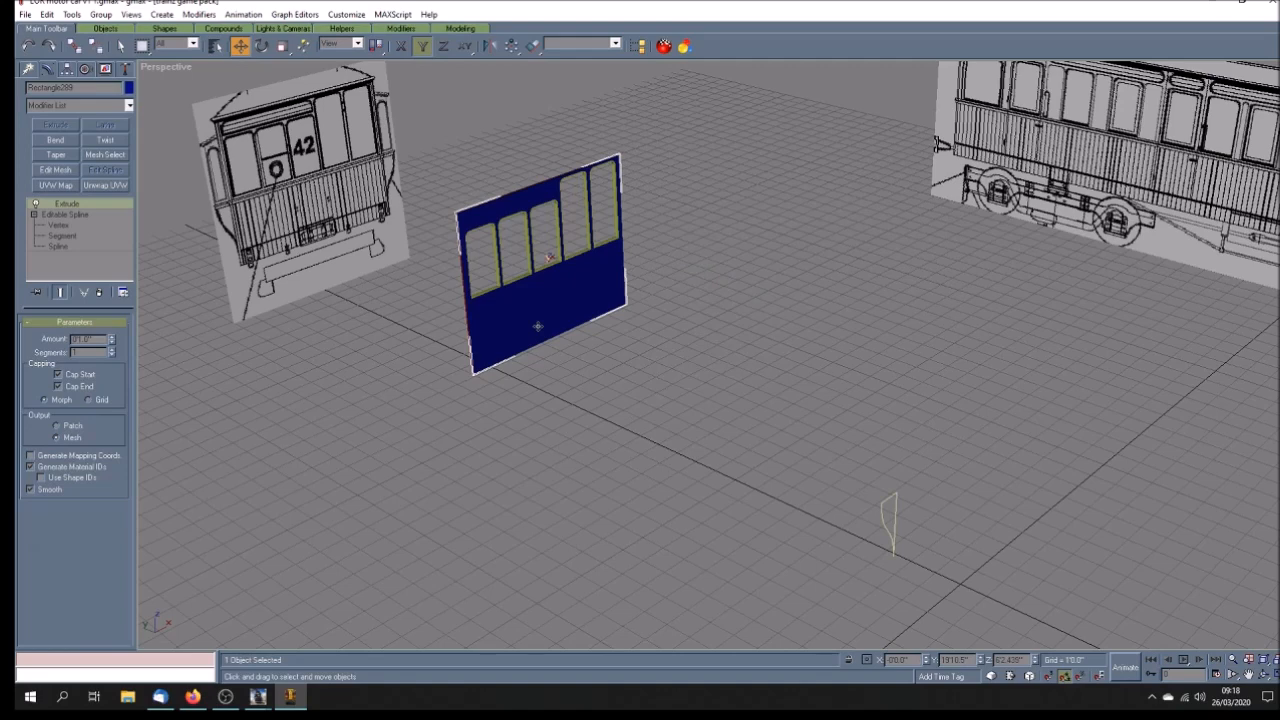
# - Copy the blue side panel and strip the copy back to its flat window outline
pyautogui.moveTo(538, 327); pyautogui.dragTo(655, 430)
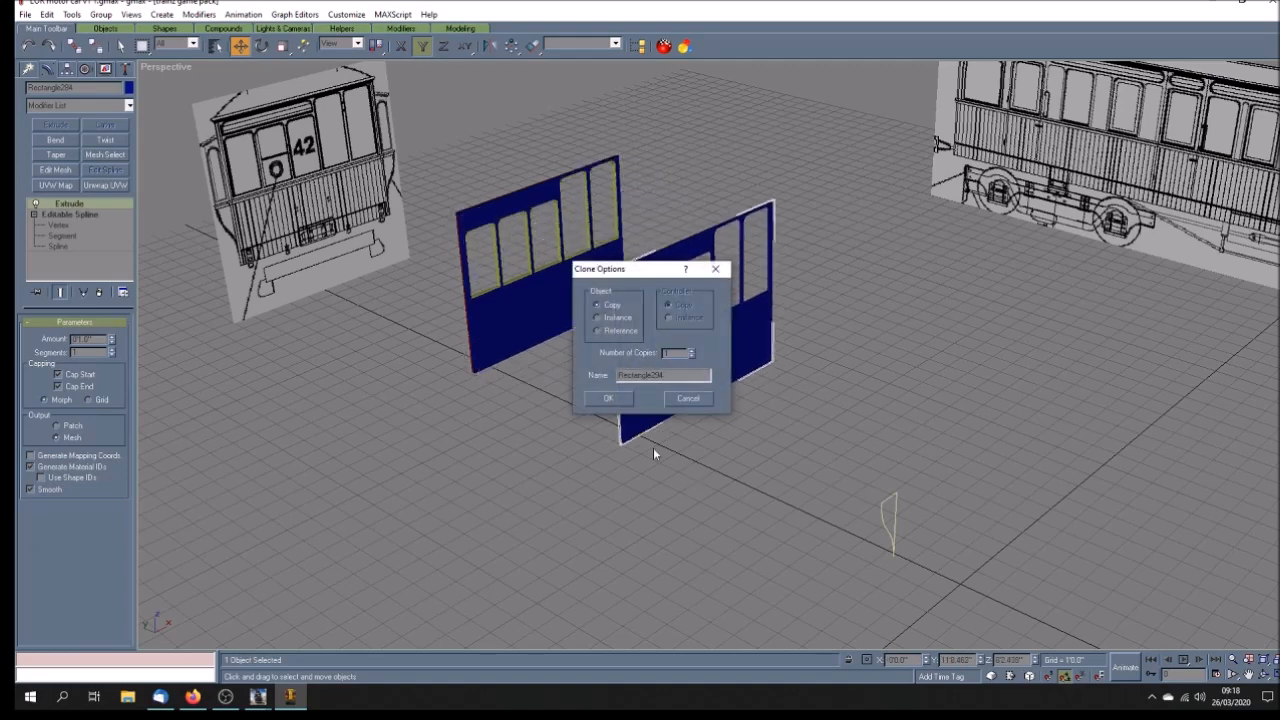
pyautogui.click(608, 398)
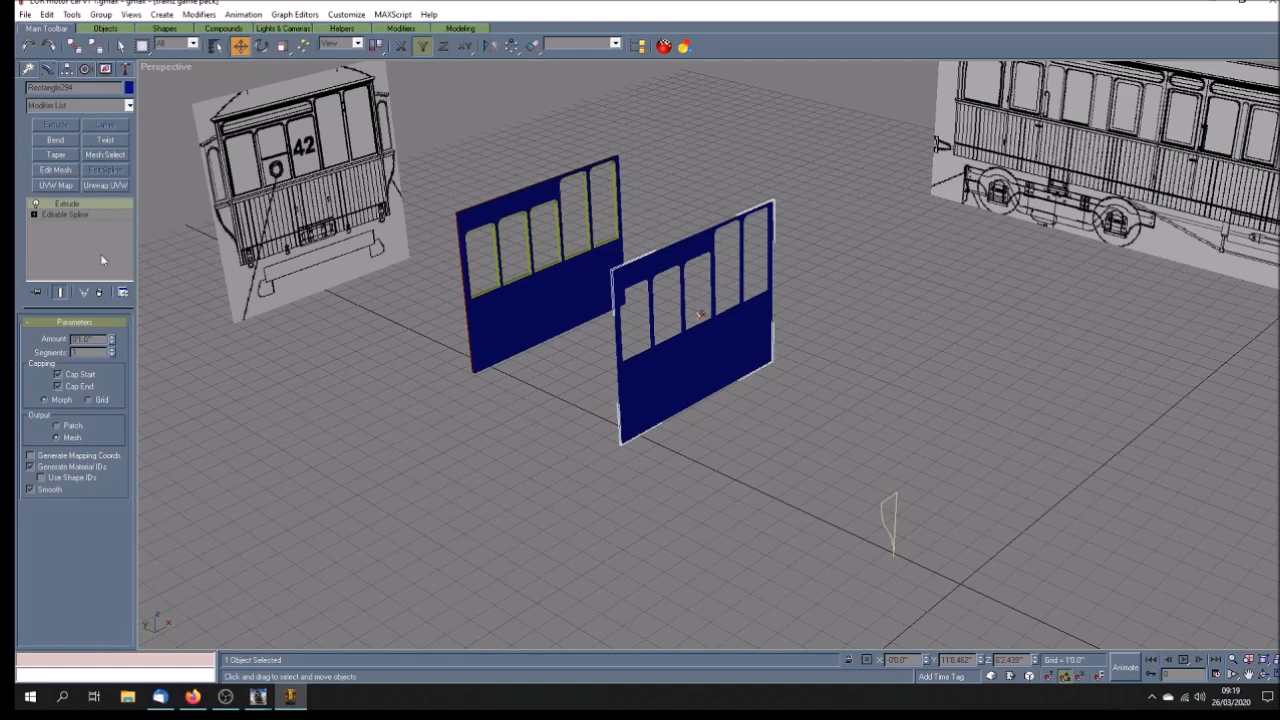
pyautogui.rightClick(65, 214)
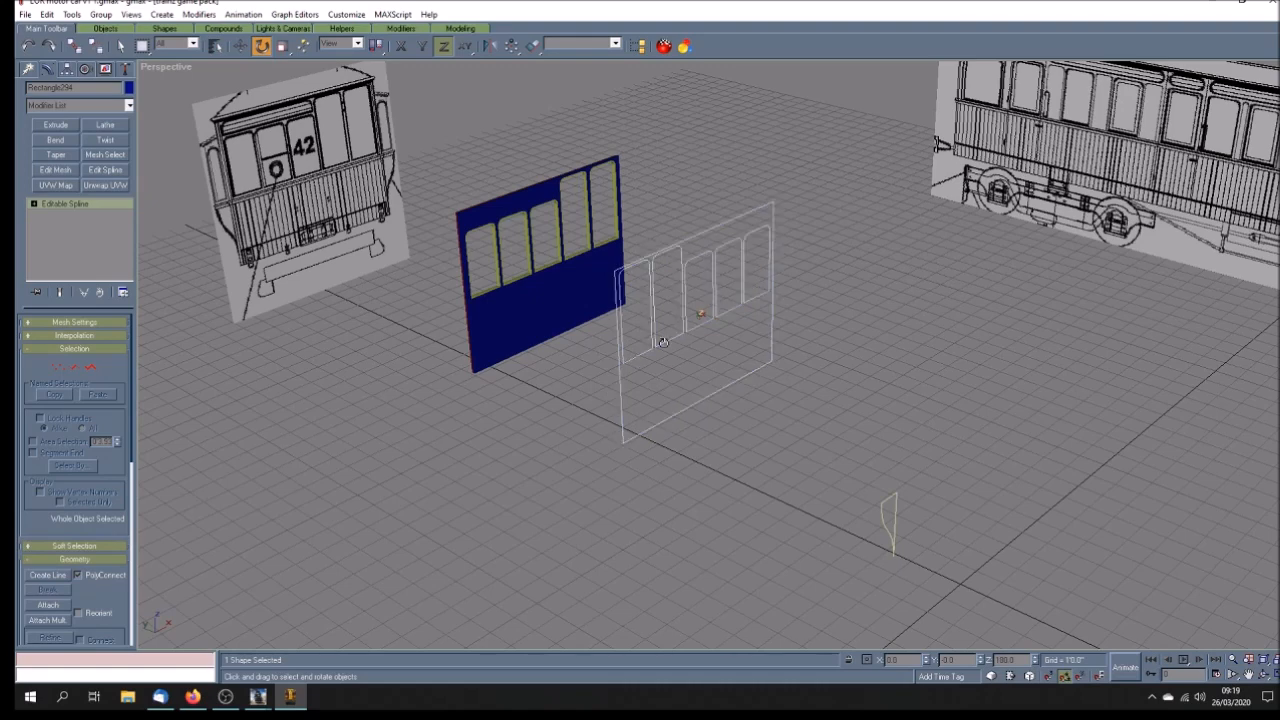
pyautogui.moveTo(815, 556)
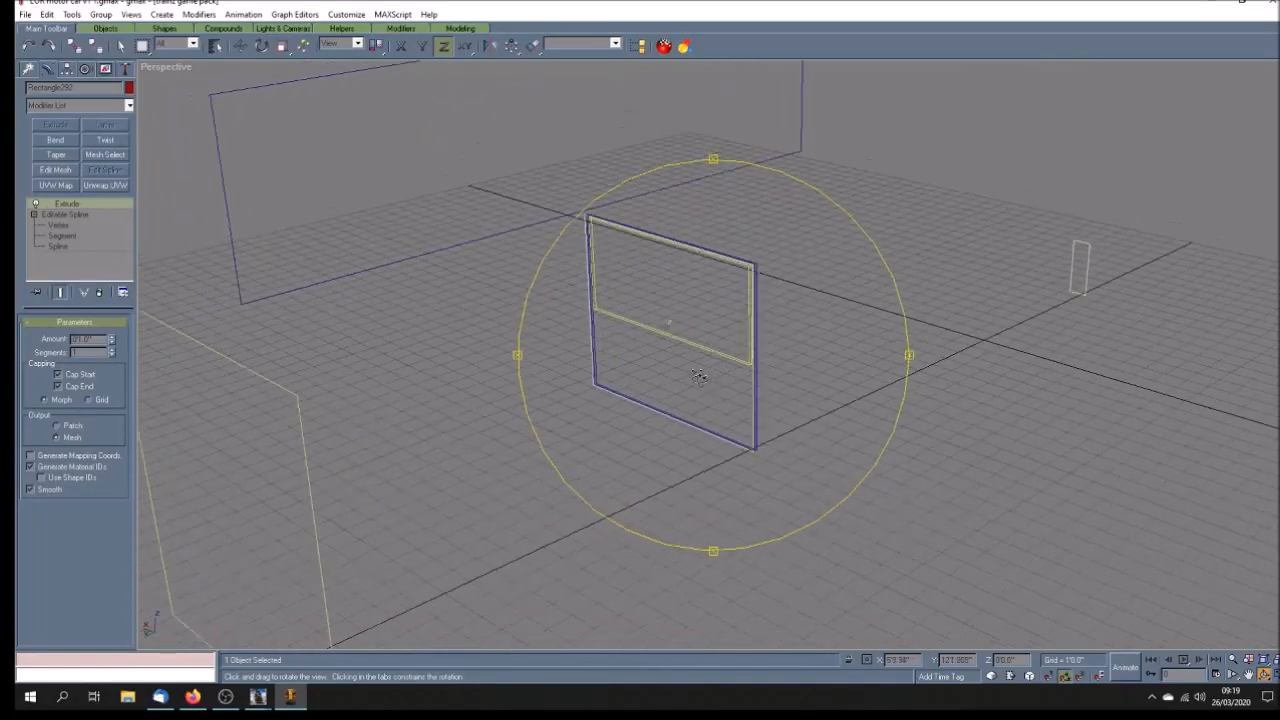
# - Give the side panel maroon red faces, a blue top strip and yellow window frames
pyautogui.moveTo(700, 380); pyautogui.dragTo(680, 390)
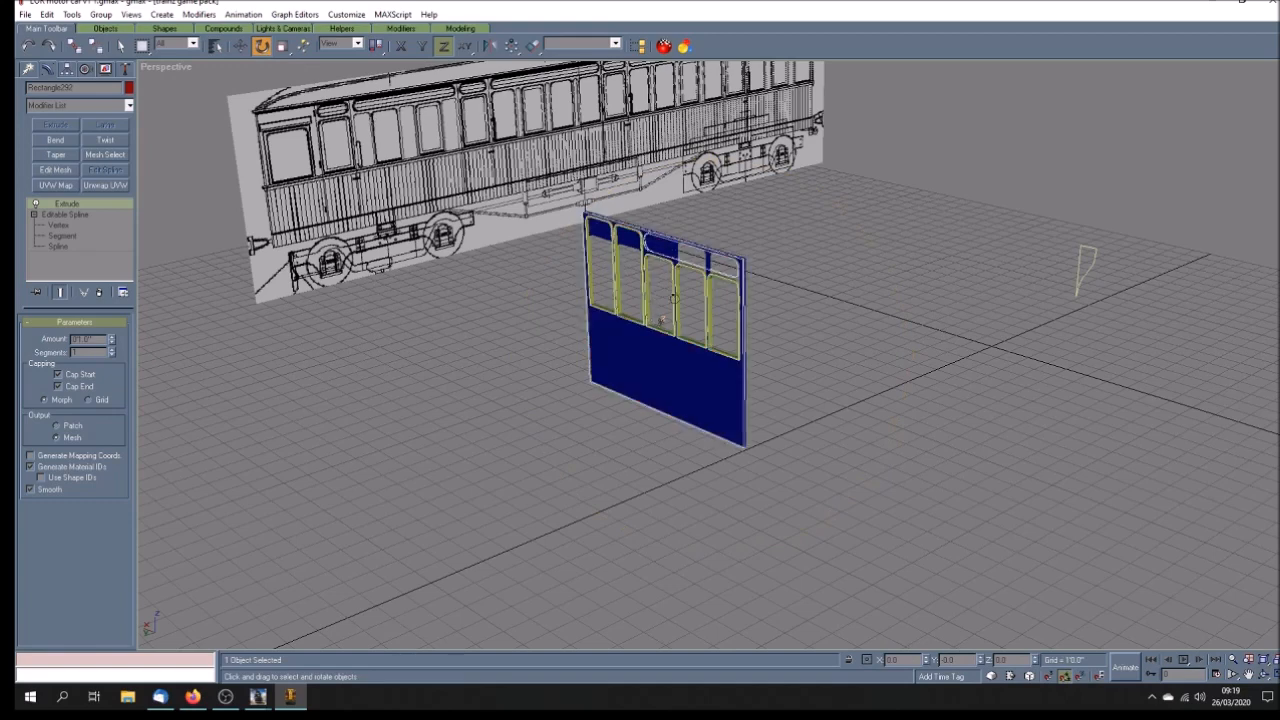
pyautogui.moveTo(663, 323)
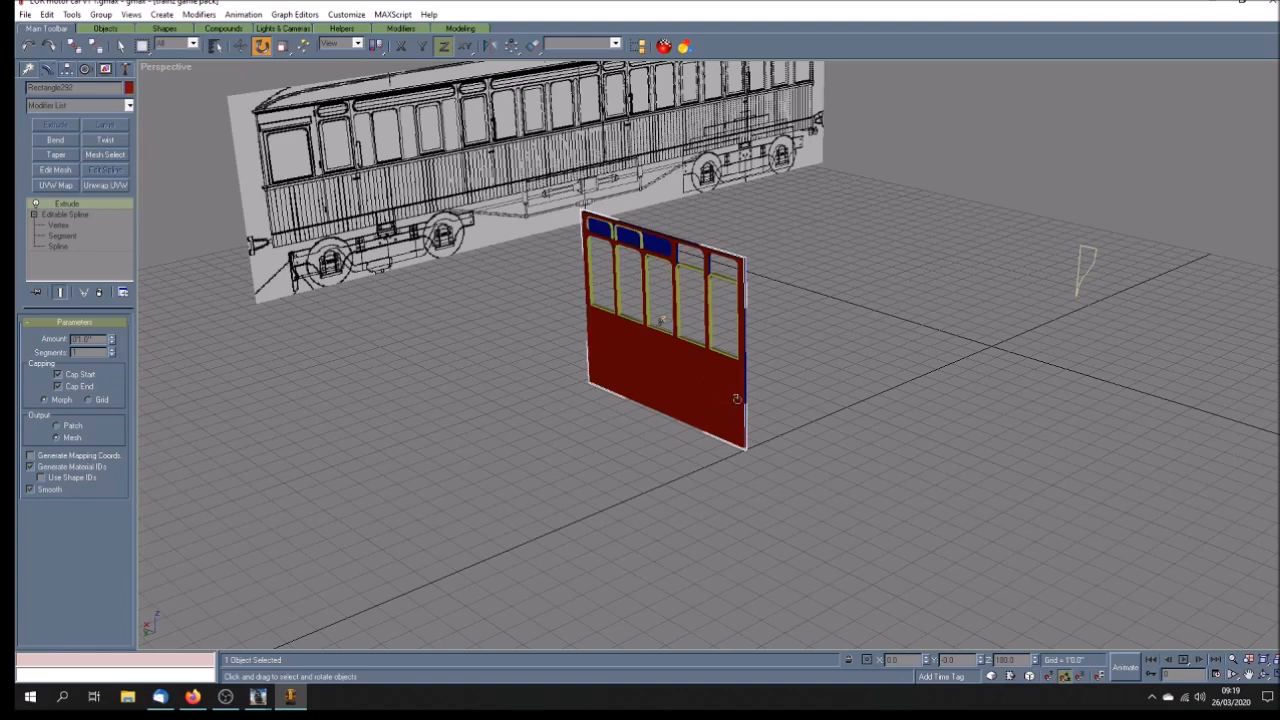
pyautogui.moveTo(677, 362)
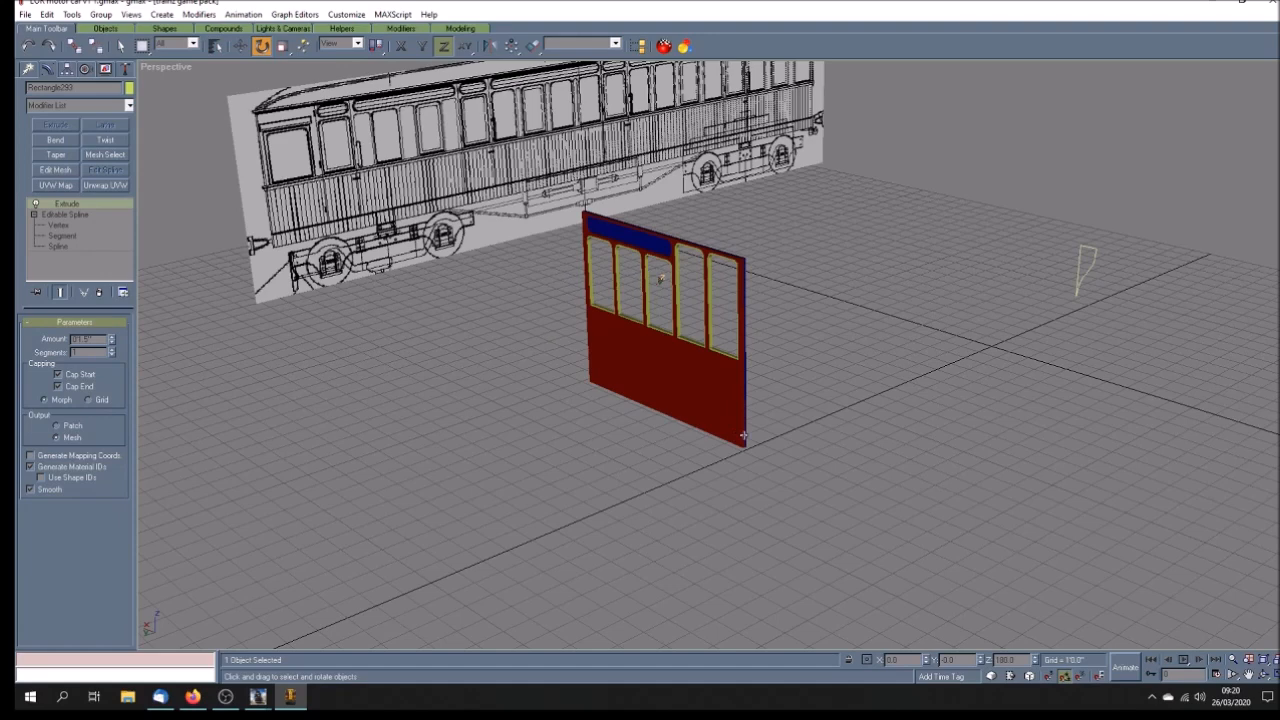
pyautogui.click(757, 408)
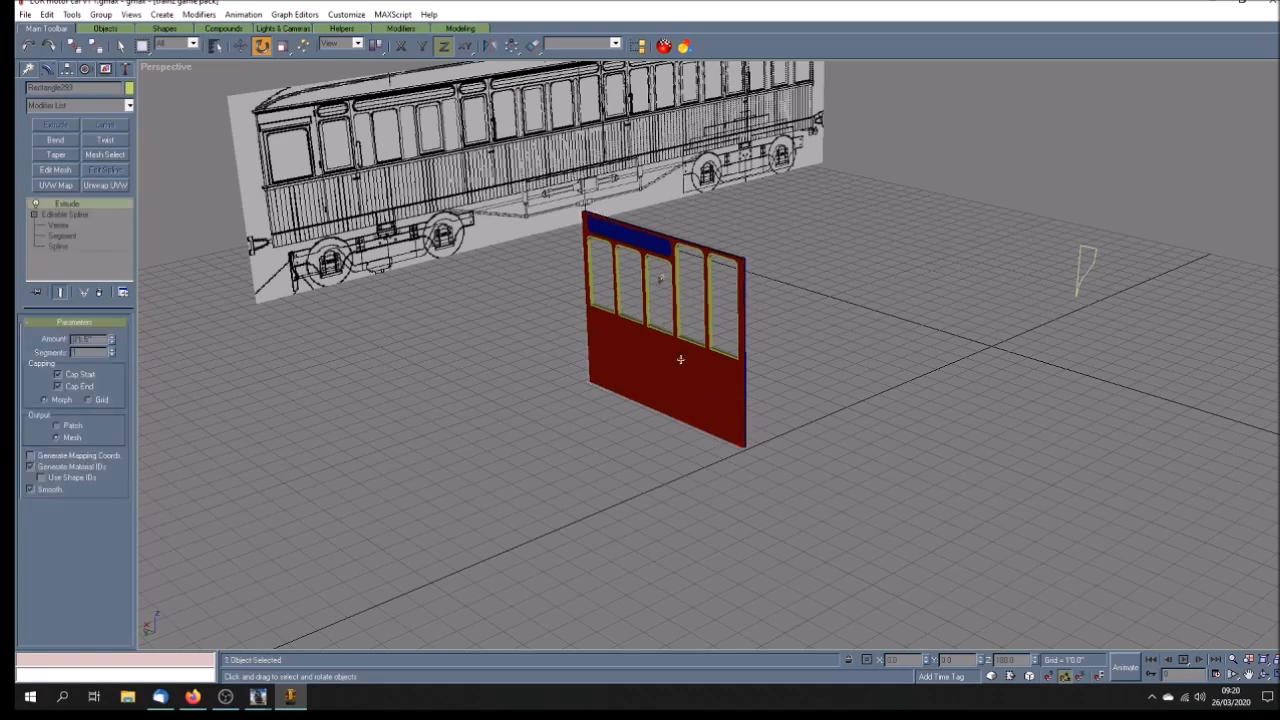
pyautogui.moveTo(705, 360)
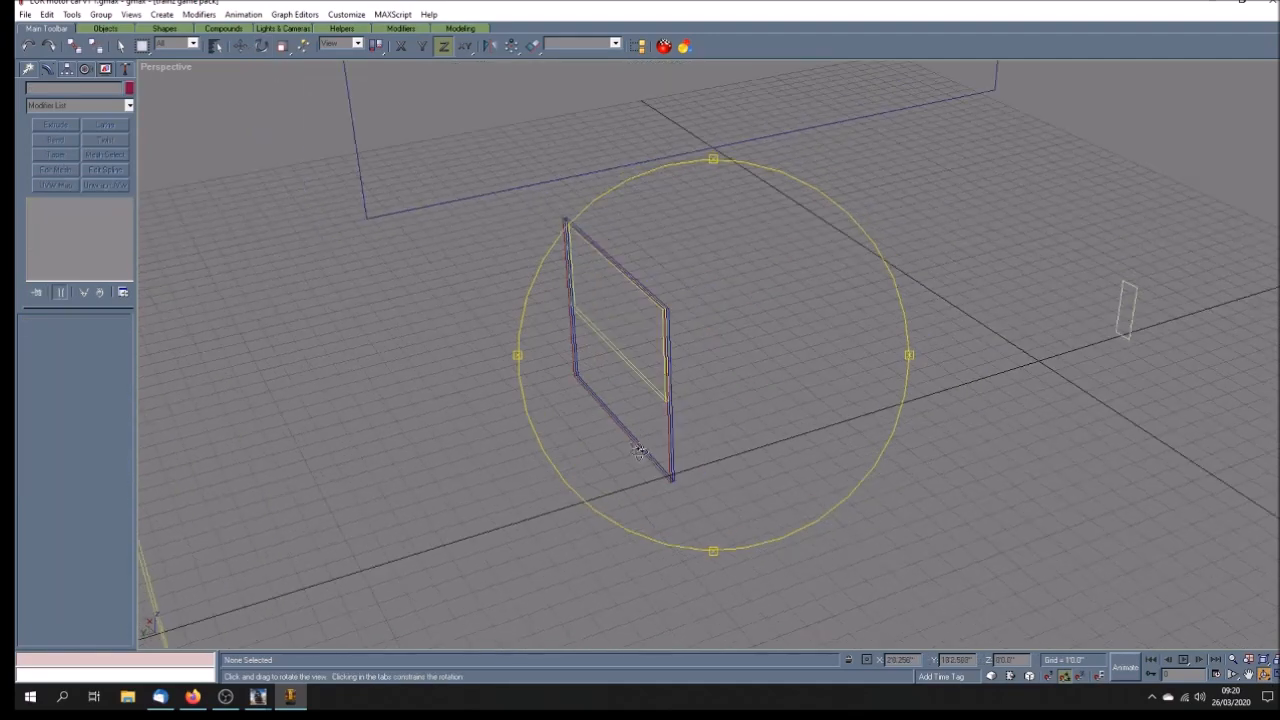
pyautogui.moveTo(640, 450); pyautogui.dragTo(605, 445)
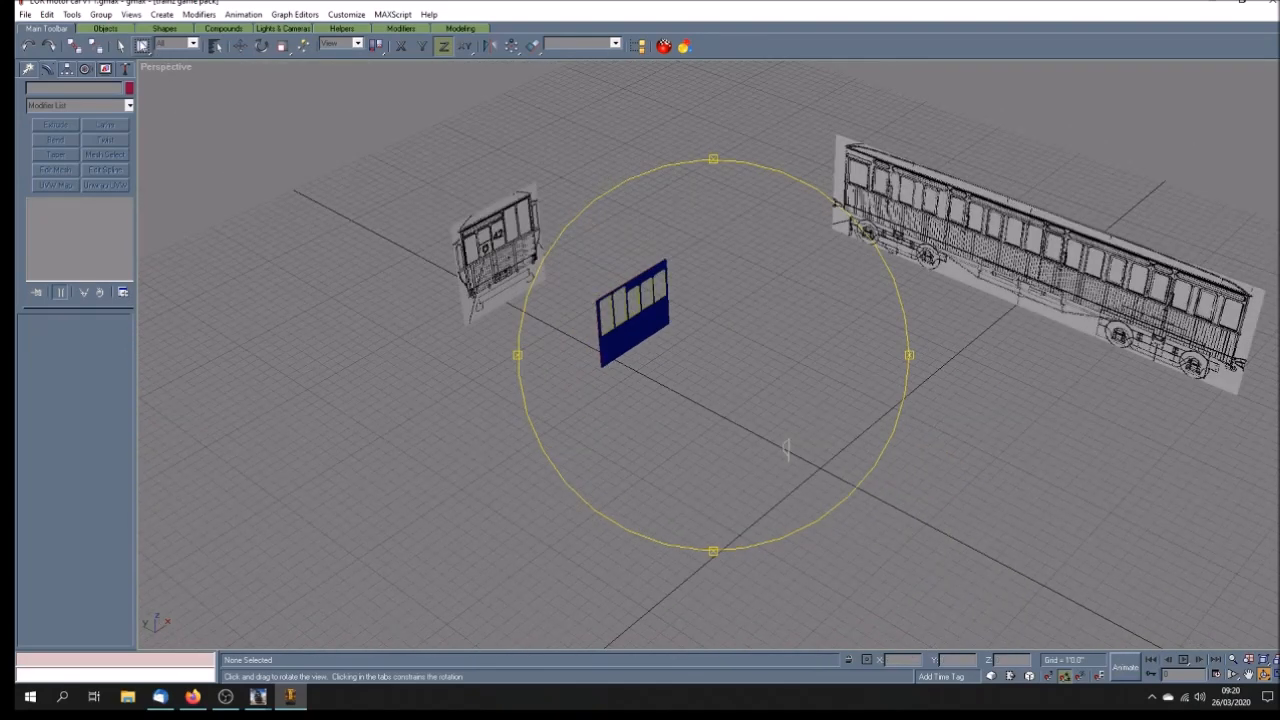
pyautogui.click(121, 46)
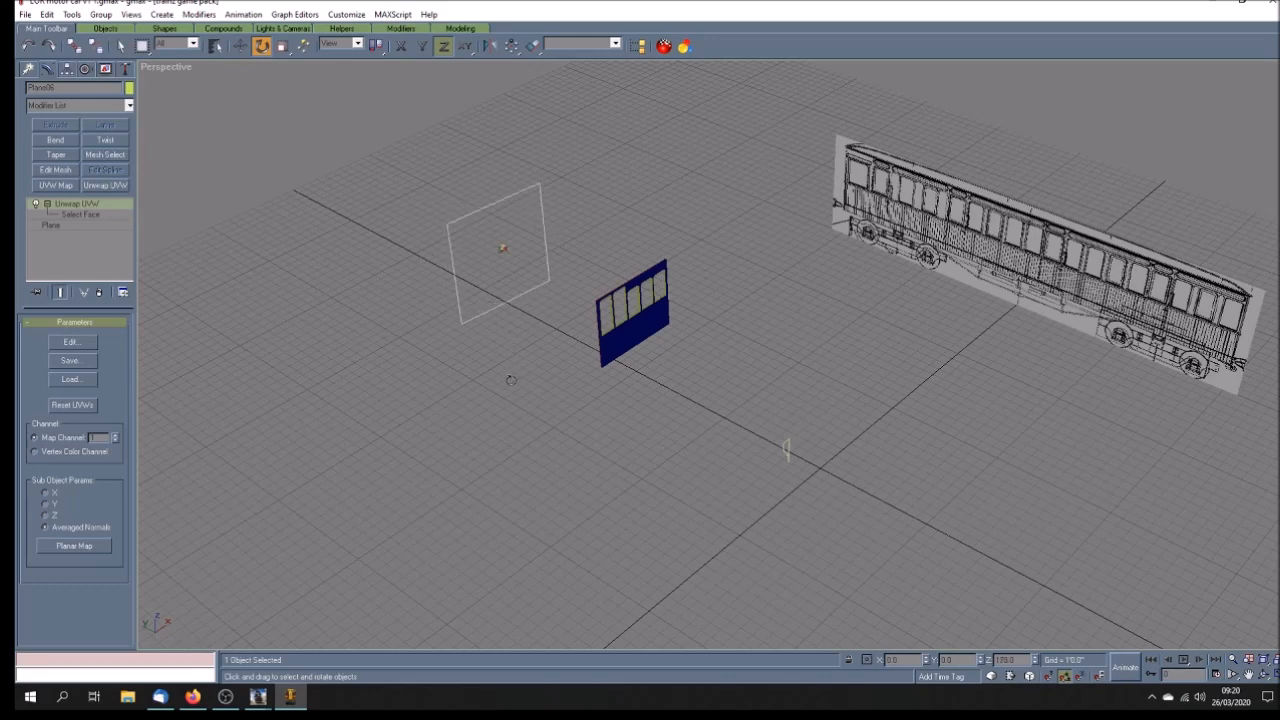
# - Move the car 42 end drawing plane to stand directly behind the side panel's end
pyautogui.click(240, 46)
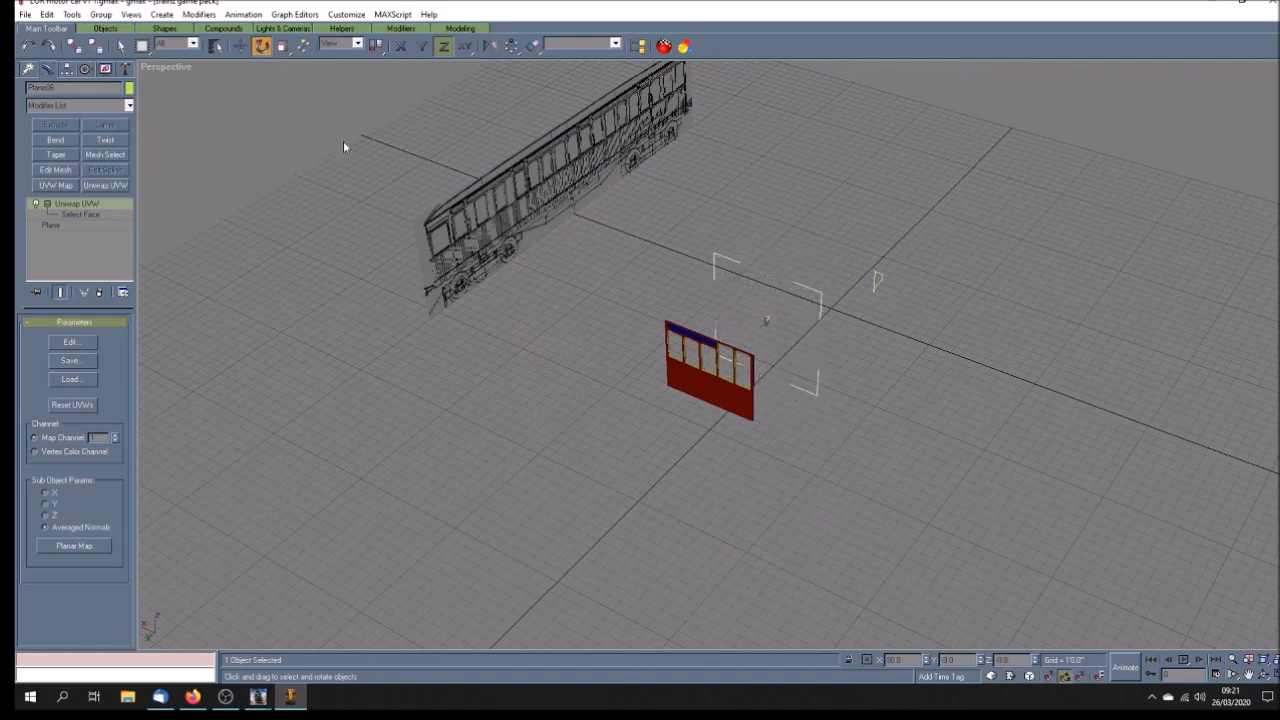
pyautogui.click(240, 46)
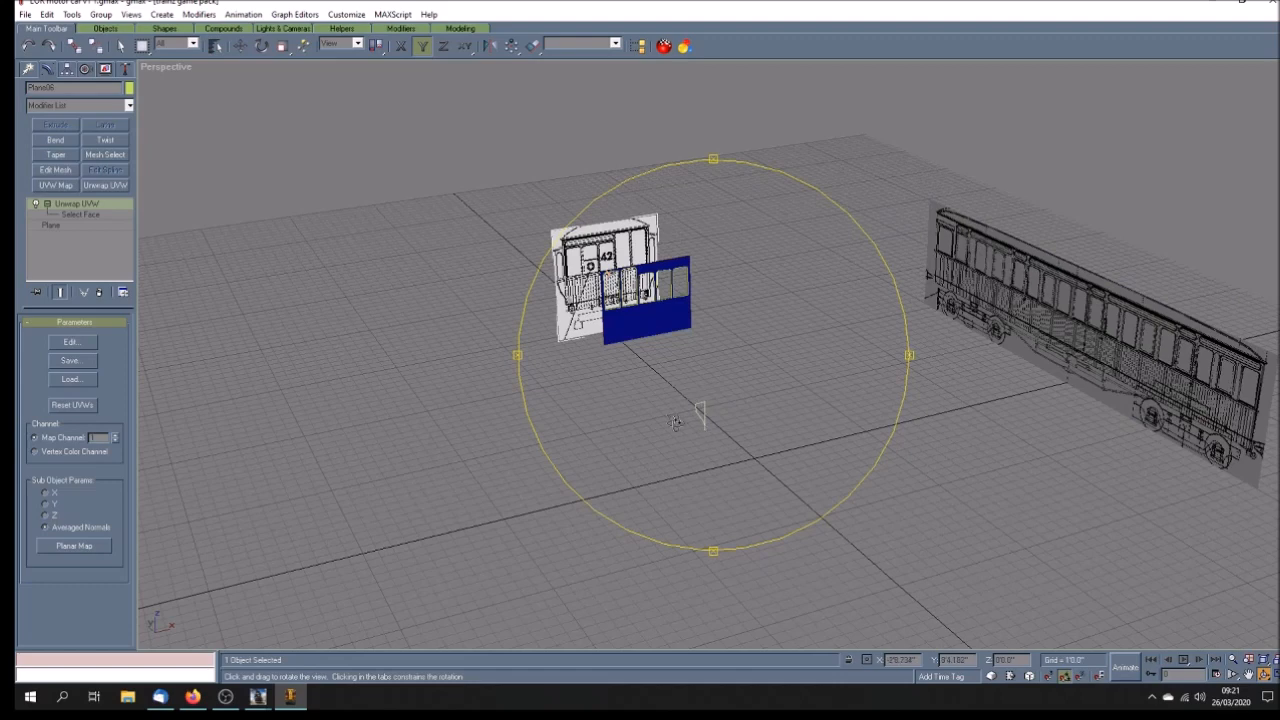
# - Orbit around the unhidden full car body with red sides, black roof and underframe
pyautogui.moveTo(675, 420); pyautogui.dragTo(780, 430)
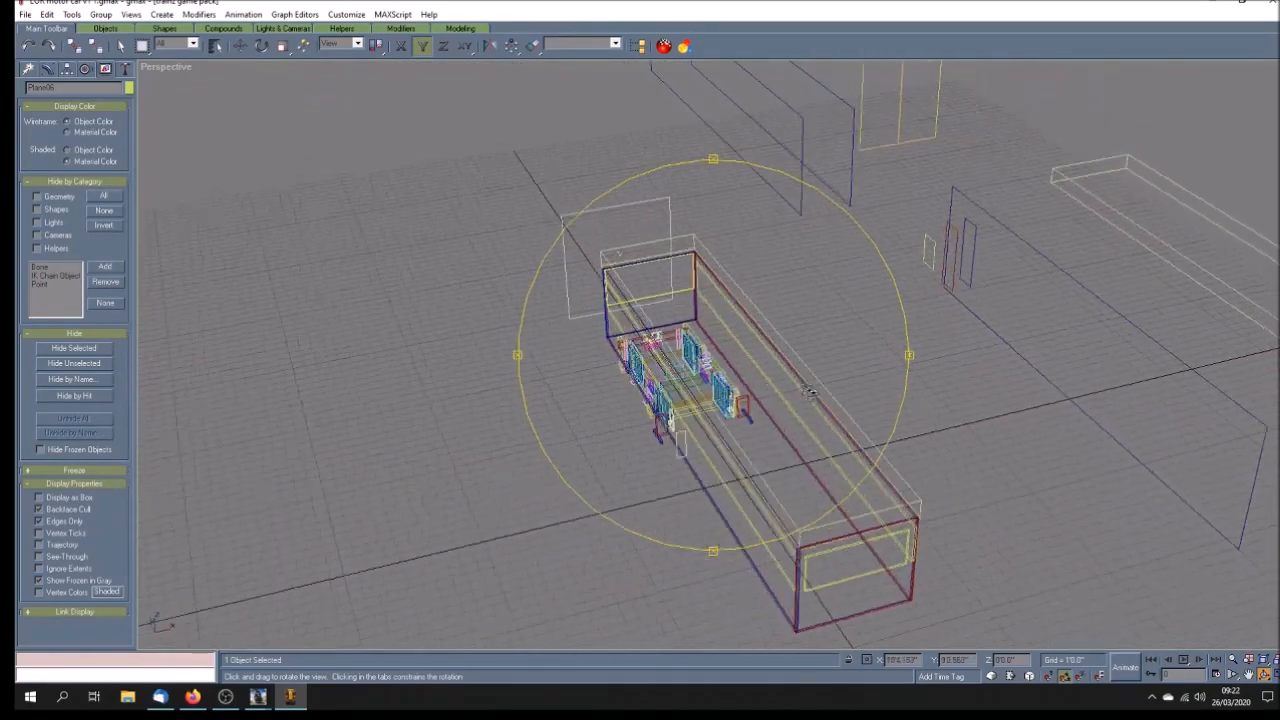
pyautogui.moveTo(810, 390); pyautogui.dragTo(895, 290)
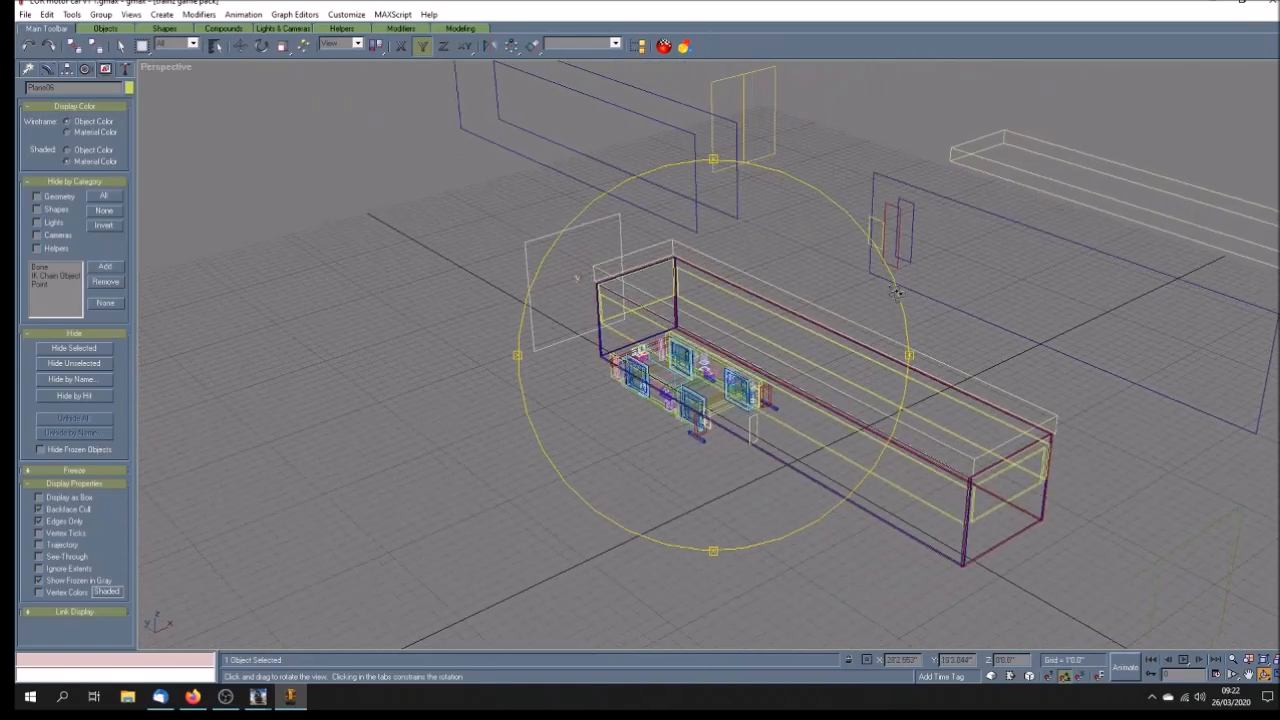
pyautogui.moveTo(895, 290); pyautogui.dragTo(812, 315)
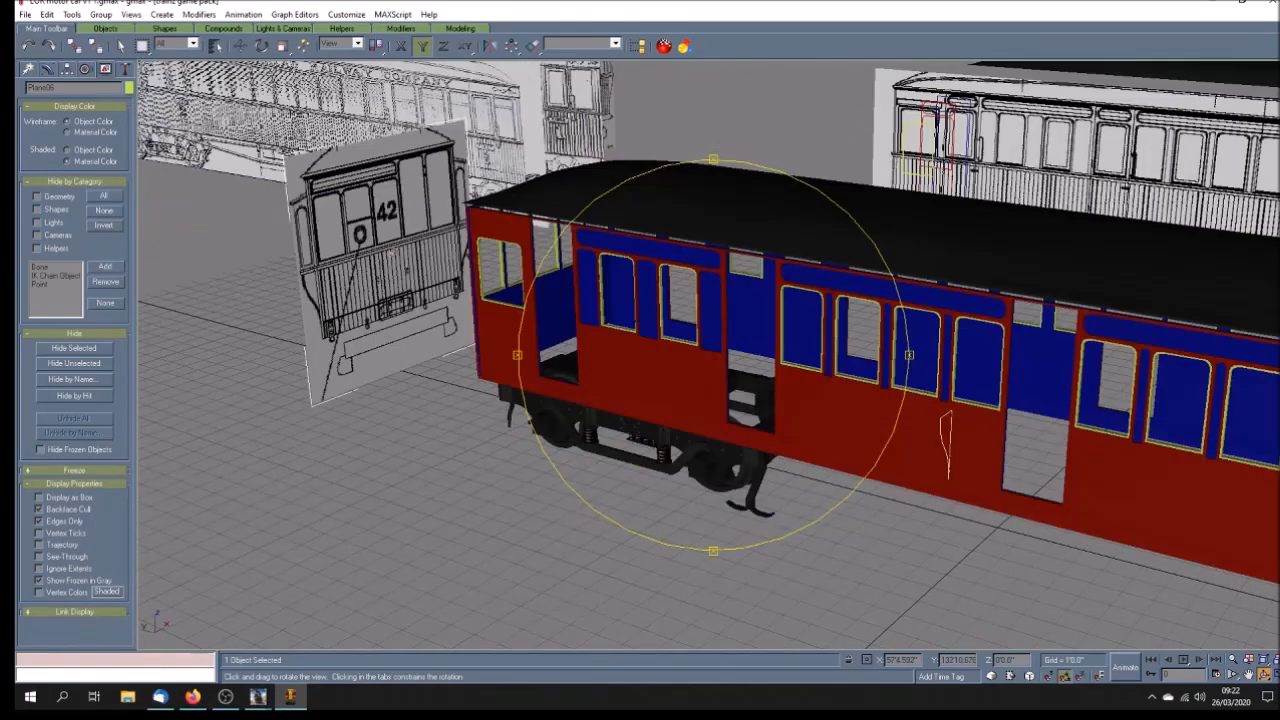
# - Show the Perspective viewport in Wireframe so the bogies and wheels appear through the body
pyautogui.click(150, 68)
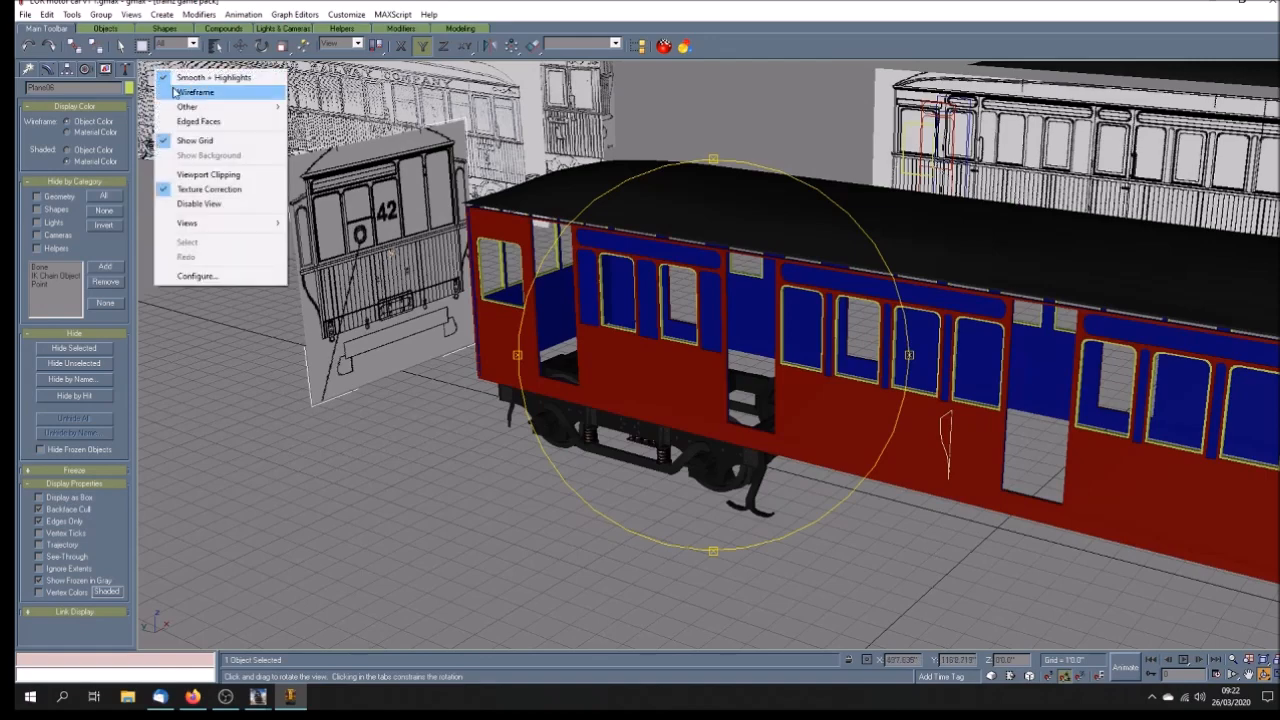
pyautogui.click(196, 92)
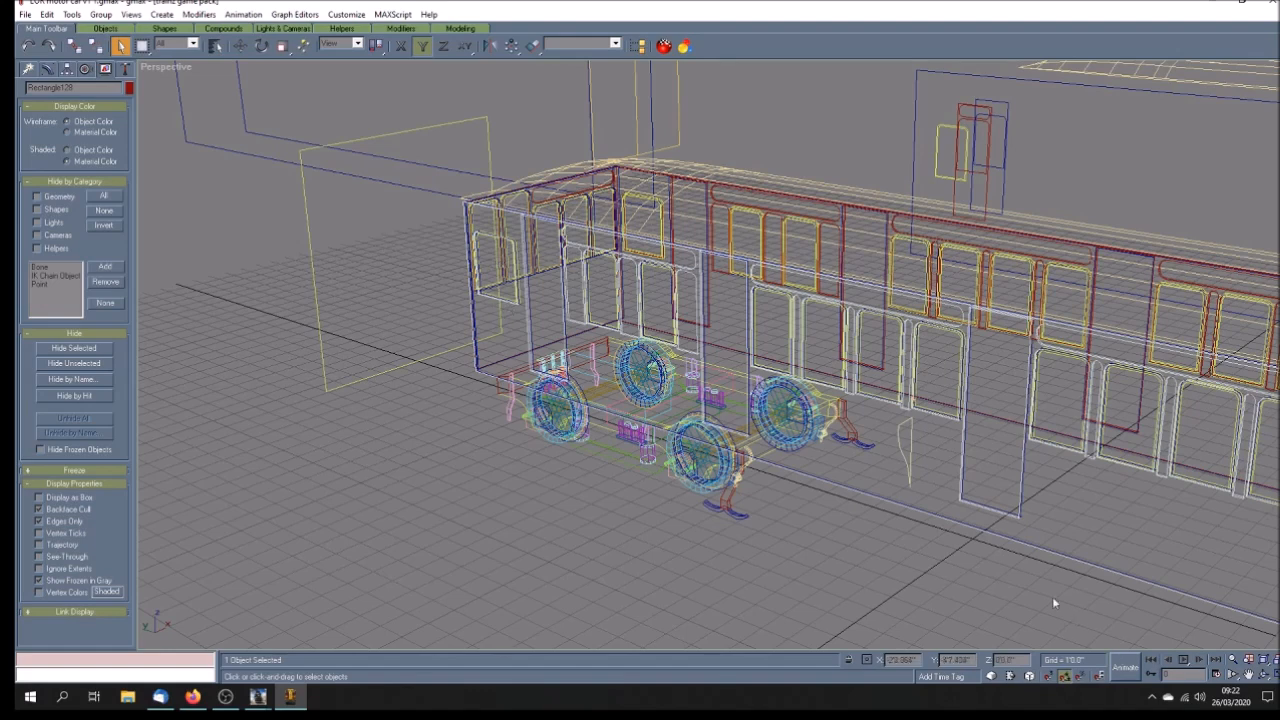
pyautogui.moveTo(535, 300)
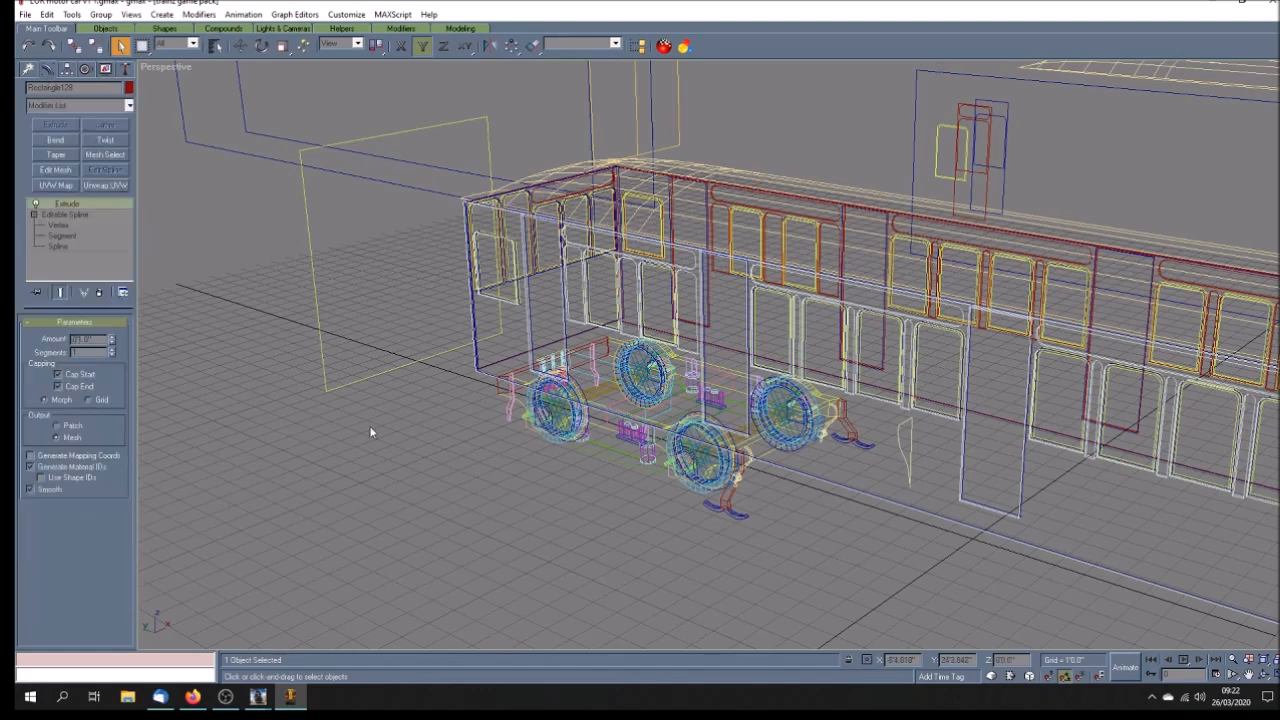
pyautogui.moveTo(505, 336)
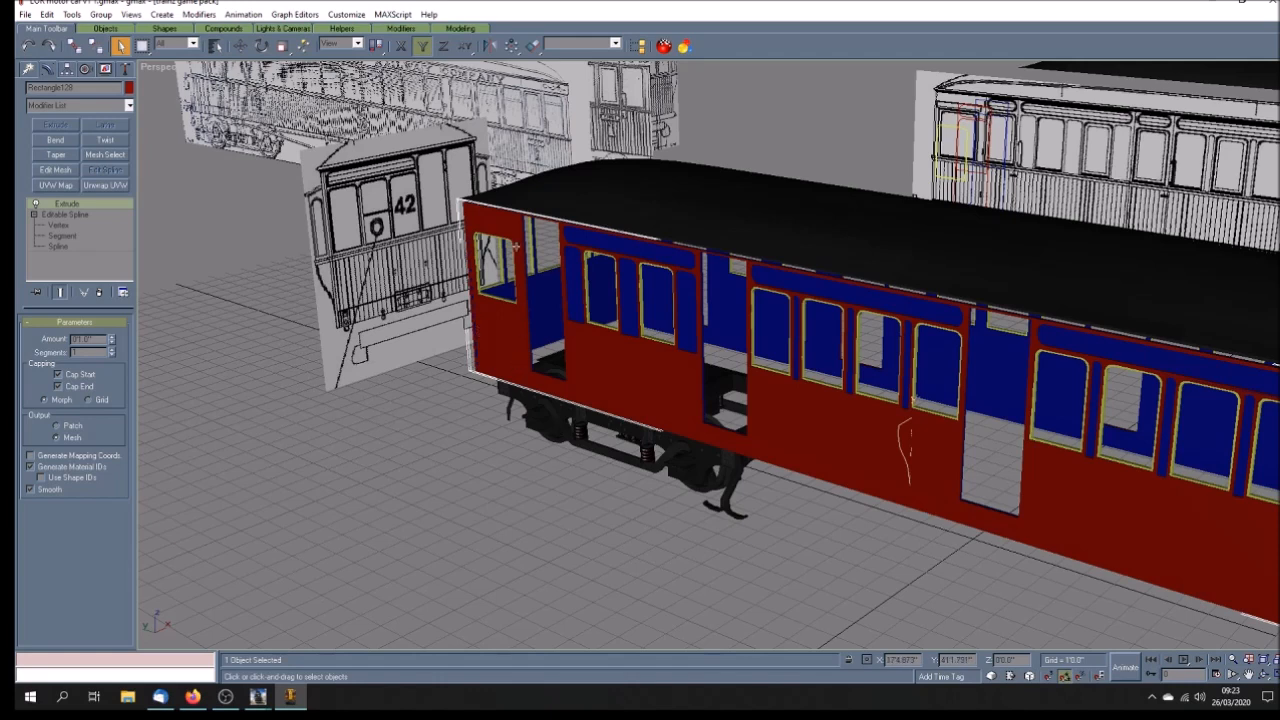
pyautogui.moveTo(477, 352)
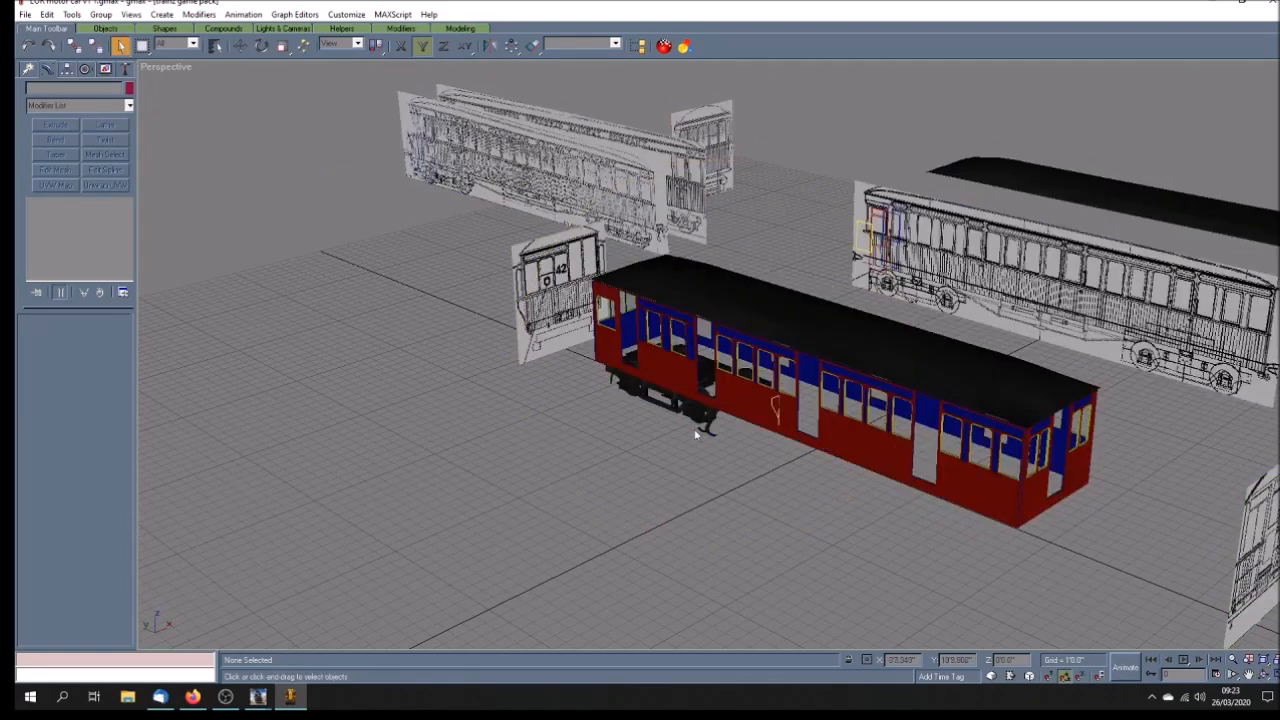
# - Hide the Group10 underframe and bogies, then pick the separate black roof piece
pyautogui.click(105, 68)
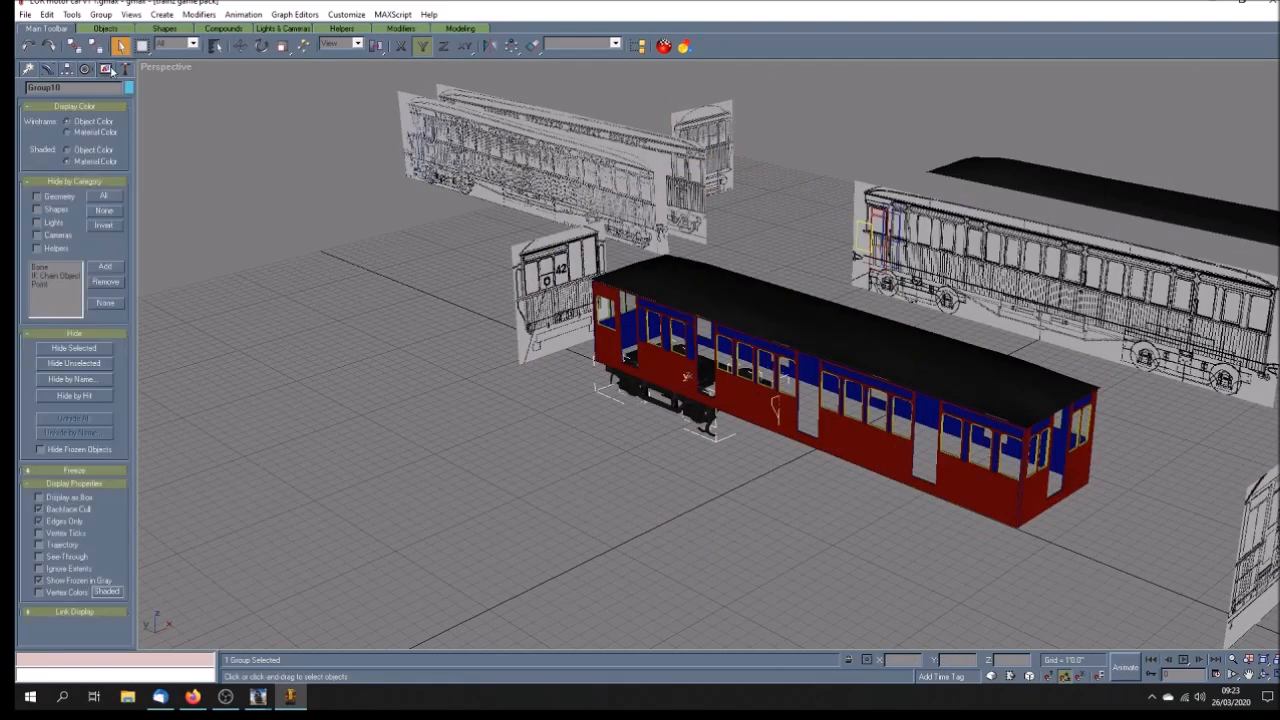
pyautogui.click(715, 420)
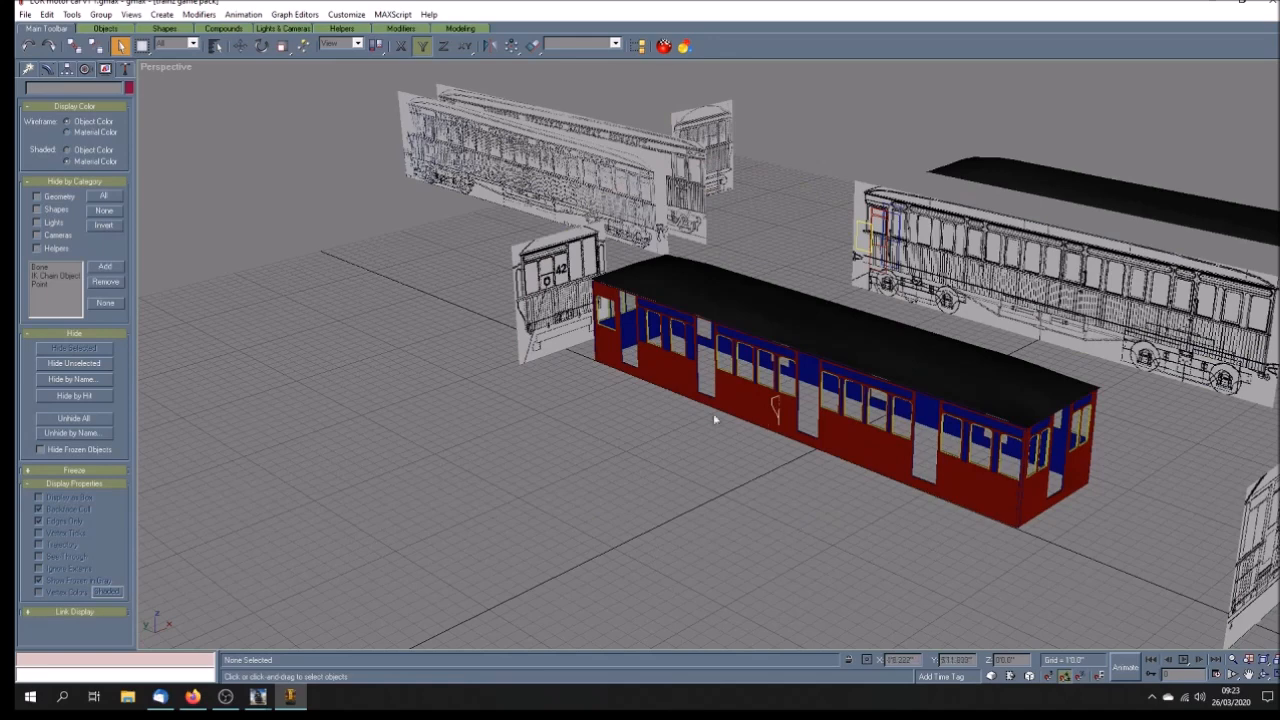
pyautogui.moveTo(752, 433)
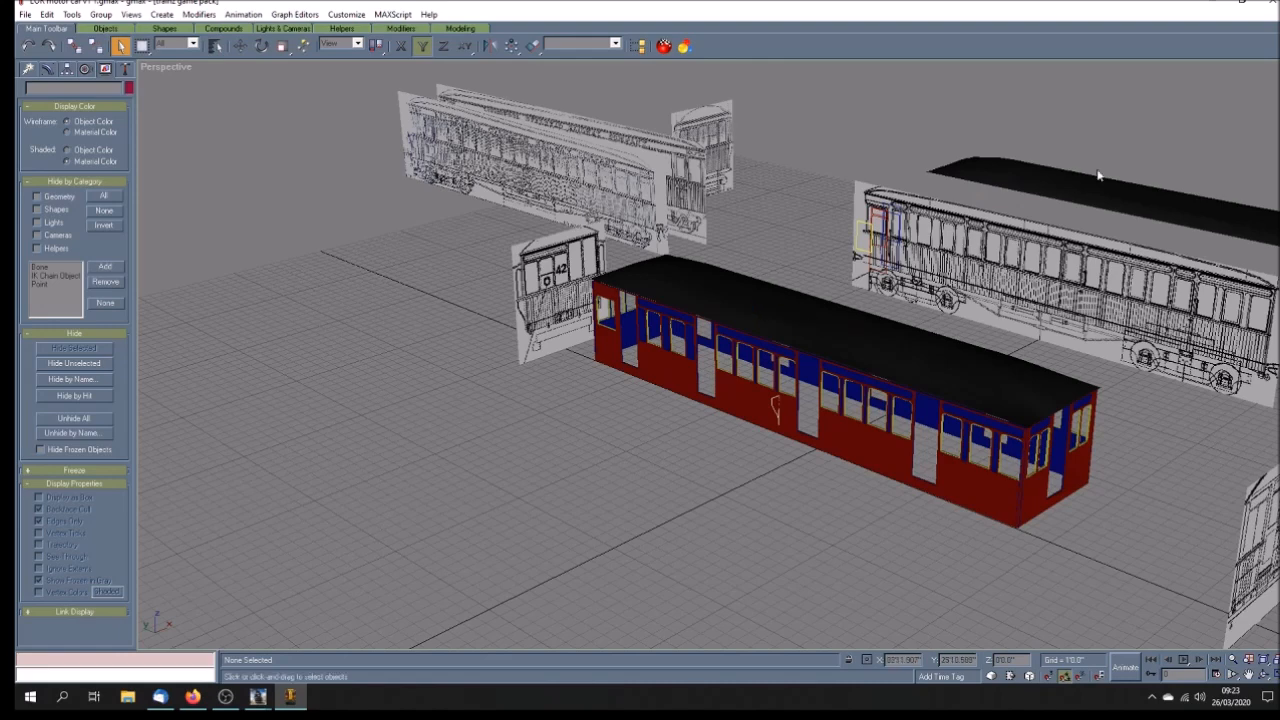
pyautogui.click(1000, 170)
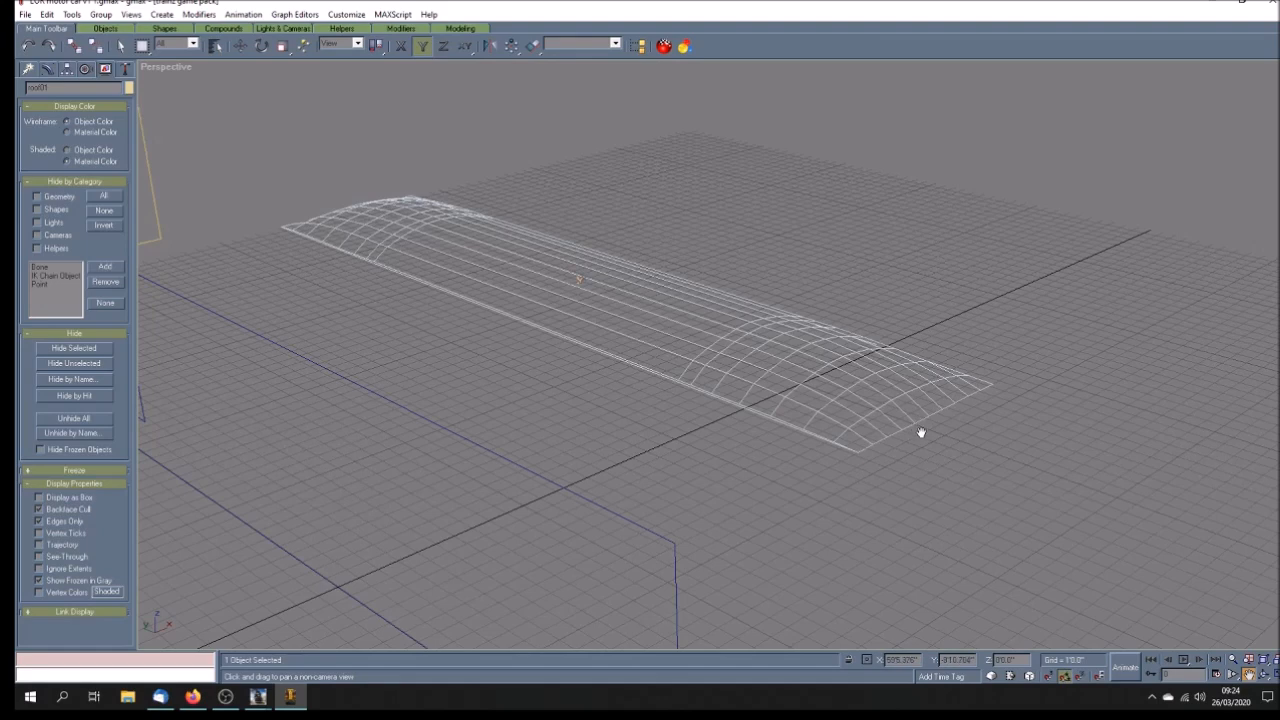
pyautogui.moveTo(389, 200)
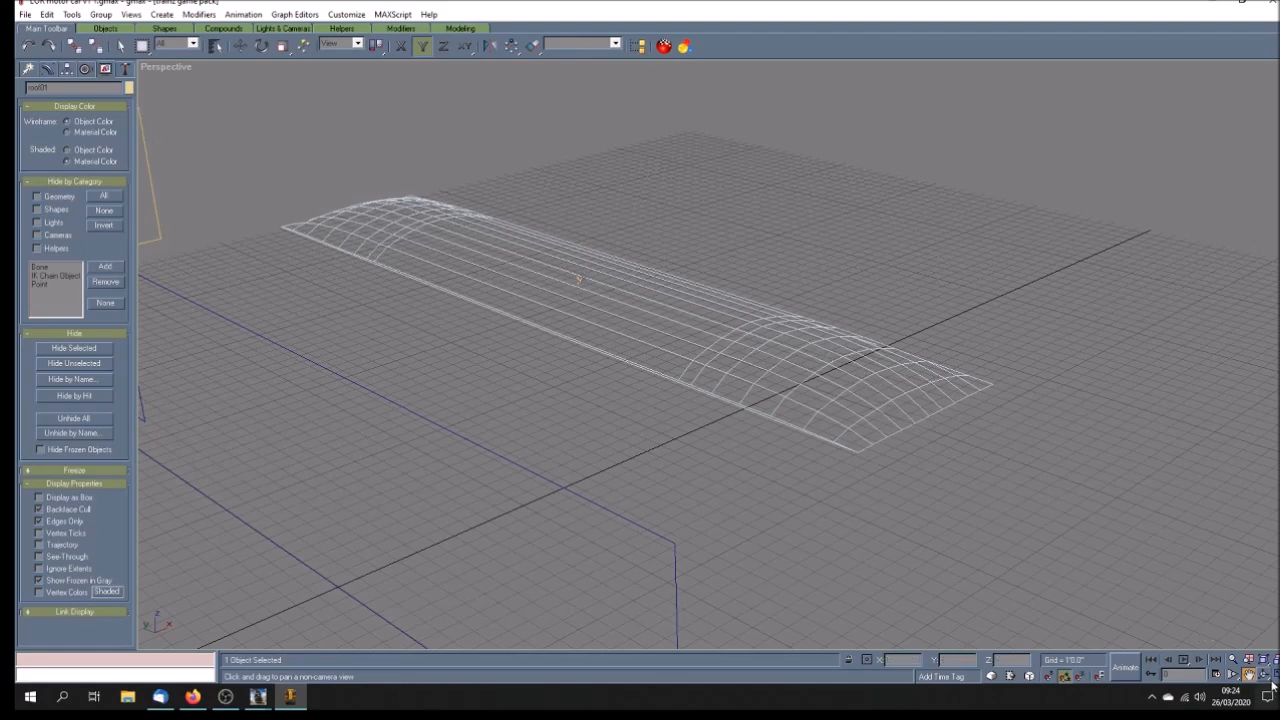
# - View roof01 as a lone wireframe and bring up its Extrude depth settings in the modifier stack
pyautogui.moveTo(580, 280); pyautogui.dragTo(700, 445)
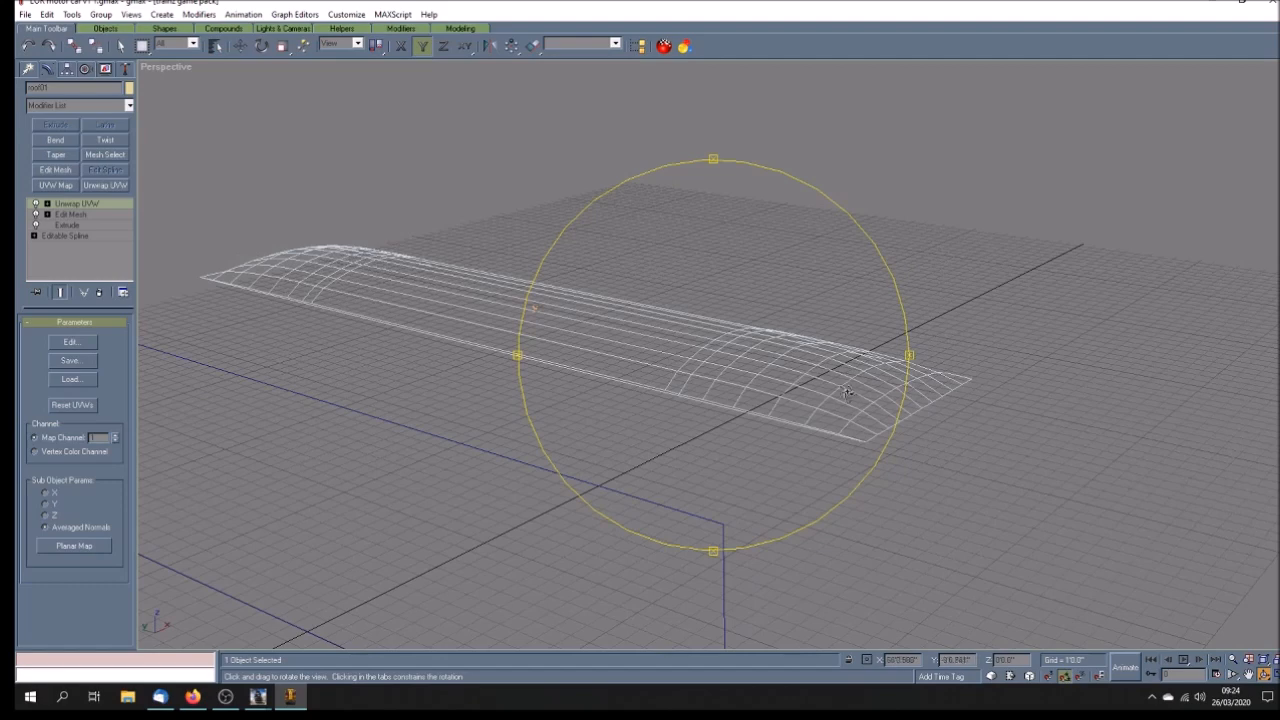
pyautogui.click(166, 66)
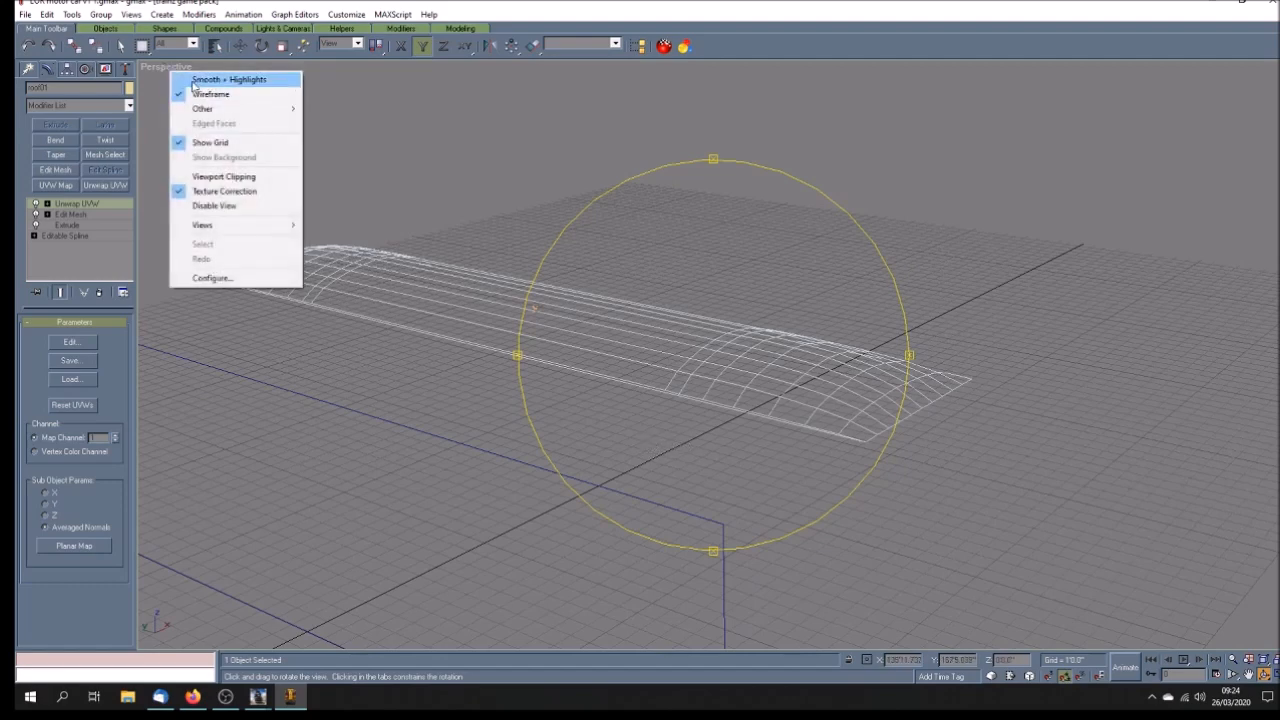
pyautogui.click(228, 79)
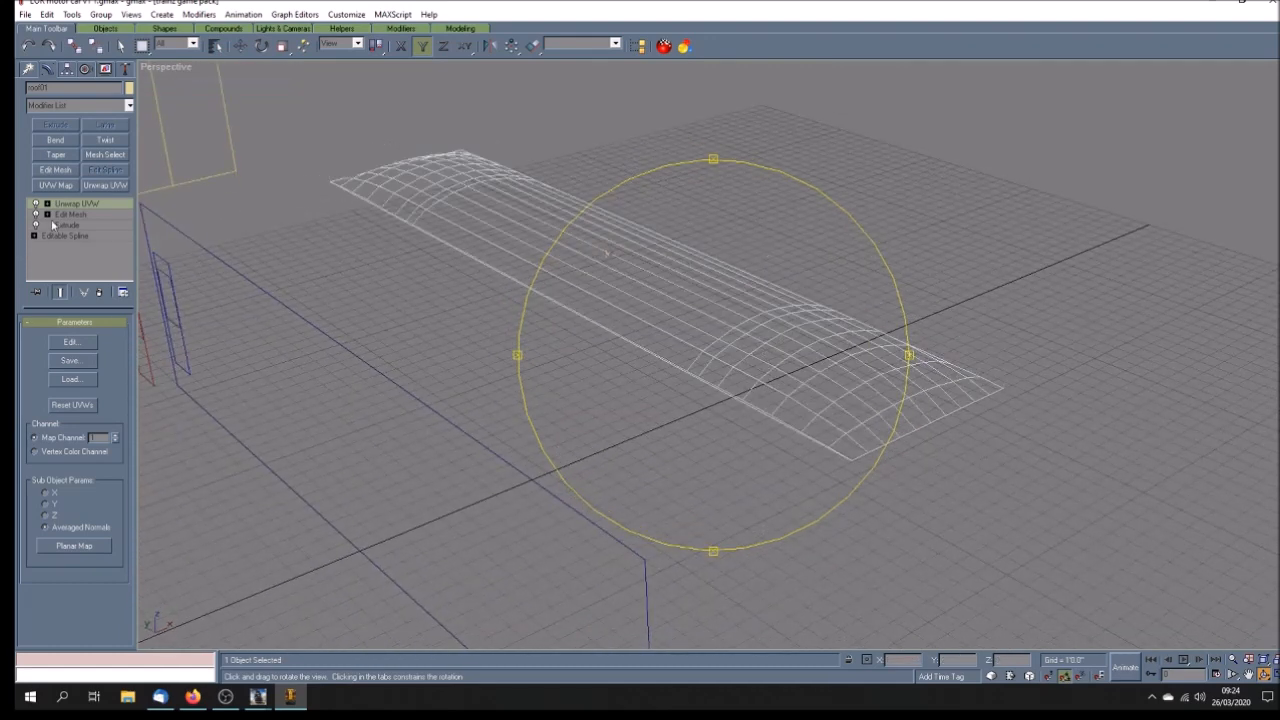
pyautogui.click(67, 225)
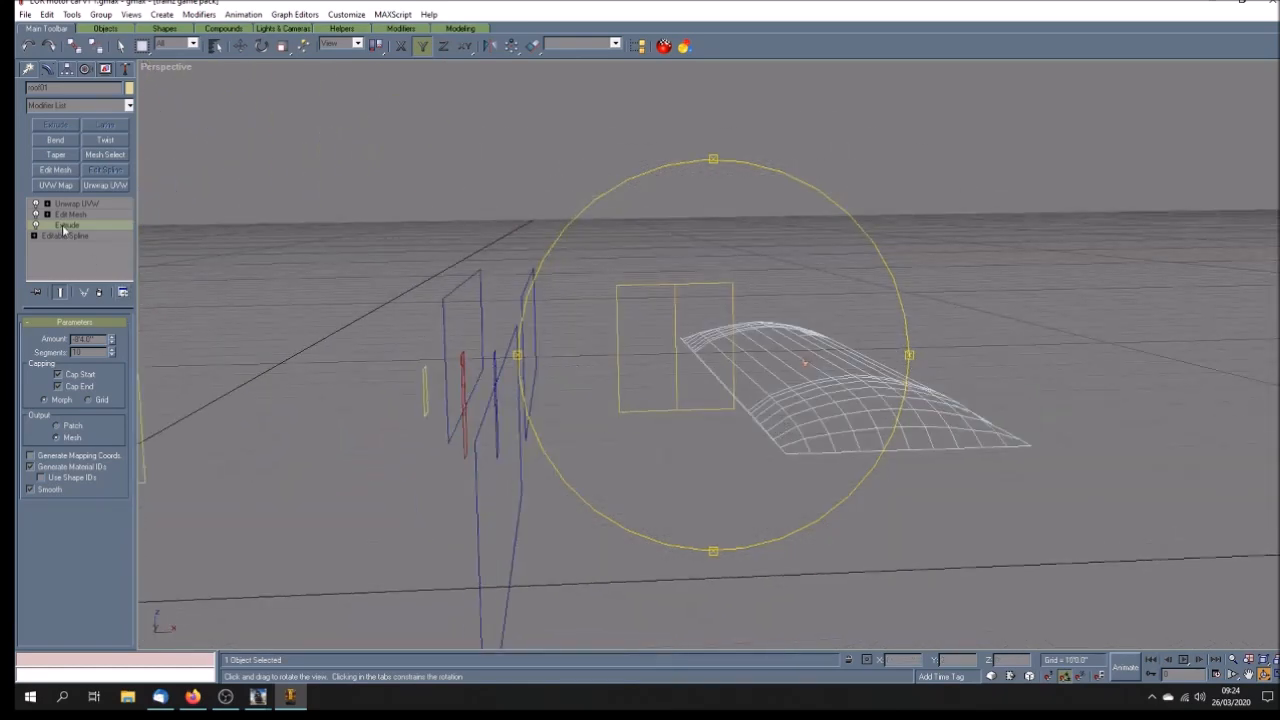
pyautogui.click(70, 214)
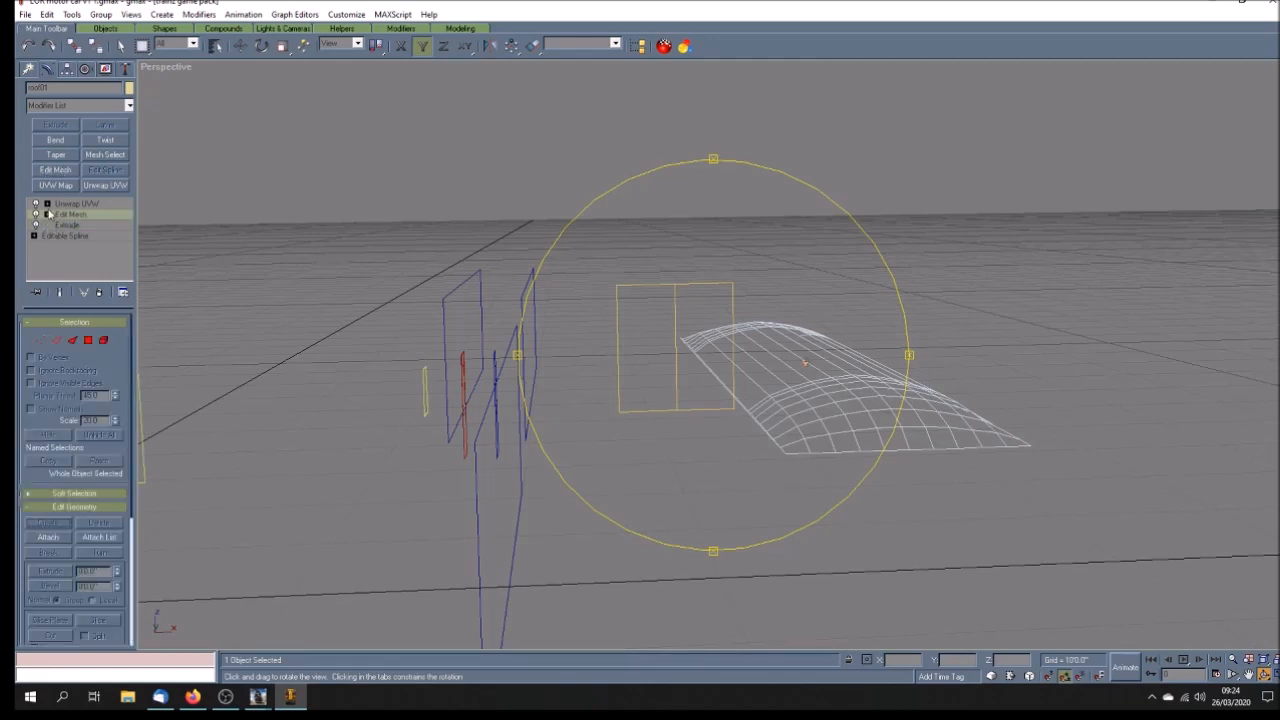
# - Enter Vertex mode on the roof mesh and shade the Front viewport with Smooth + Highlights
pyautogui.click(42, 214)
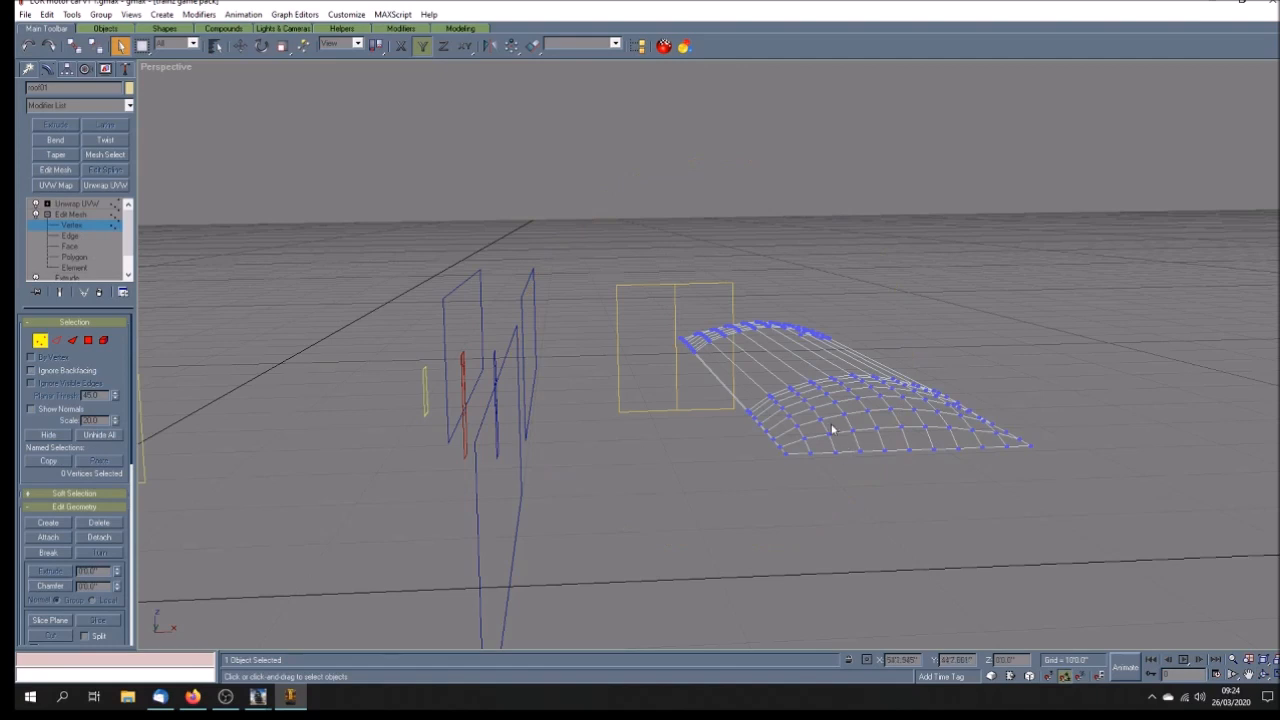
pyautogui.moveTo(909, 435)
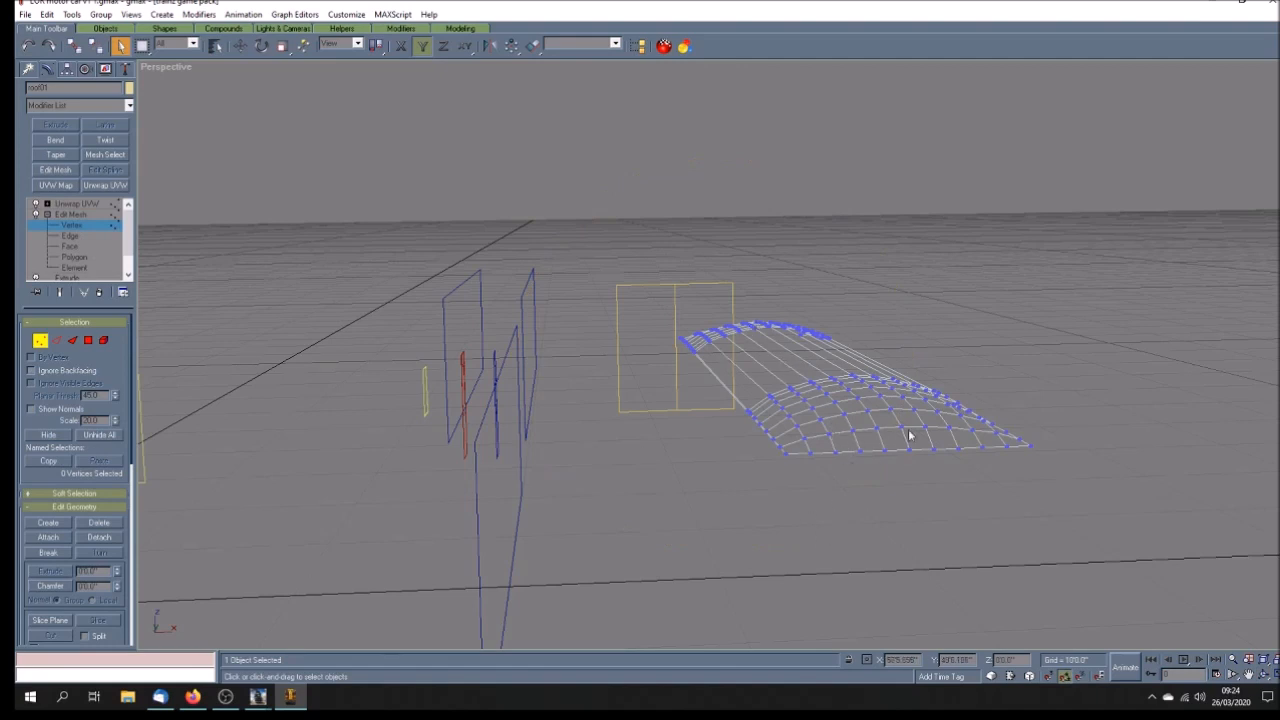
pyautogui.moveTo(765, 385)
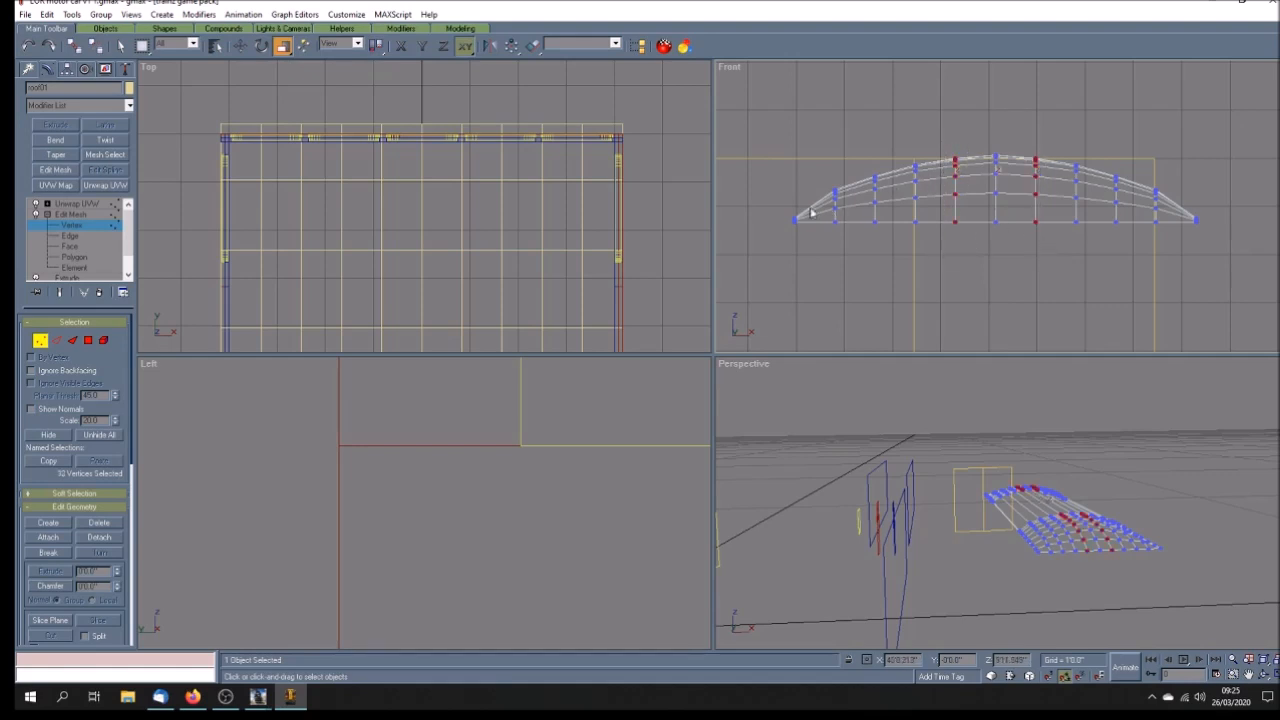
pyautogui.click(729, 67)
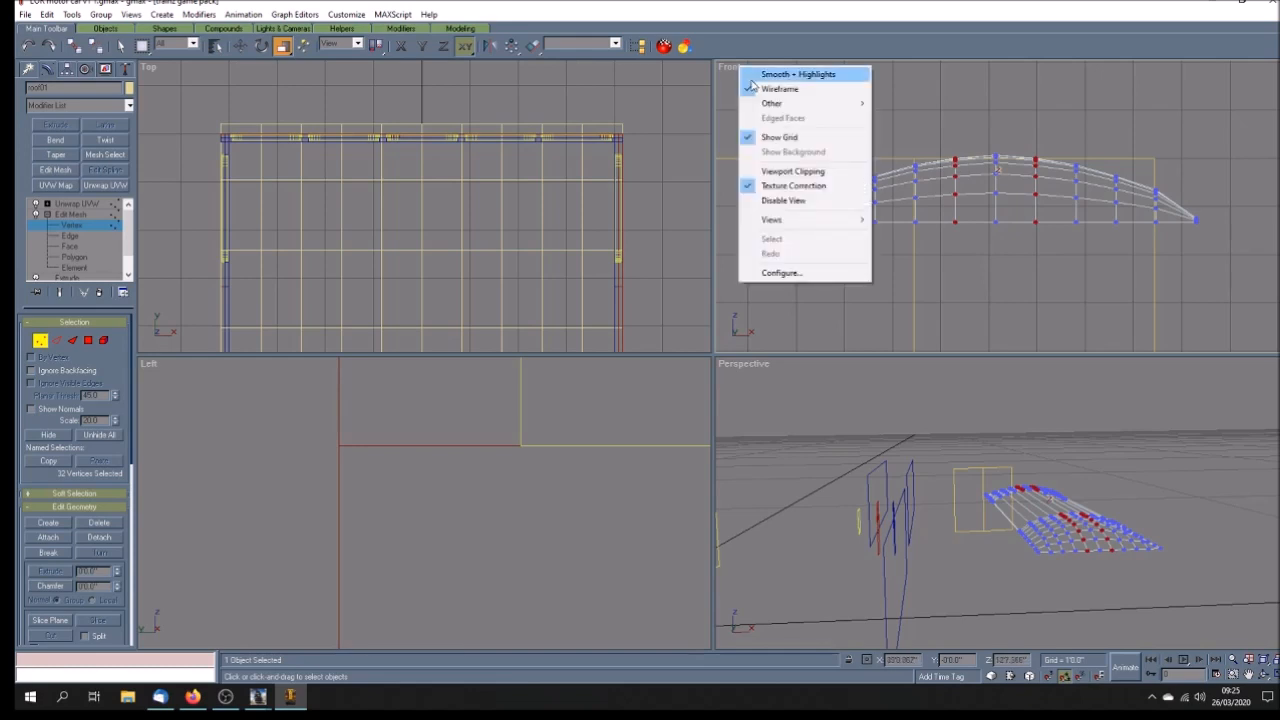
pyautogui.click(797, 74)
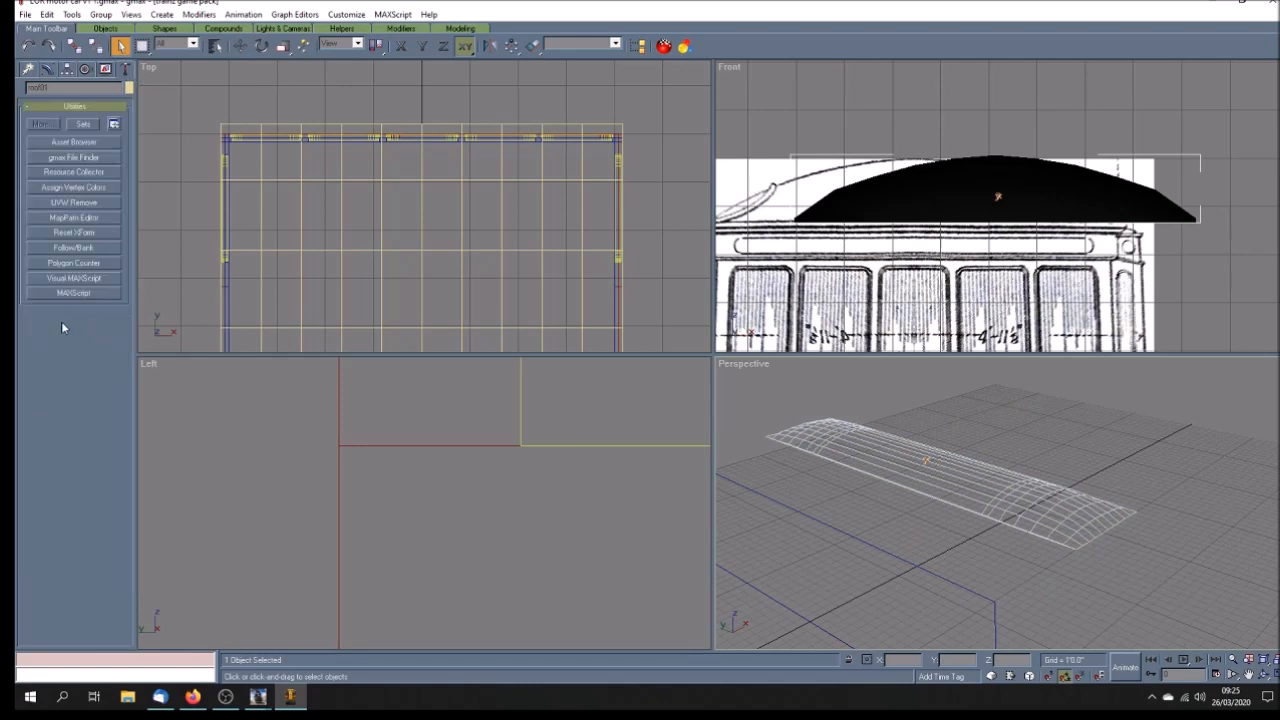
pyautogui.click(73, 262)
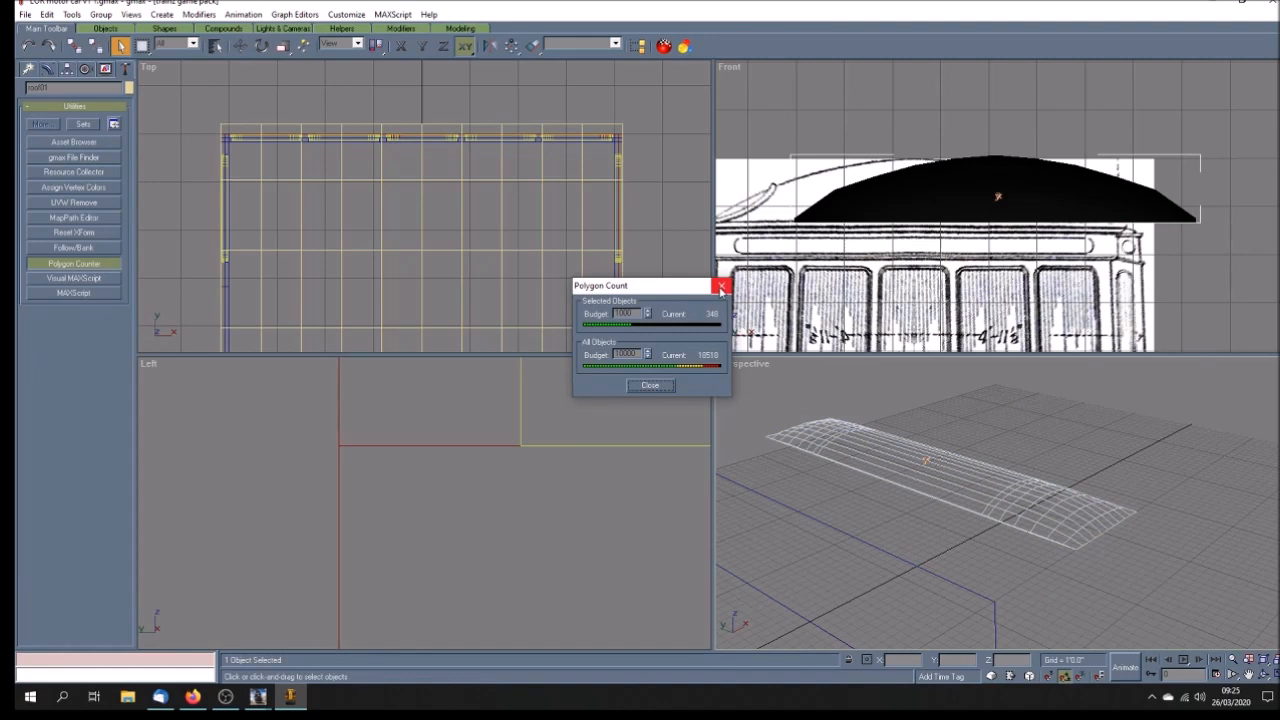
pyautogui.click(721, 287)
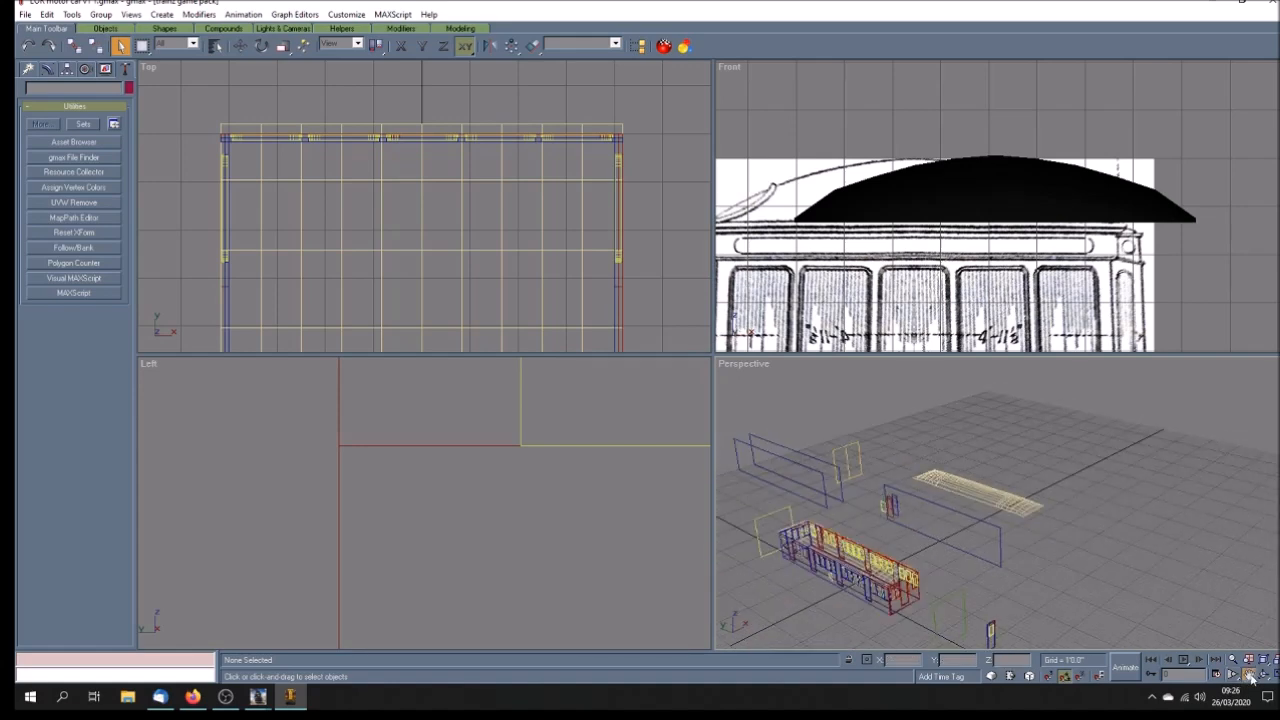
pyautogui.rightClick(735, 365)
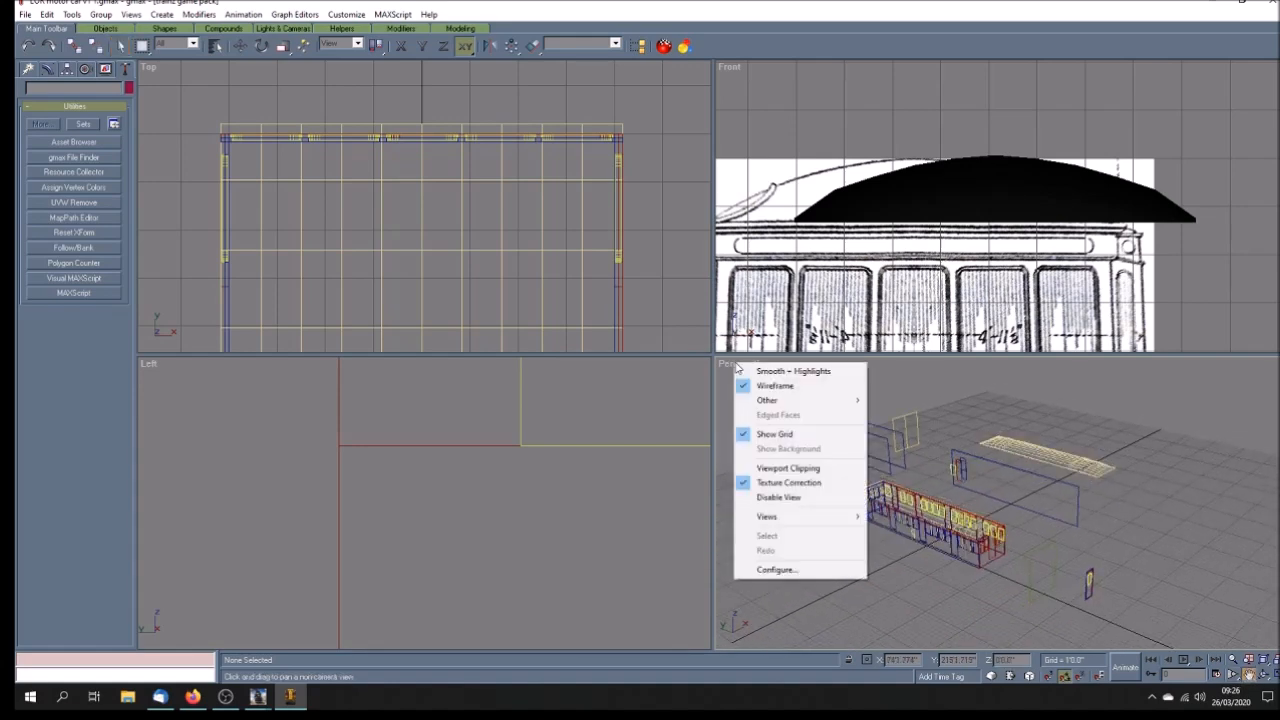
# - Shade the Perspective view with Smooth + Highlights and pan across the red car body
pyautogui.click(792, 371)
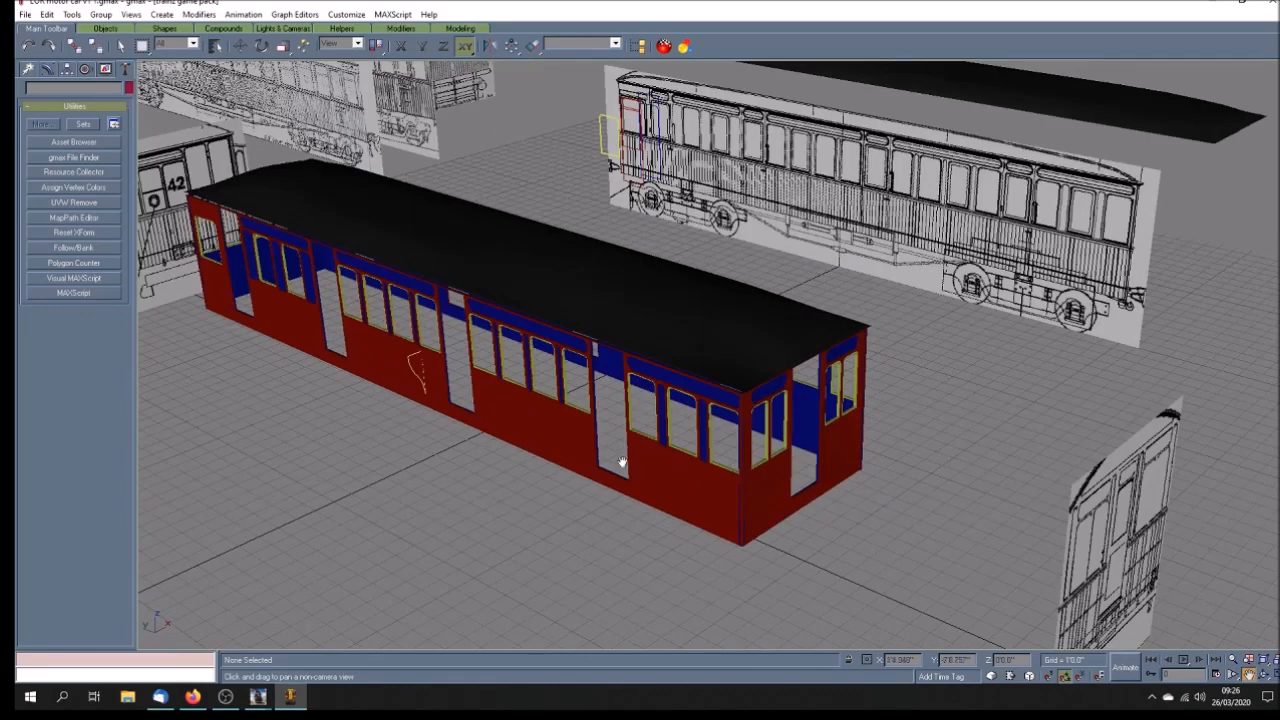
pyautogui.moveTo(158, 263)
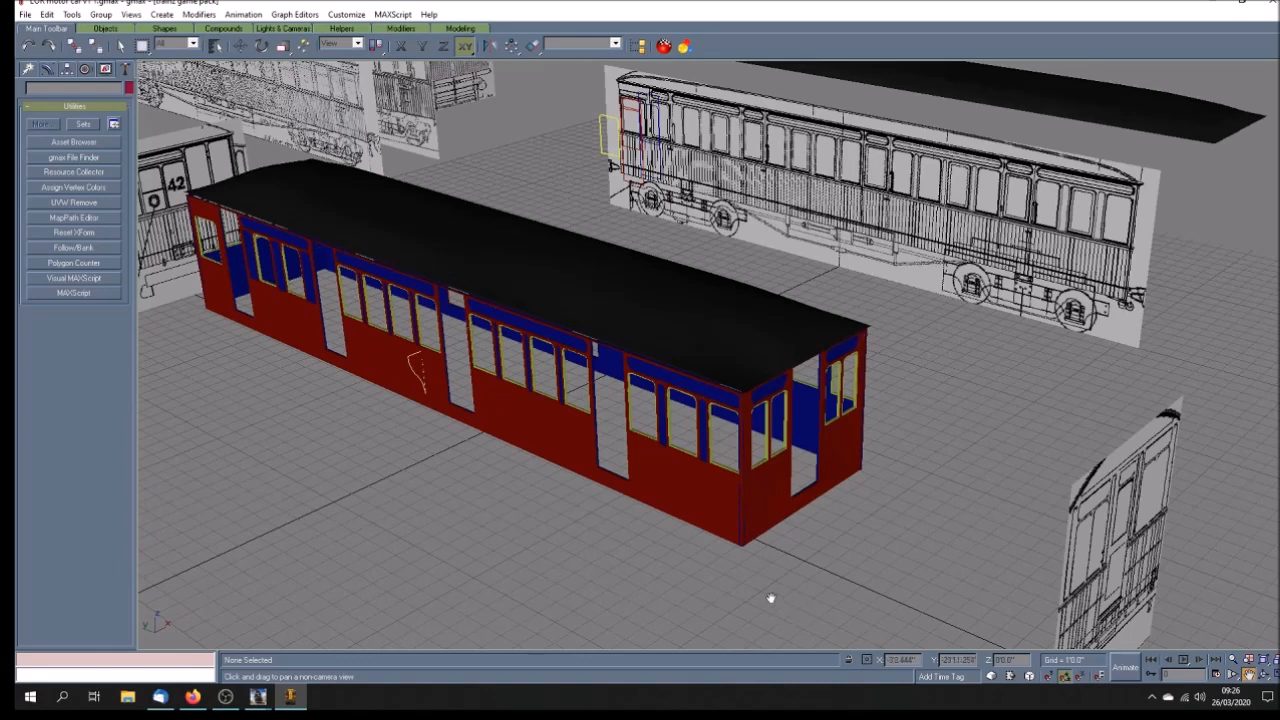
pyautogui.moveTo(760, 523)
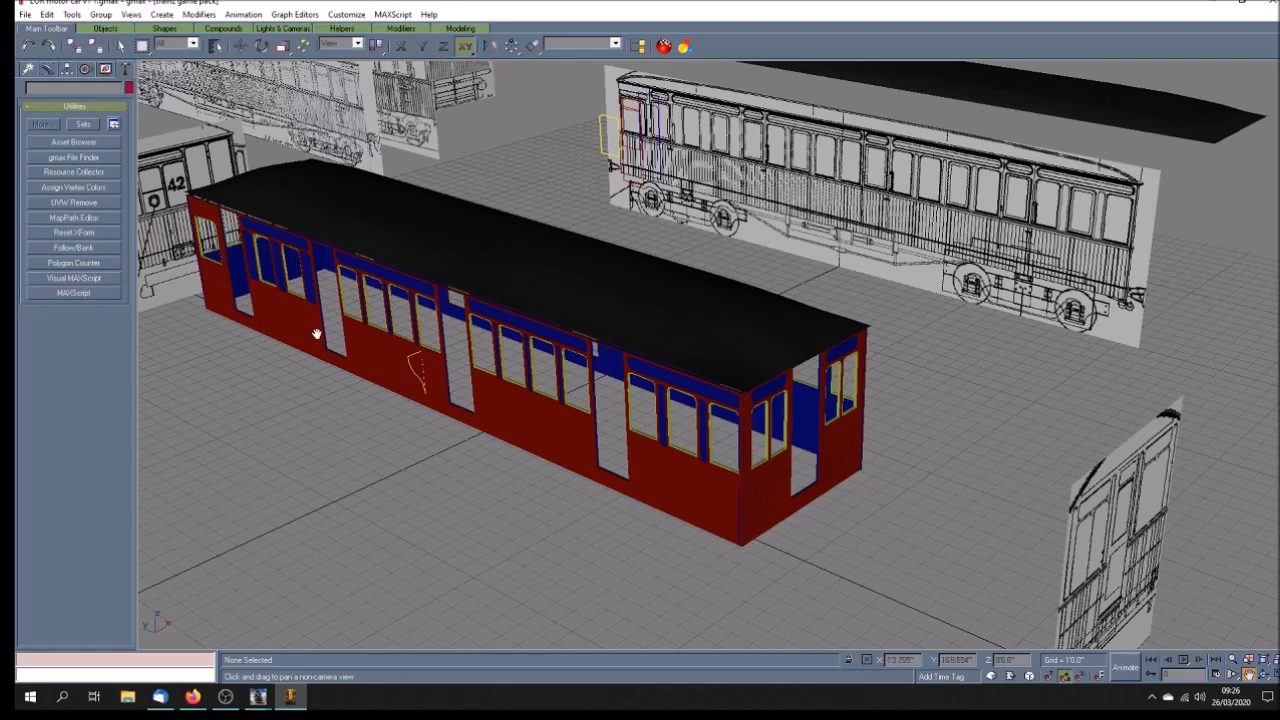
pyautogui.moveTo(737, 417)
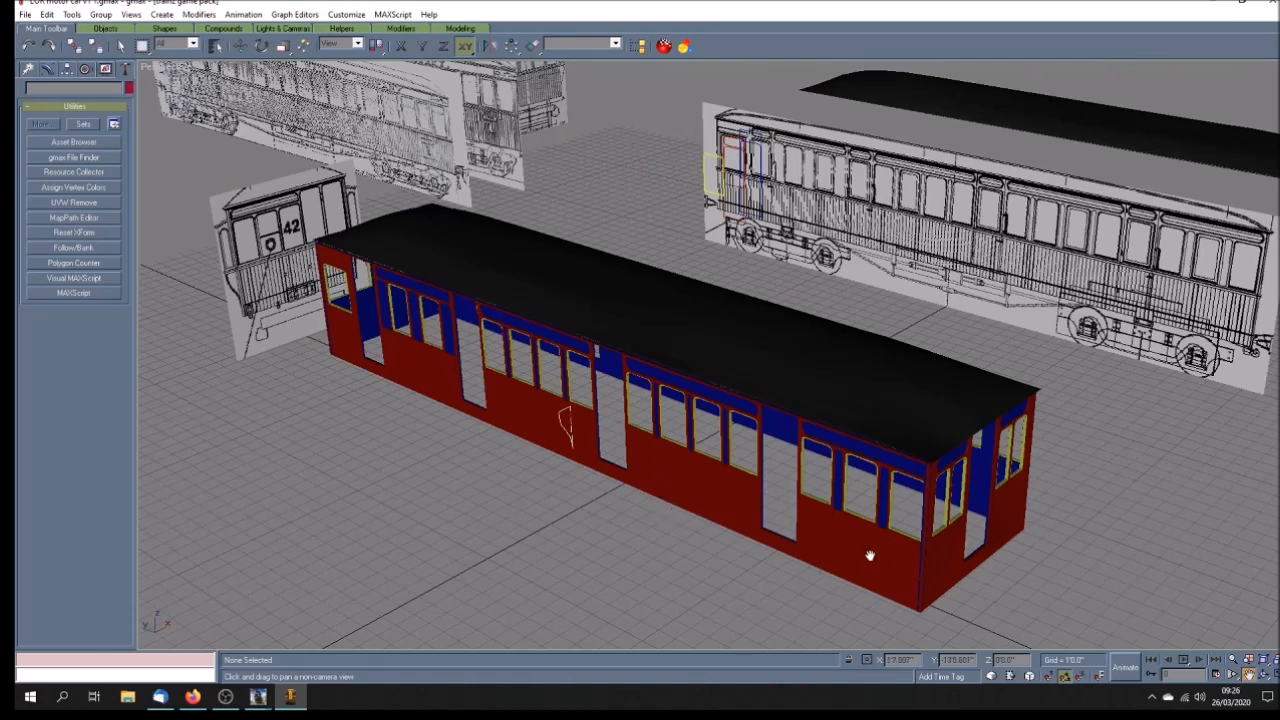
pyautogui.moveTo(750, 473)
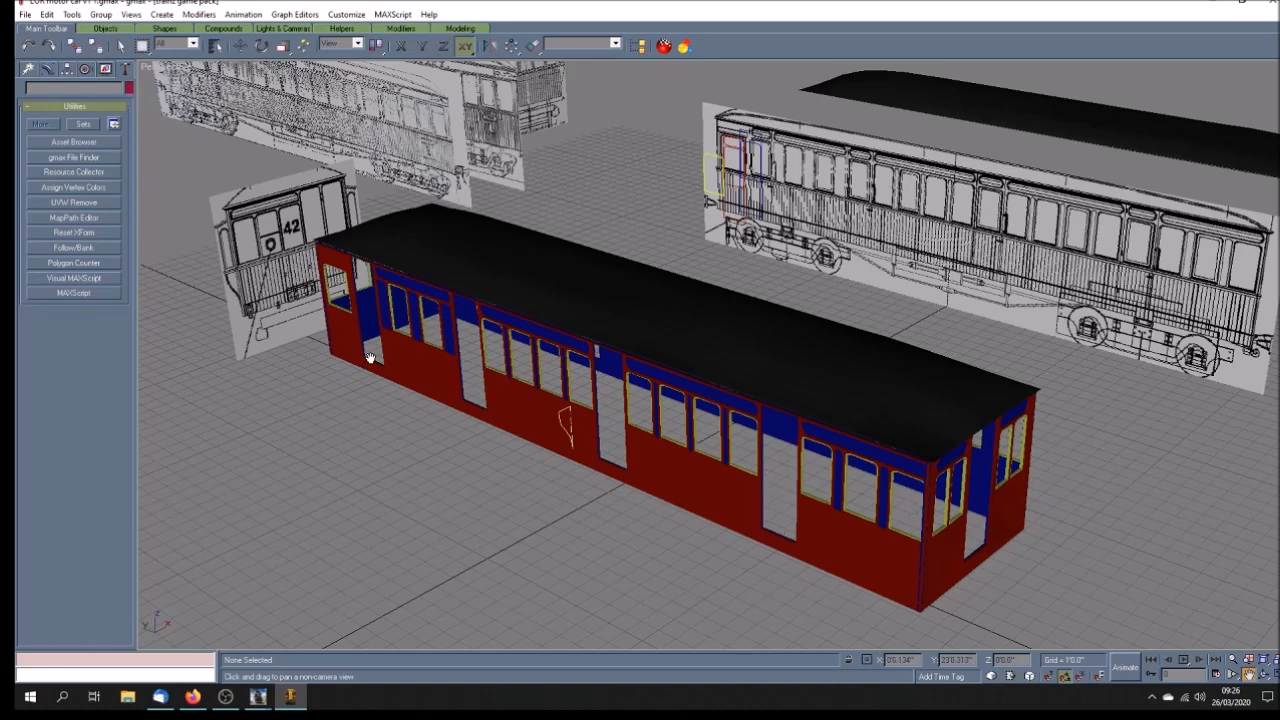
pyautogui.moveTo(370, 358); pyautogui.dragTo(640, 452)
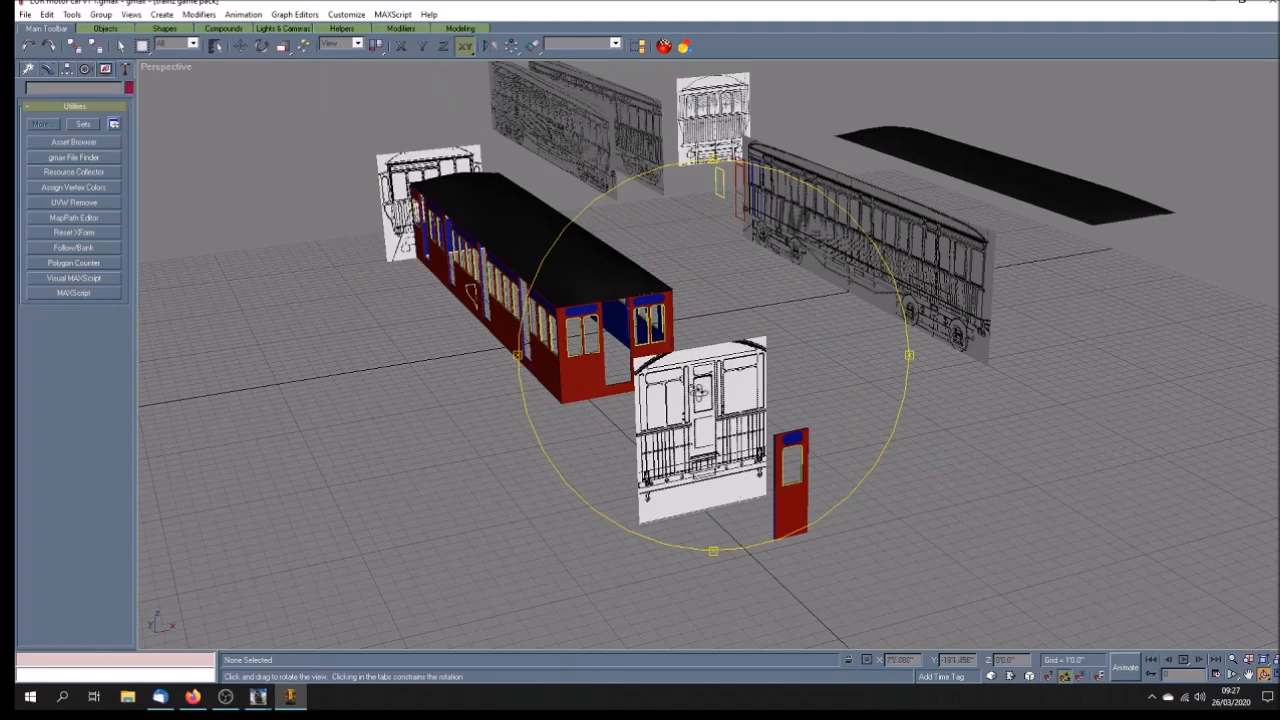
pyautogui.moveTo(700, 390); pyautogui.dragTo(718, 475)
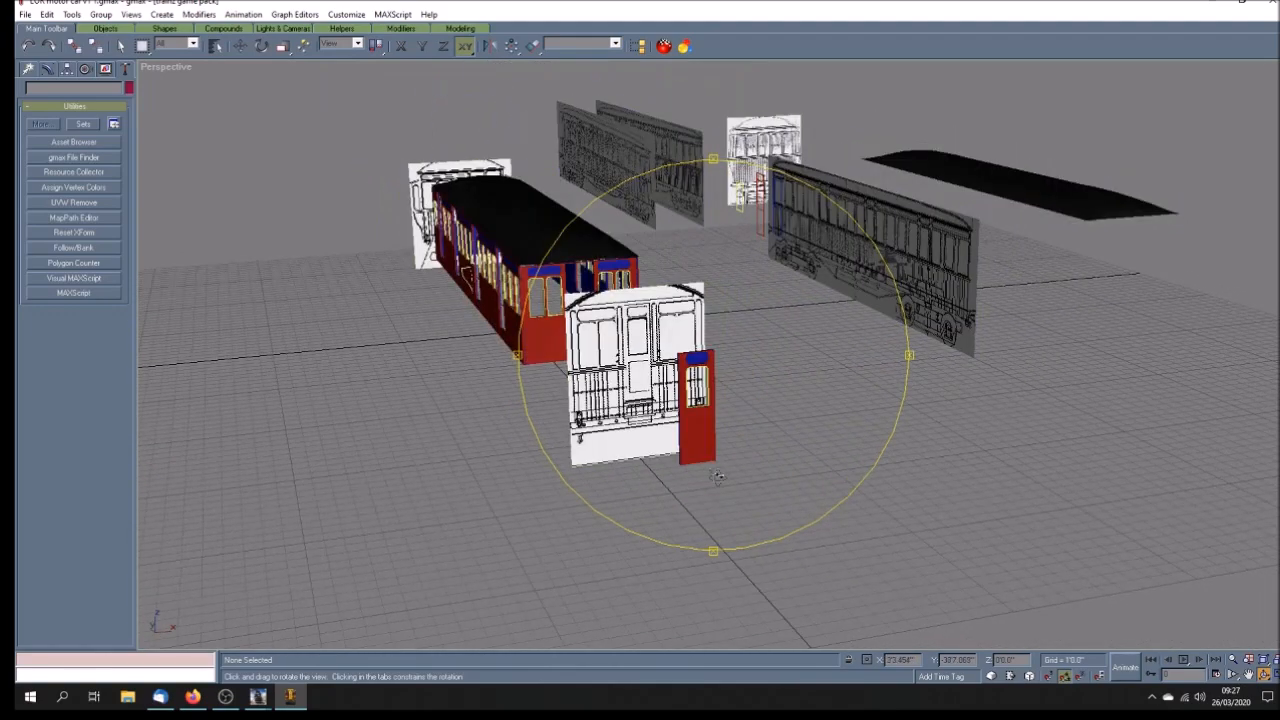
pyautogui.moveTo(718, 475); pyautogui.dragTo(583, 373)
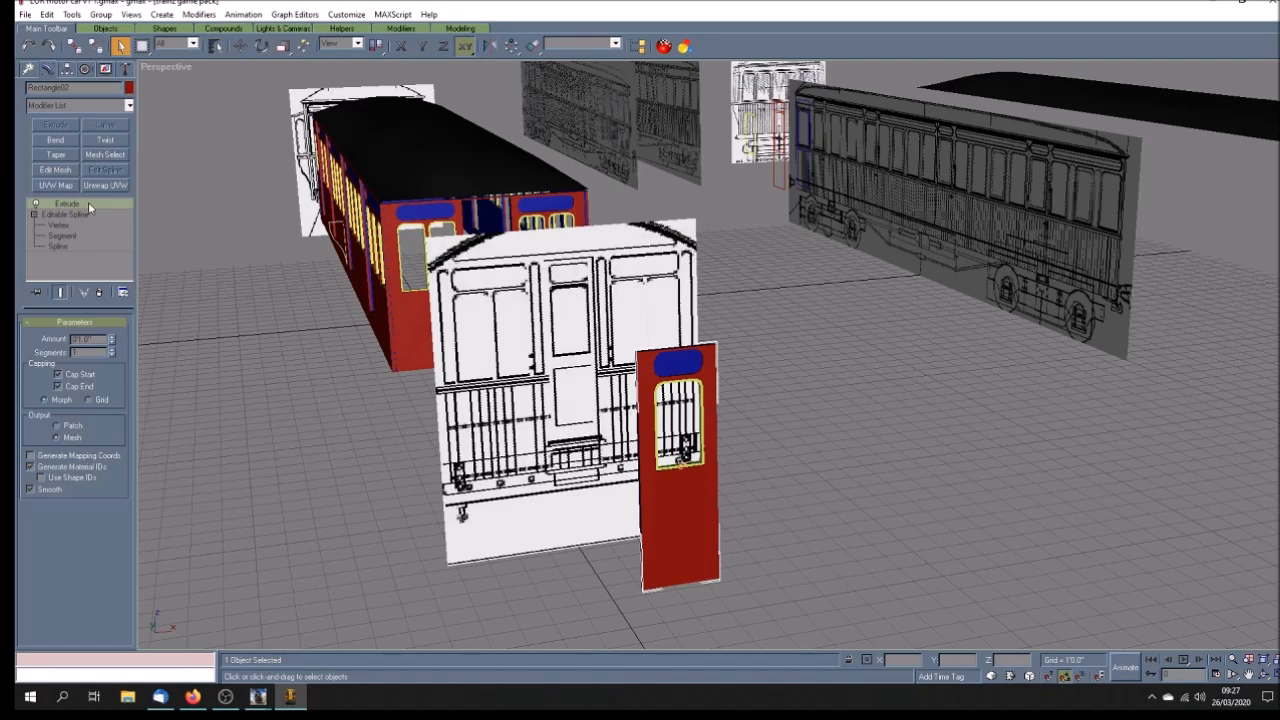
# - Delete the Extrude modifier from the door panel, leaving a flat spline outline beside the car
pyautogui.rightClick(66, 203)
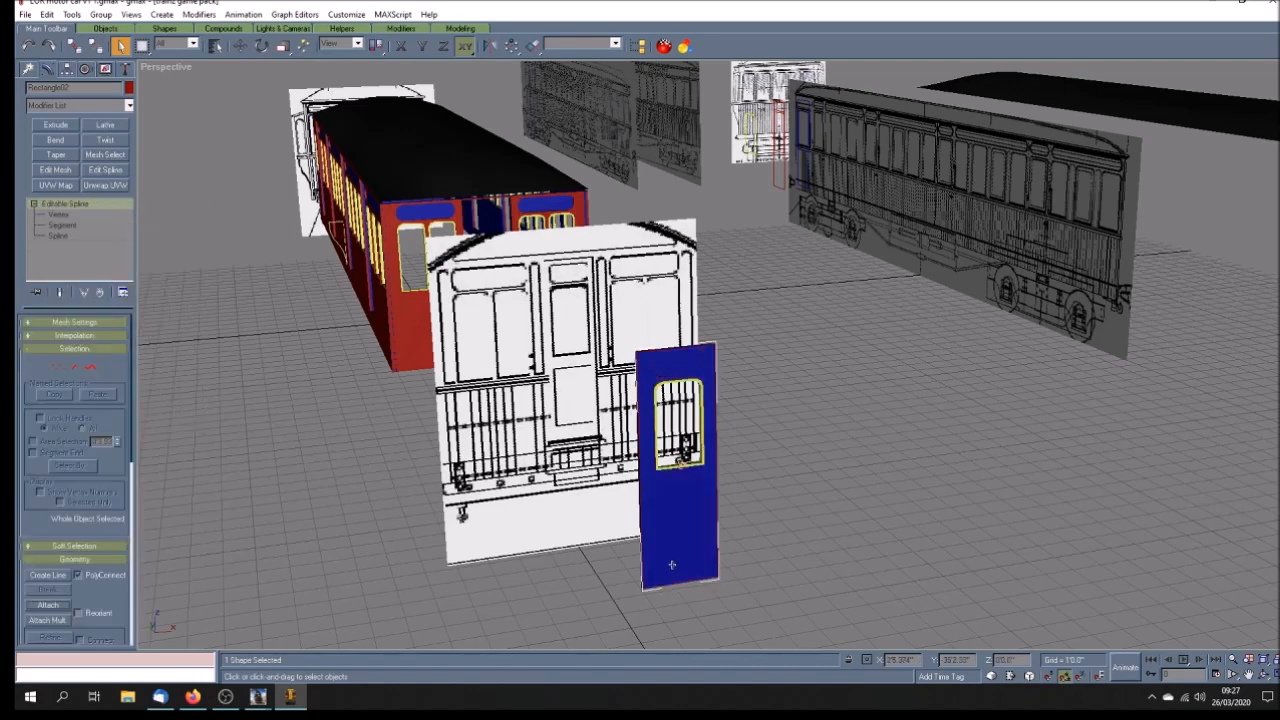
pyautogui.press('F3')
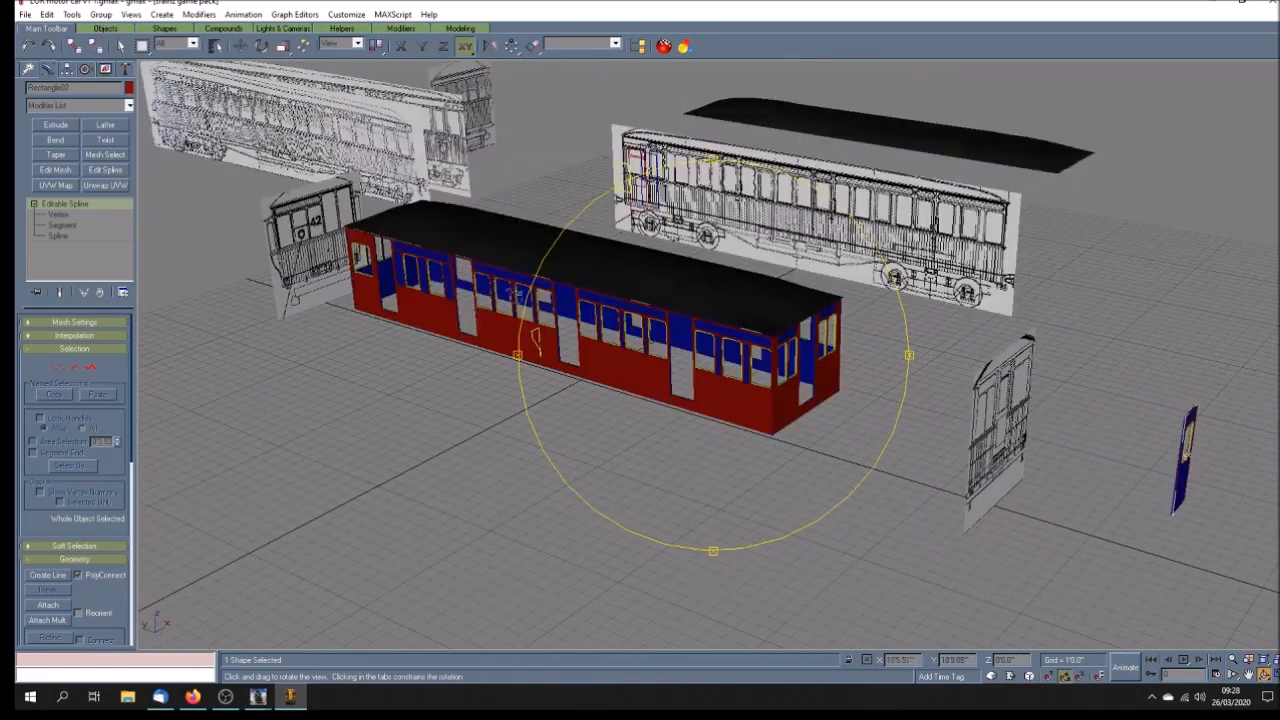
pyautogui.moveTo(810, 365); pyautogui.dragTo(805, 370)
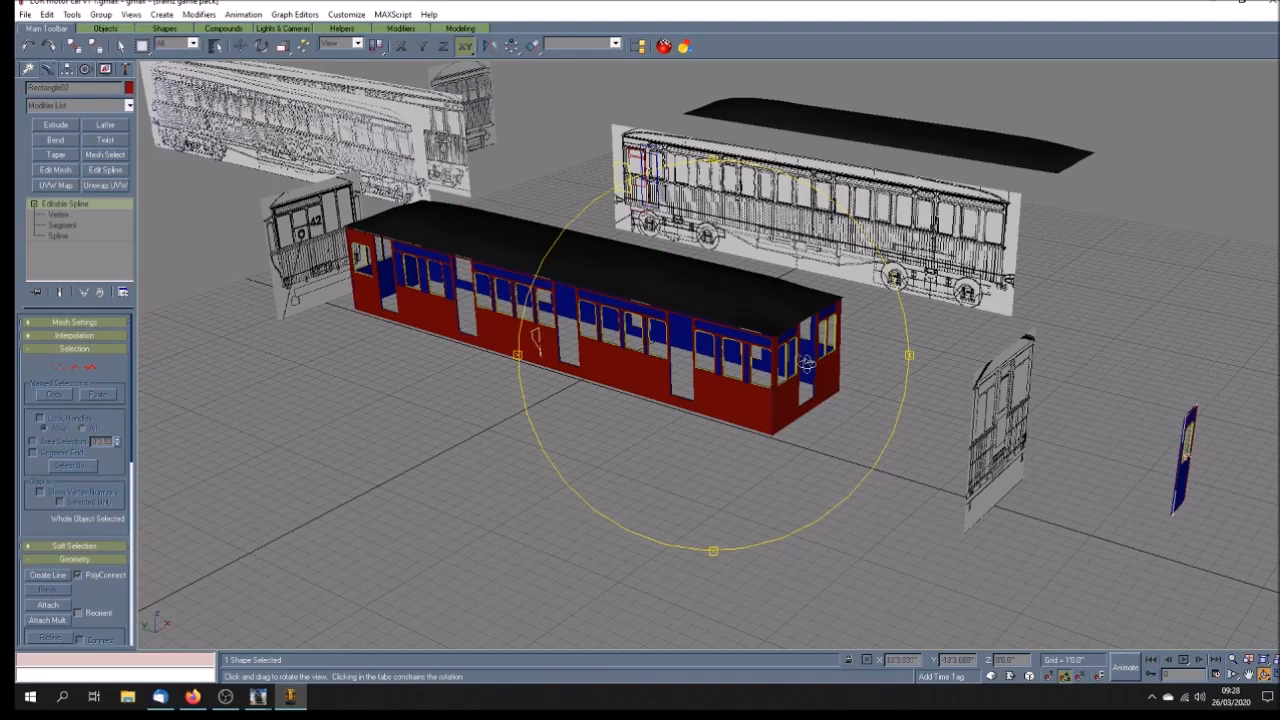
pyautogui.moveTo(810, 365); pyautogui.dragTo(770, 475)
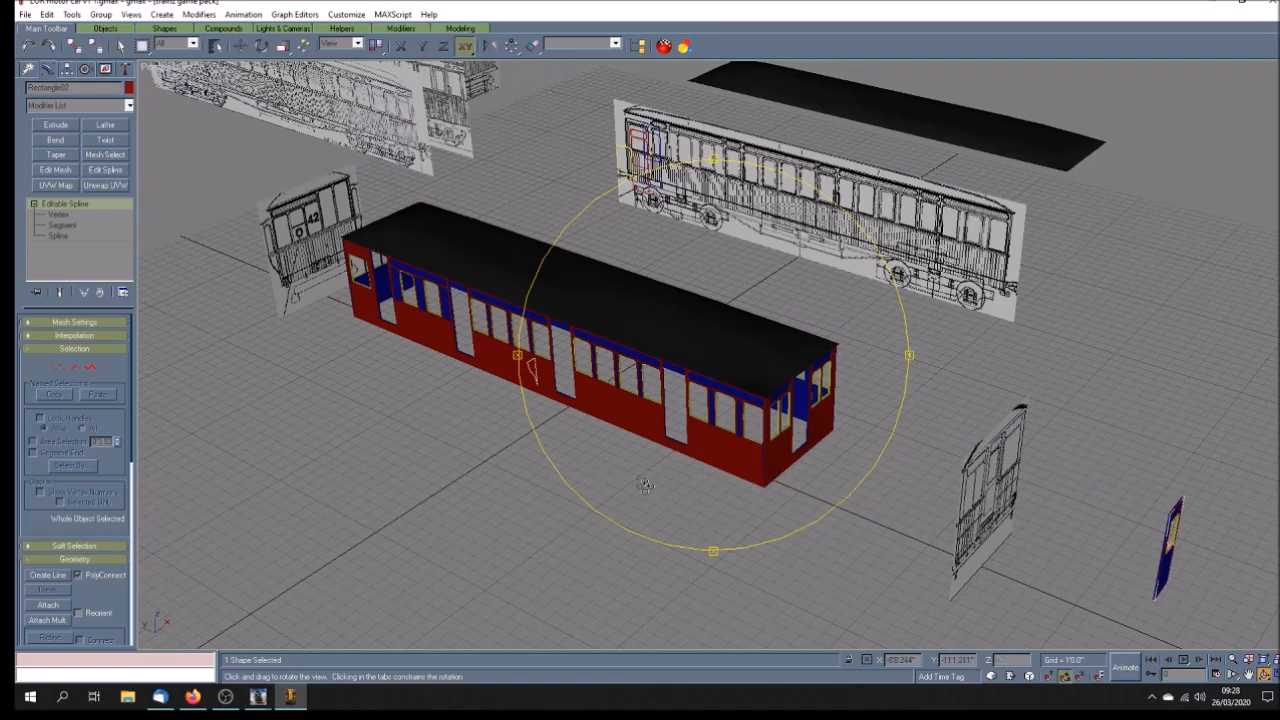
pyautogui.moveTo(257, 696)
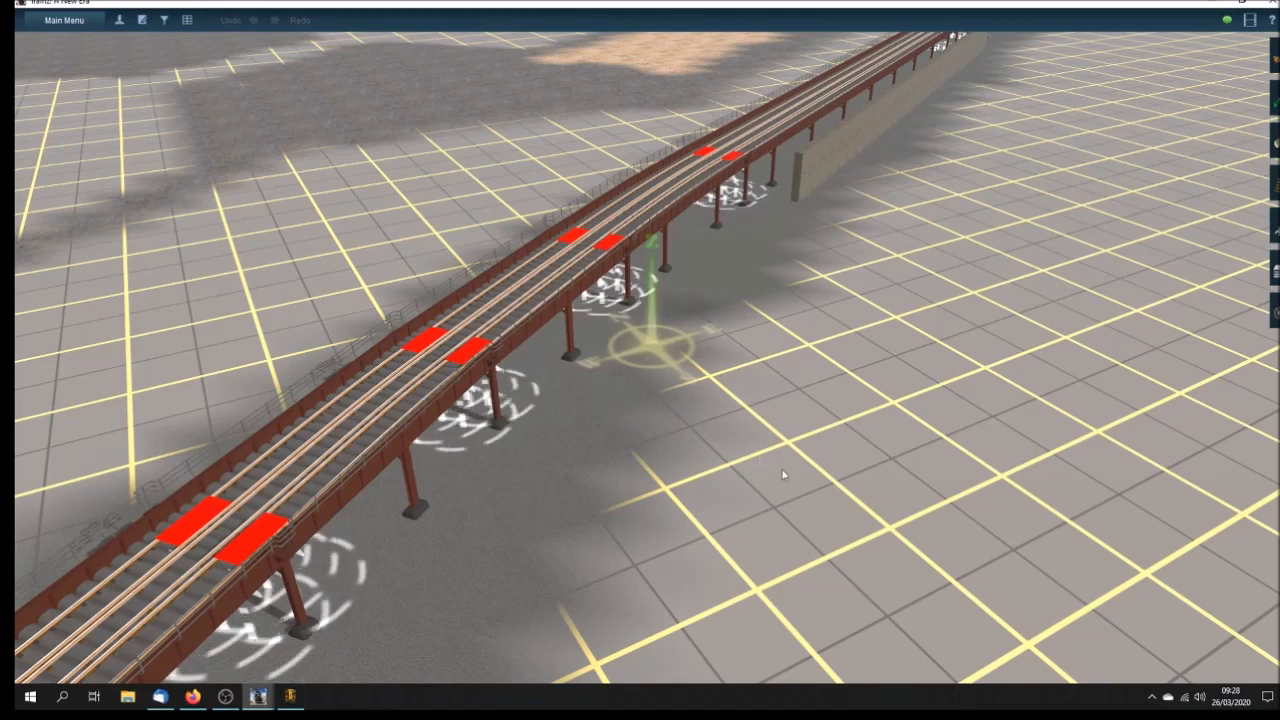
pyautogui.moveTo(939, 396)
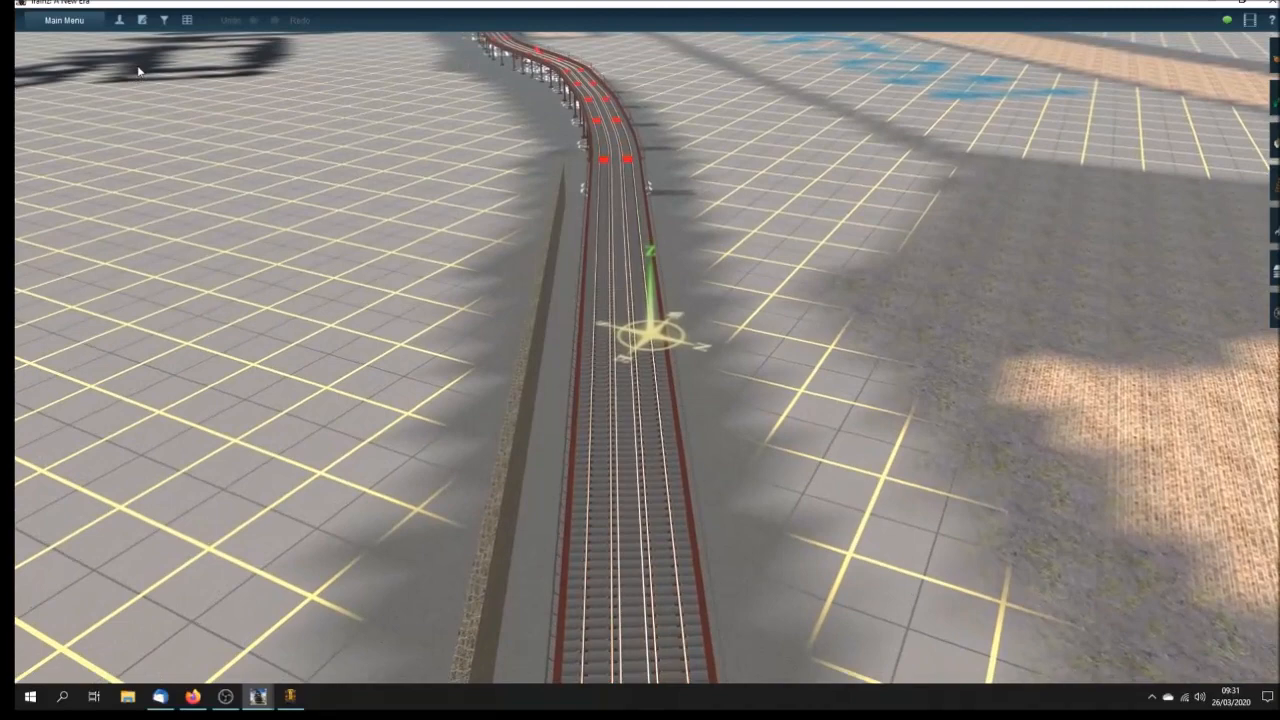
# - Toggle the Trainz route display to wireframe over the plain blue grid
pyautogui.click(187, 20)
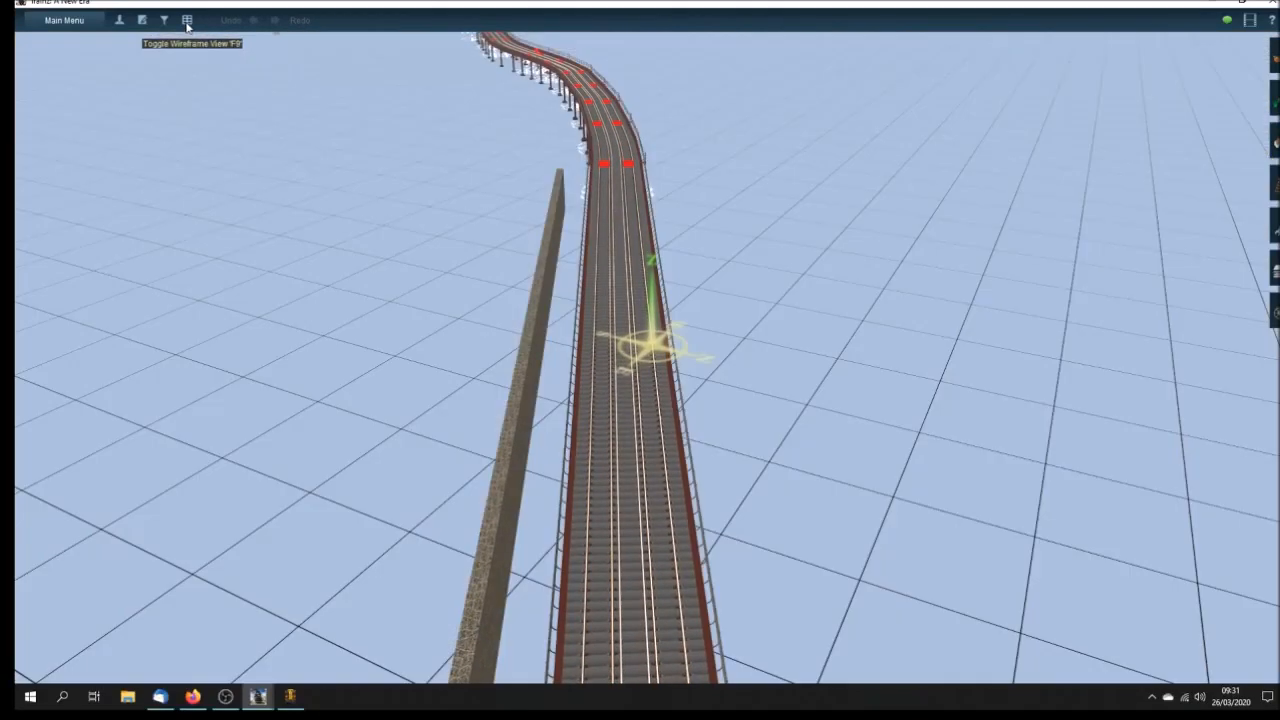